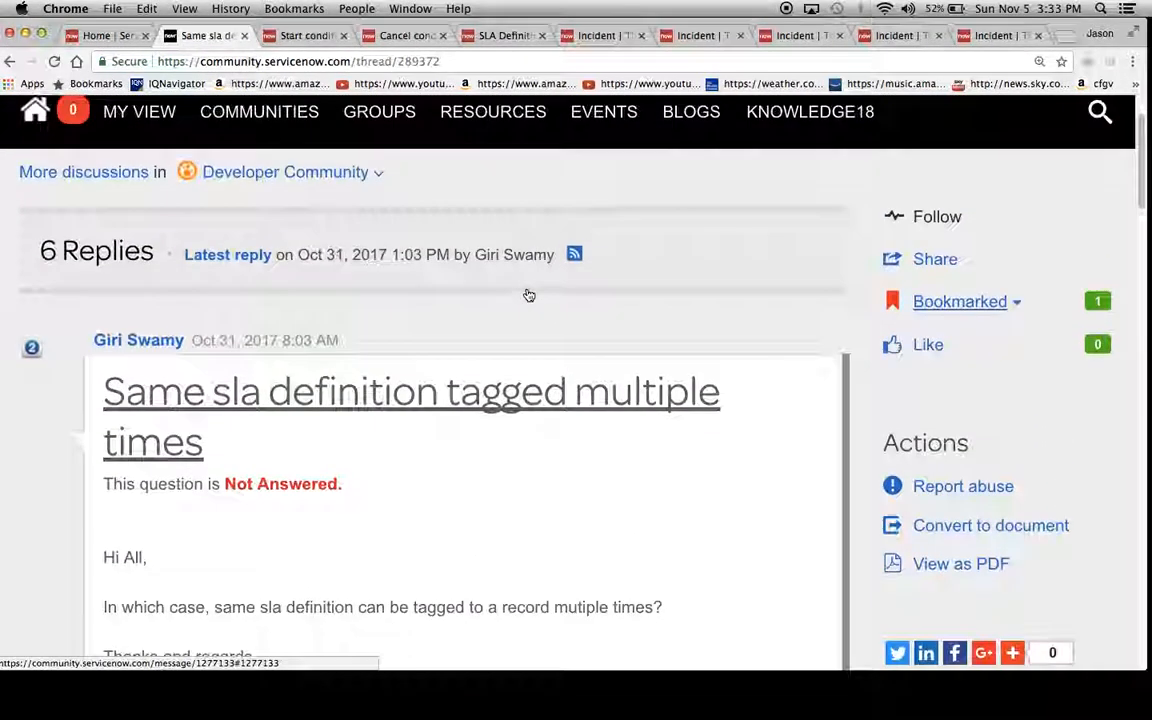
- Open the 'Start condition are not met' SLA definition and inspect its When to cancel options
scroll("down", 3)
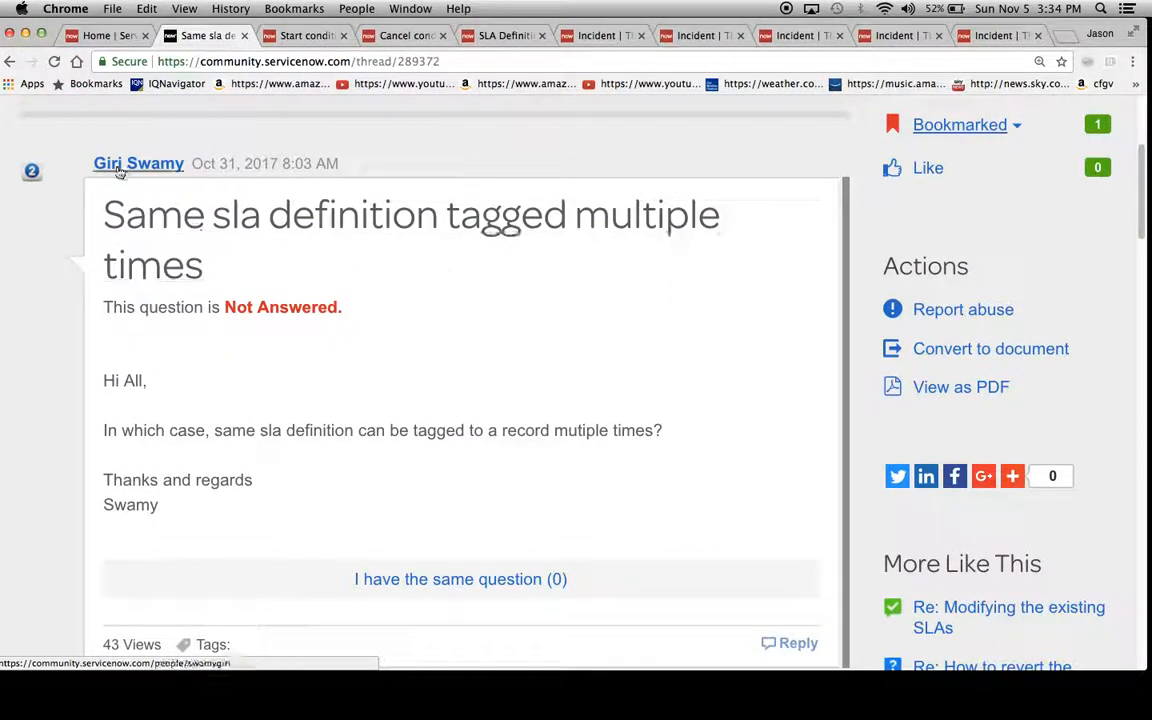
mouse_move(183, 191)
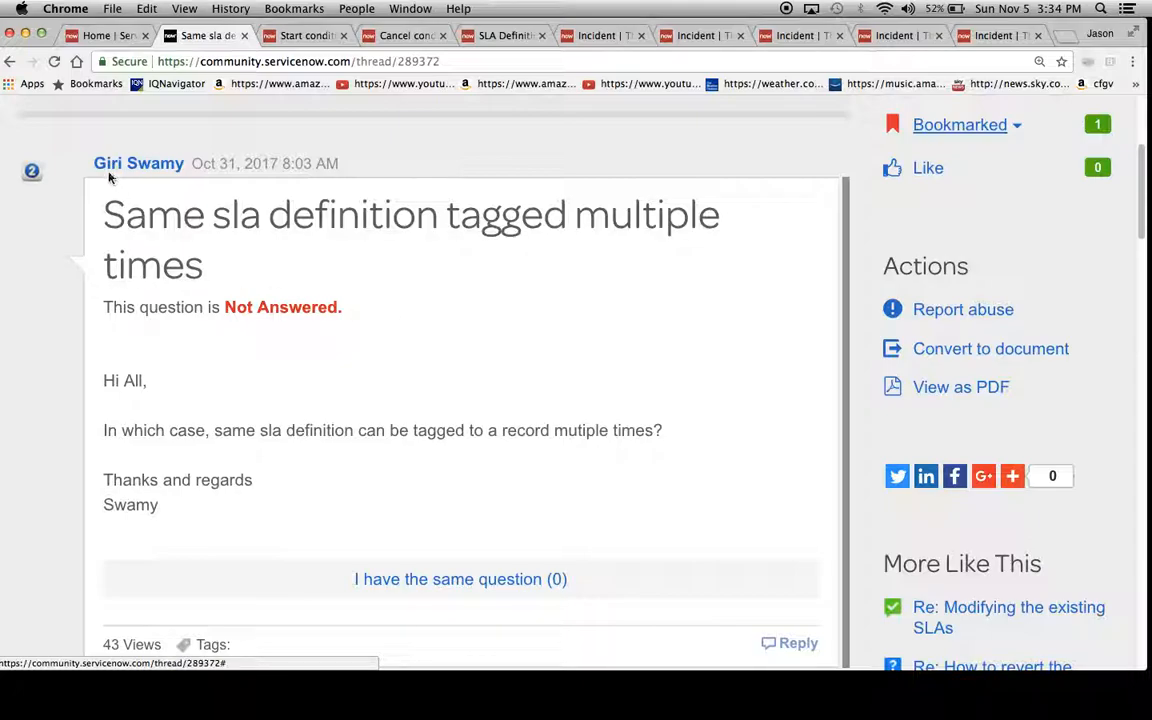
mouse_move(521, 379)
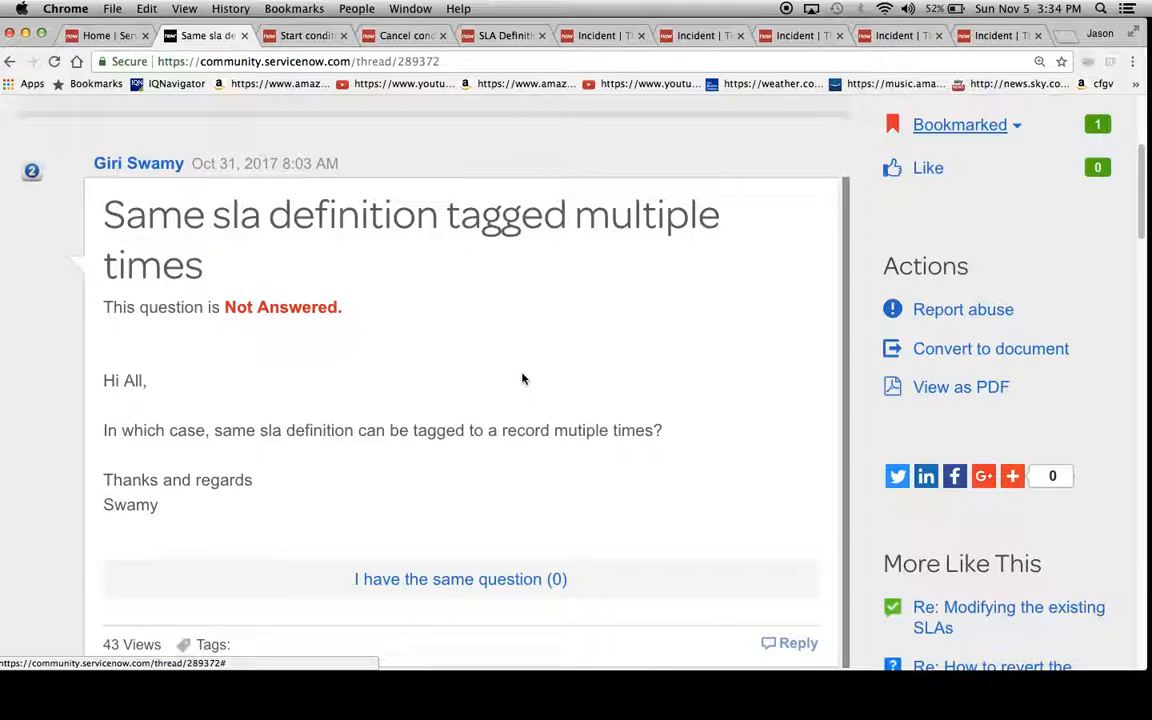
mouse_move(500, 330)
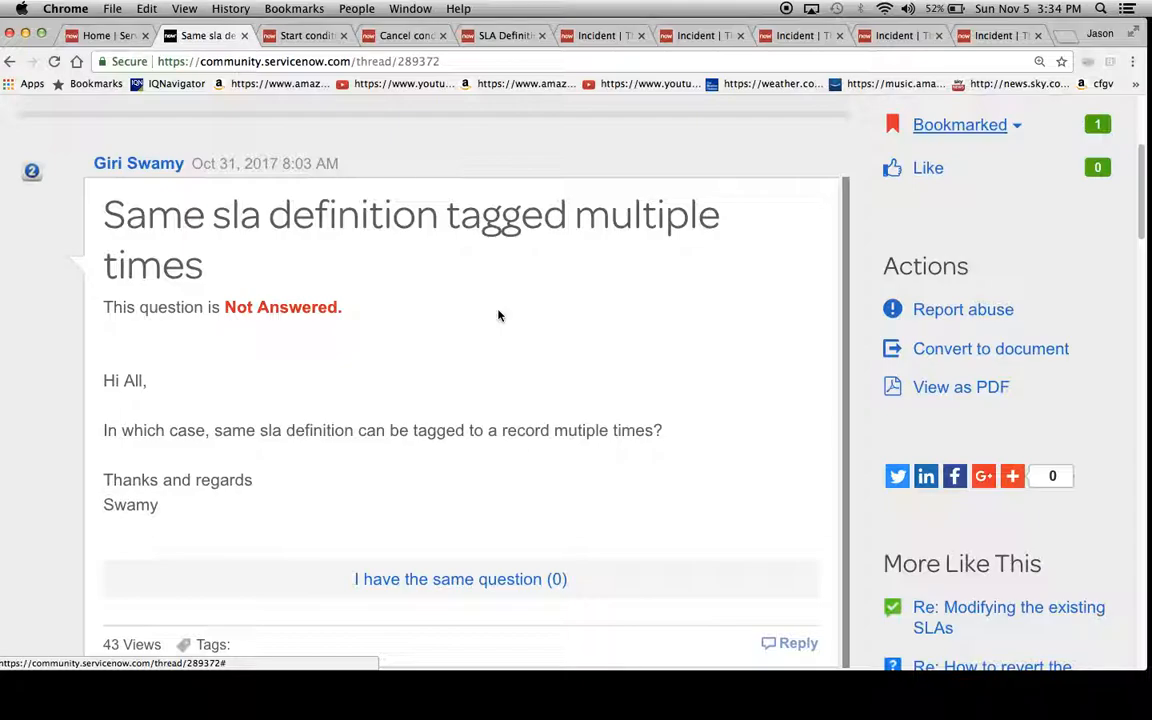
scroll("down", 3)
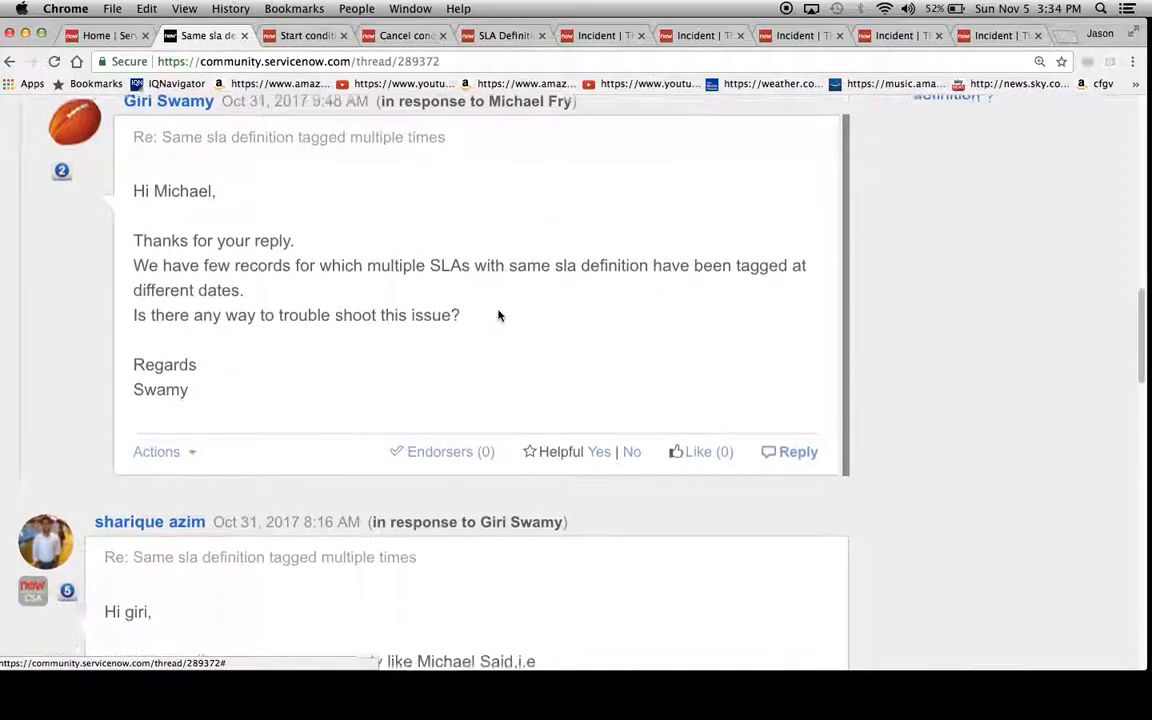
scroll("down", 3)
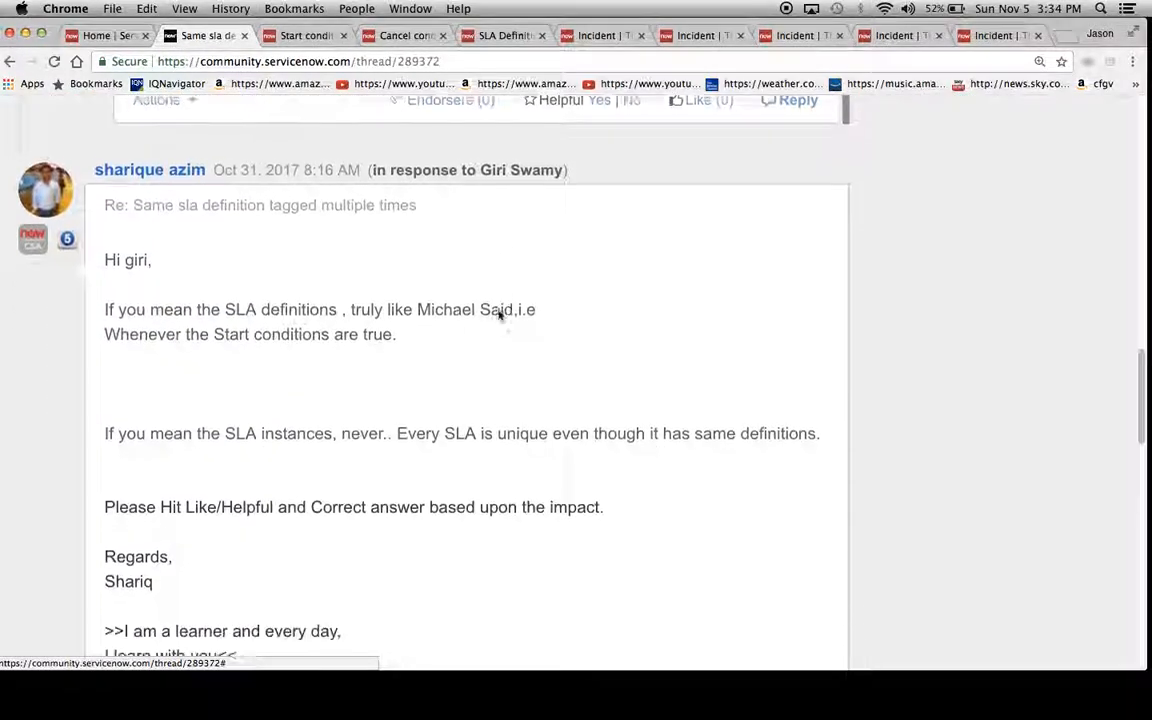
scroll("down", 3)
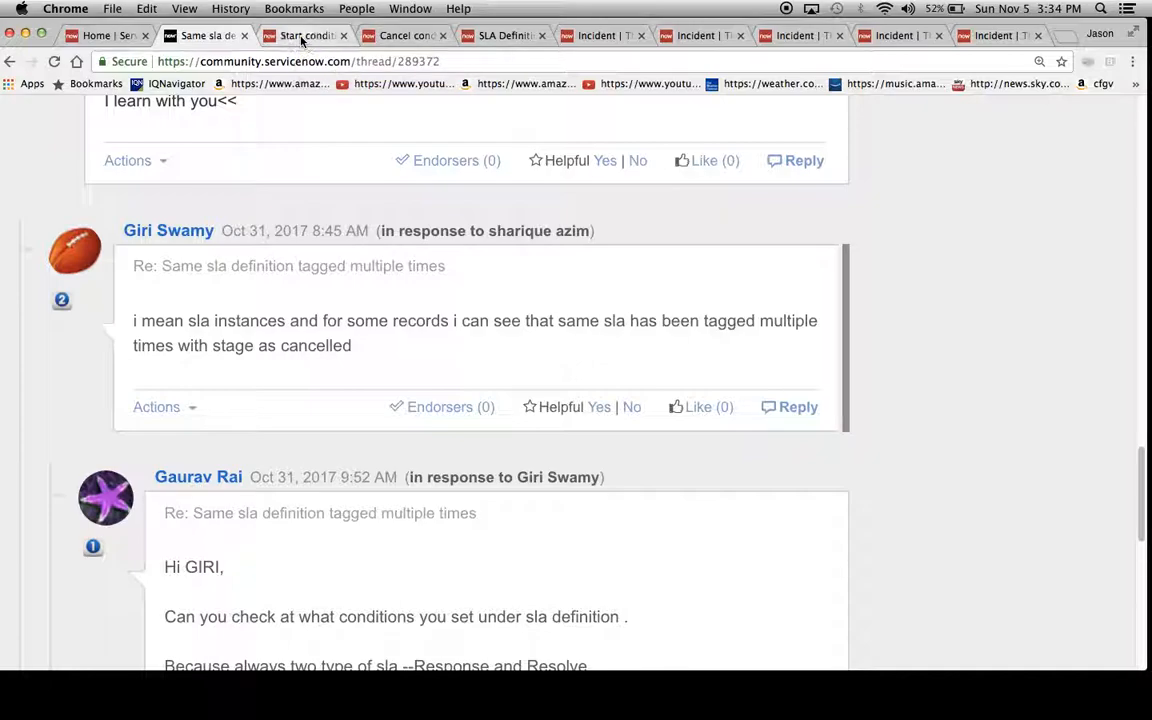
left_click(300, 36)
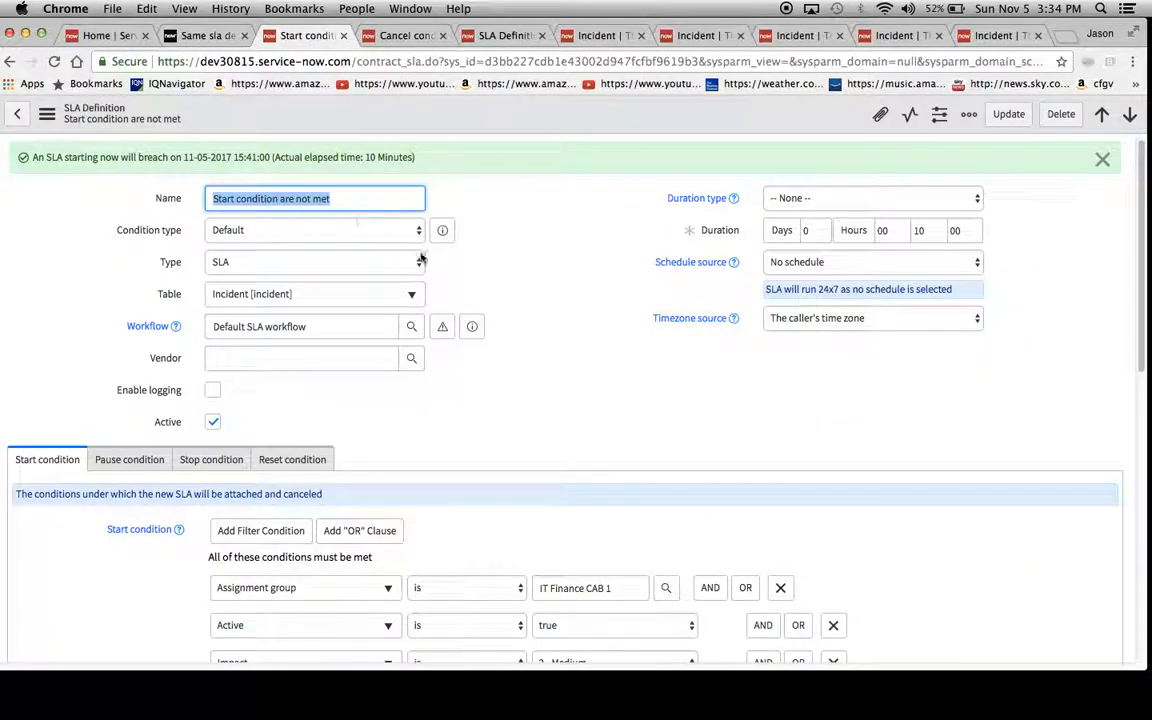
scroll("down", 3)
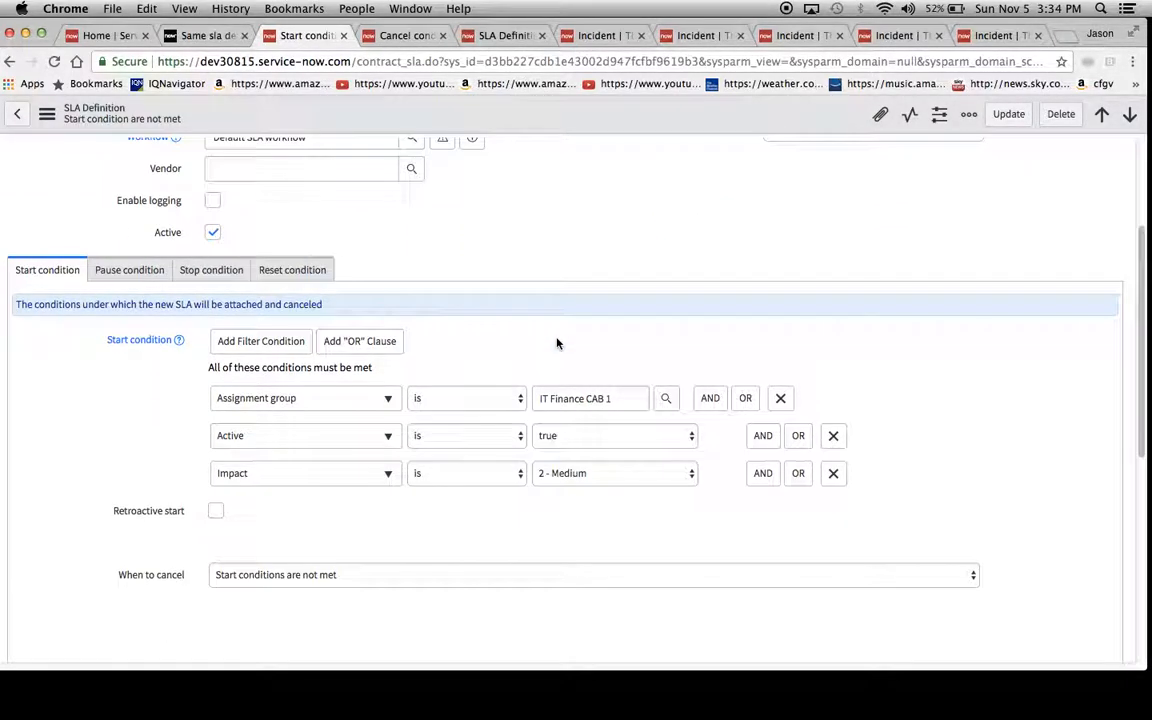
scroll("up", 3)
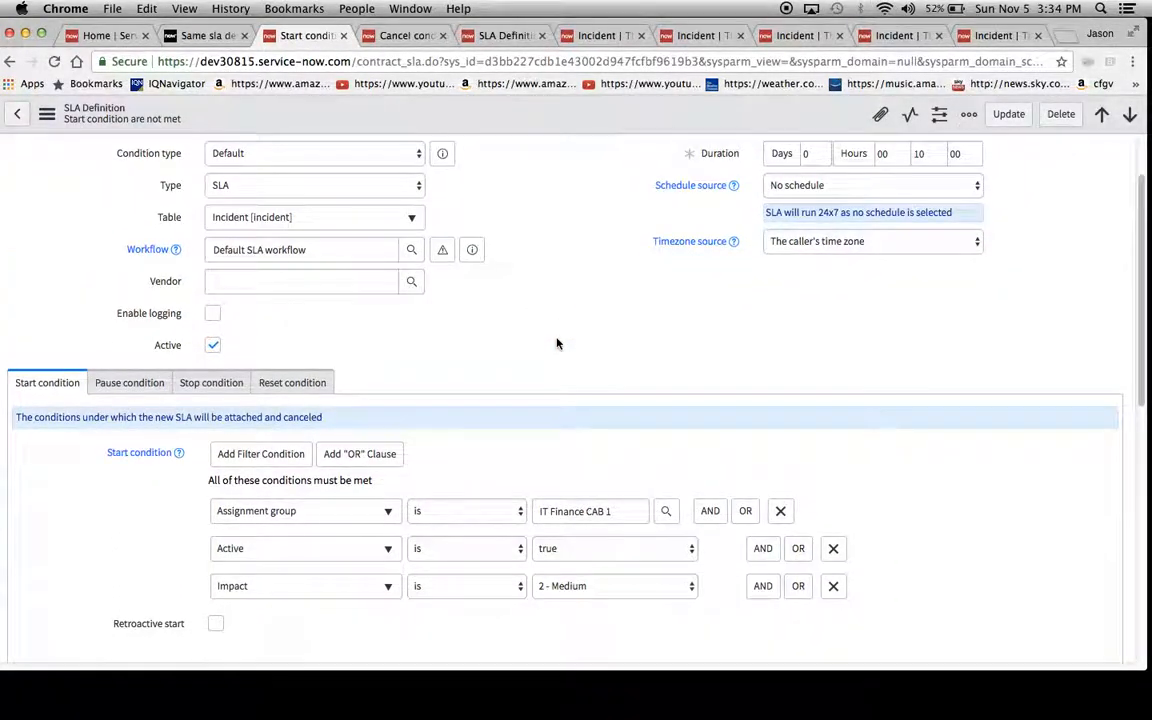
scroll("down", 3)
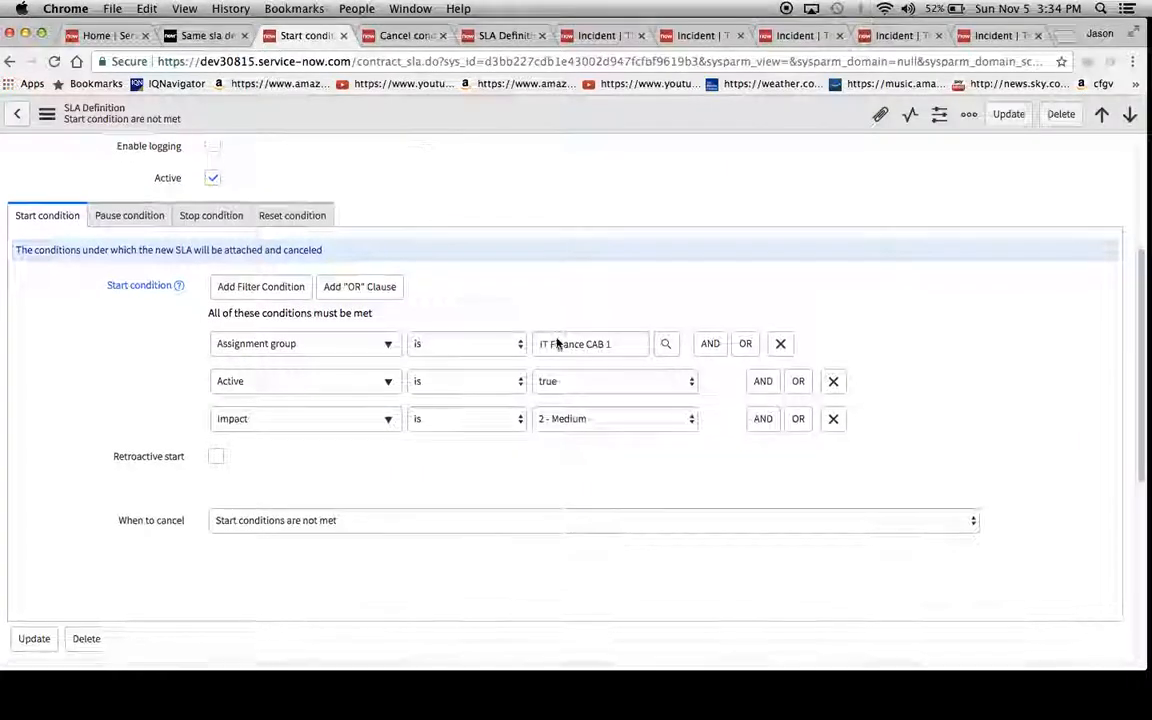
scroll("down", 3)
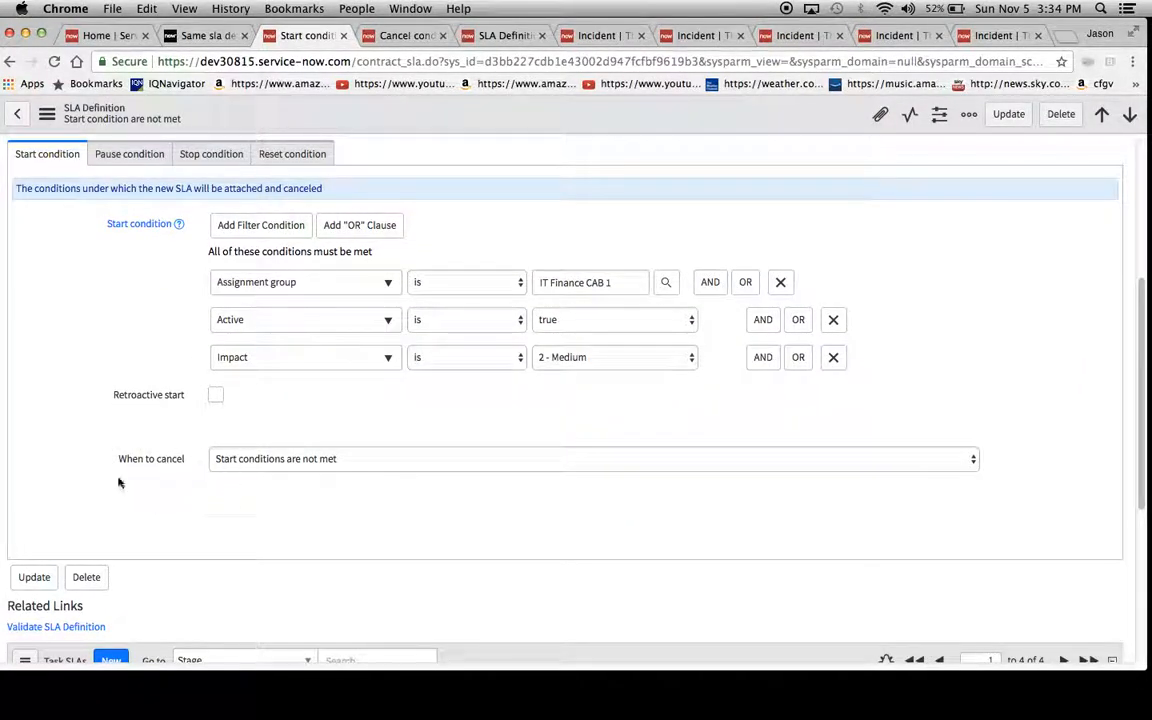
mouse_move(135, 450)
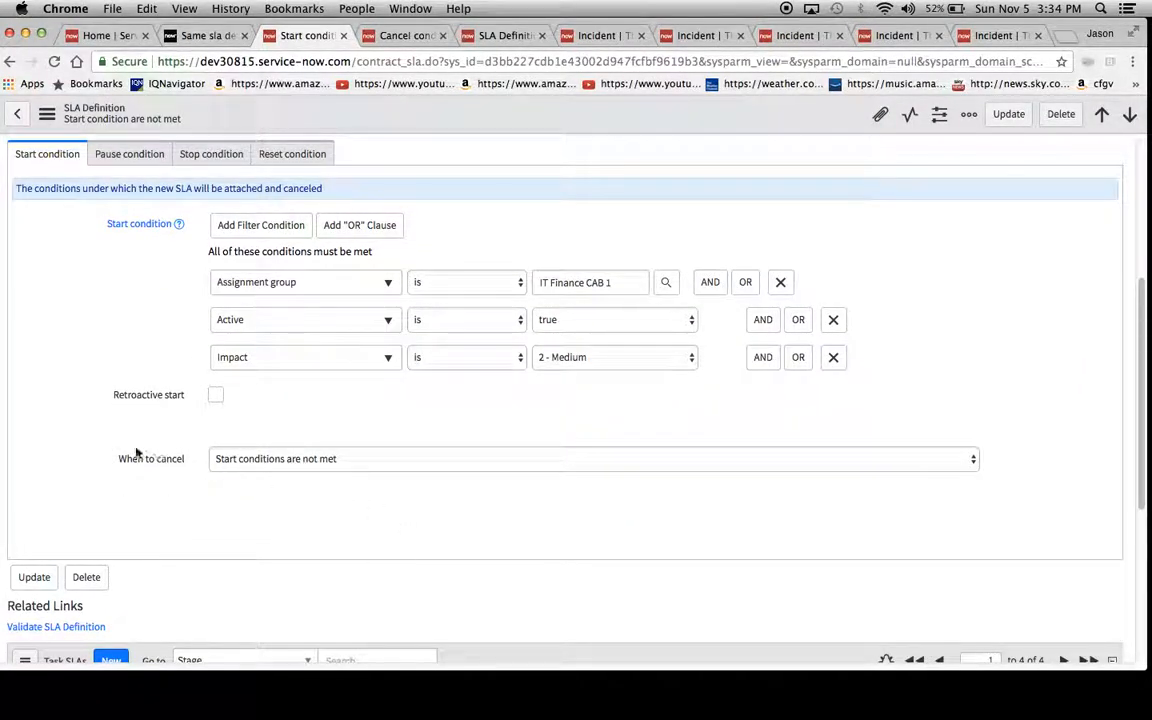
left_click(592, 458)
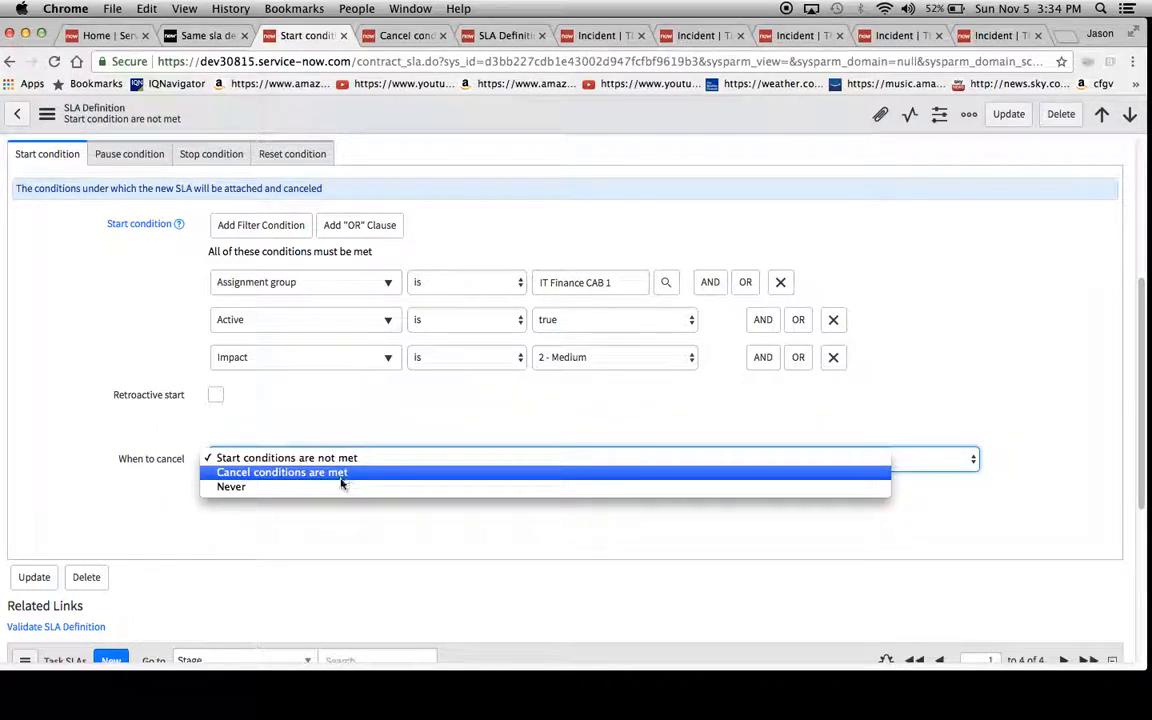
mouse_move(357, 471)
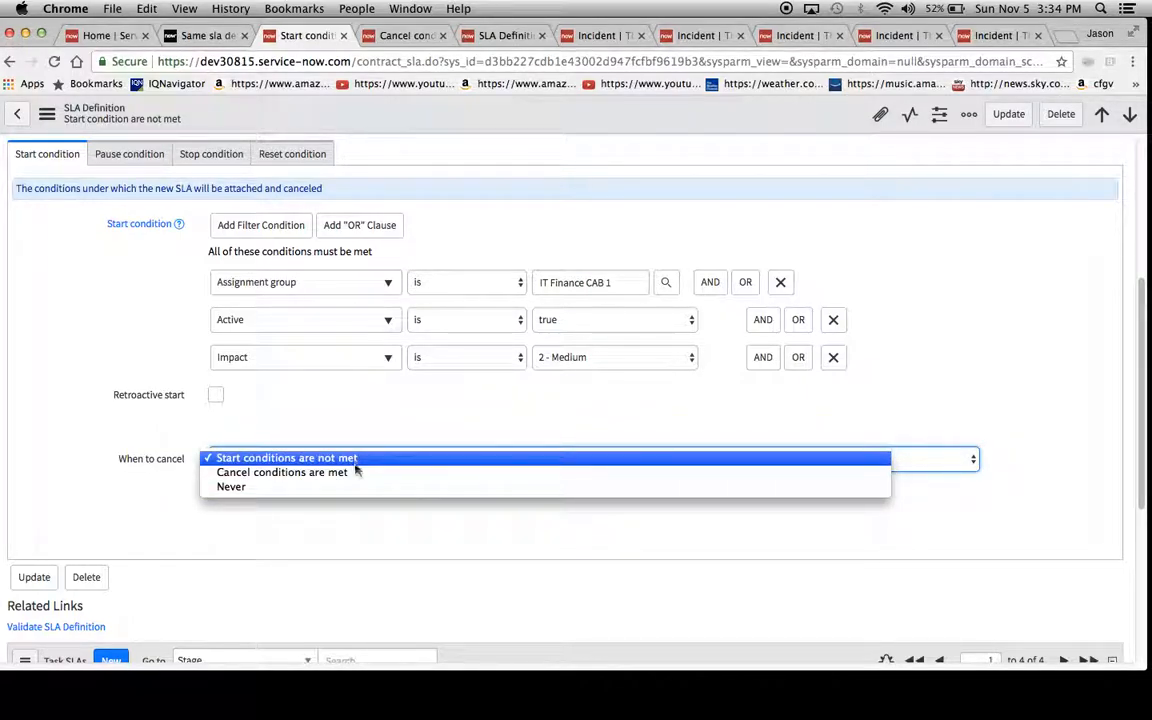
mouse_move(231, 486)
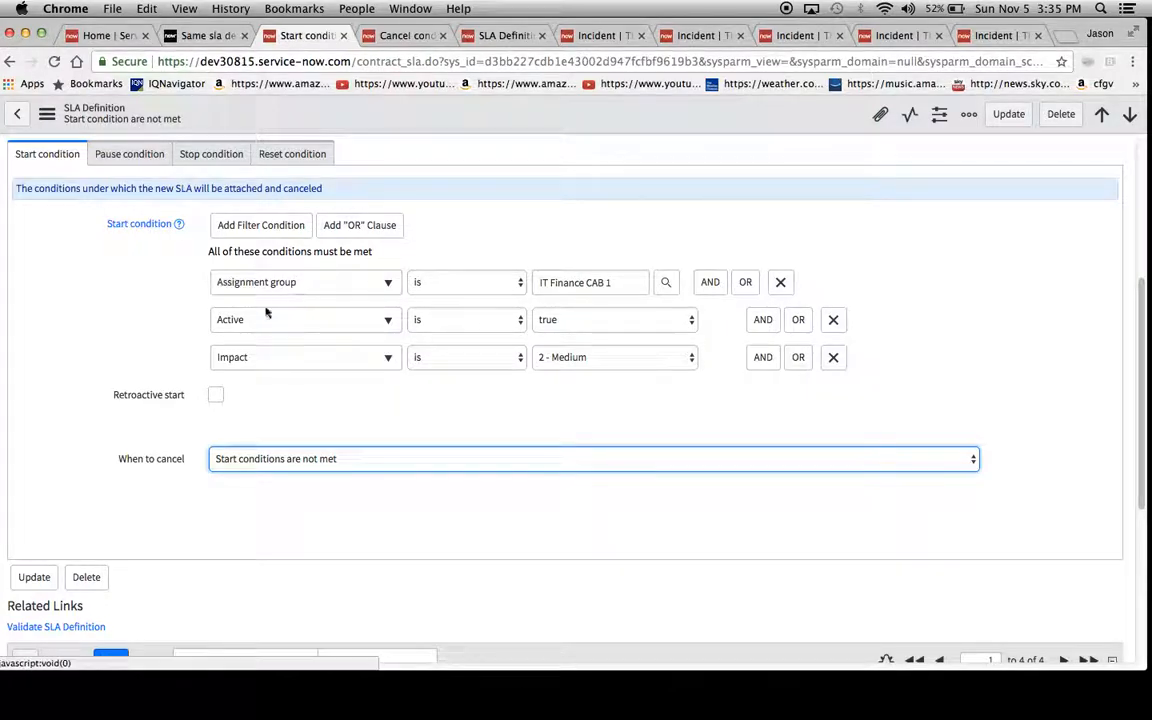
mouse_move(328, 375)
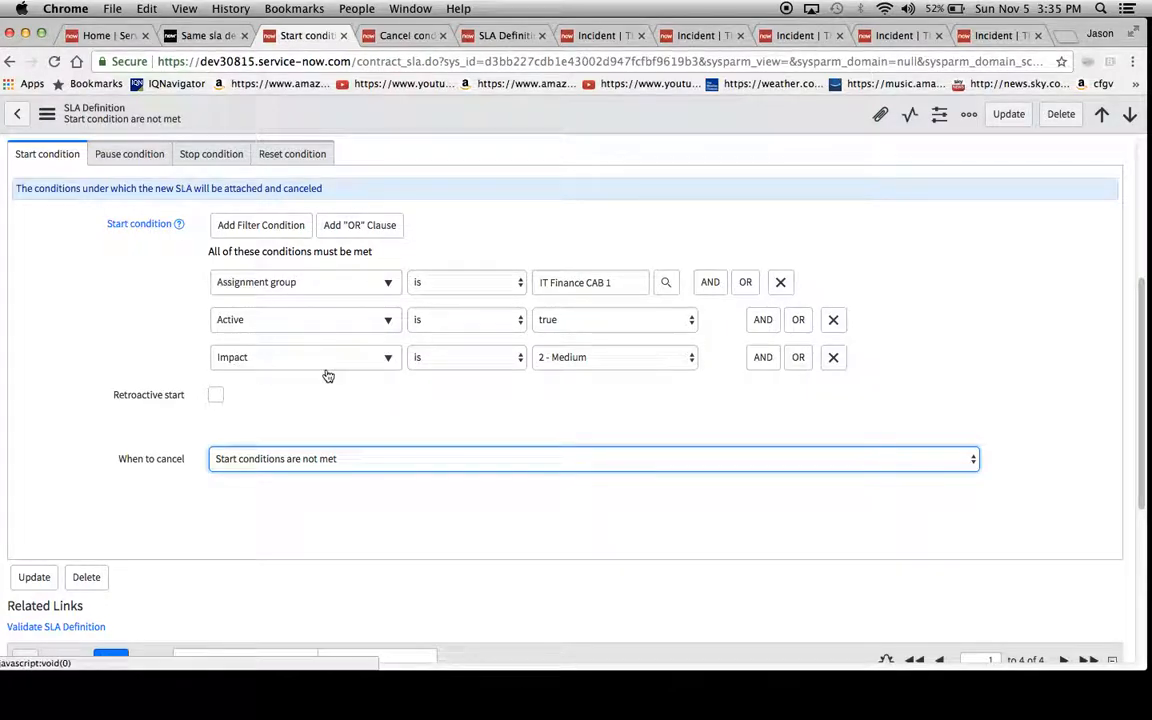
left_click(211, 153)
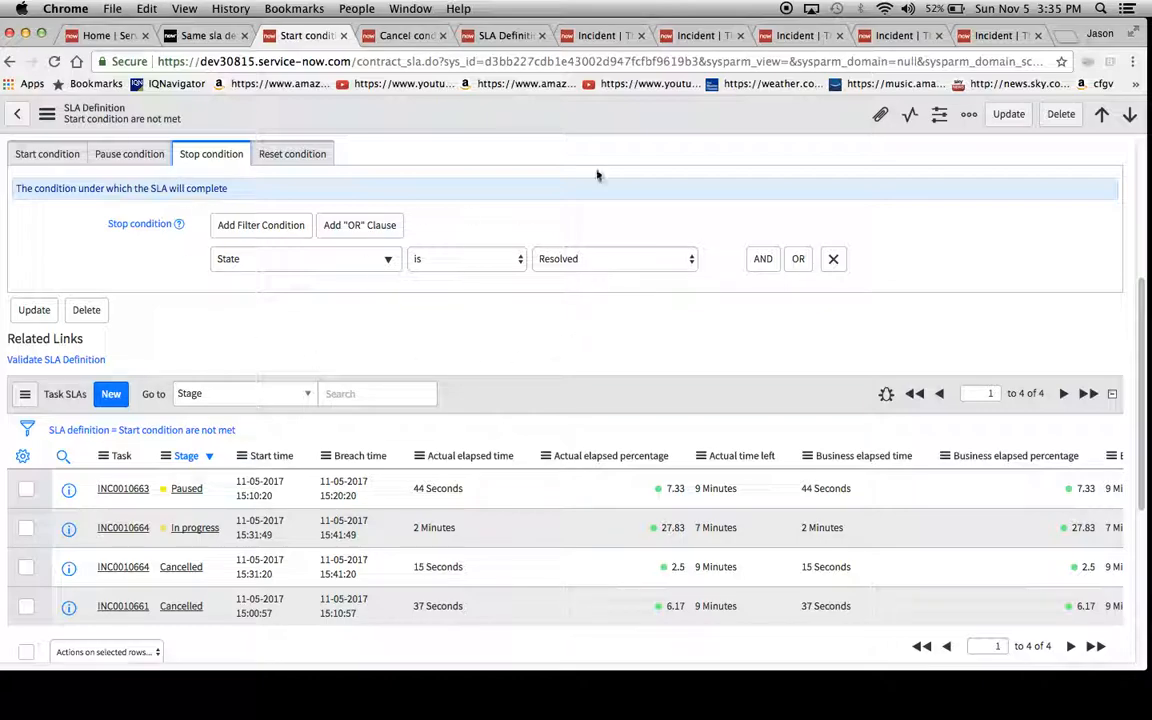
left_click(129, 153)
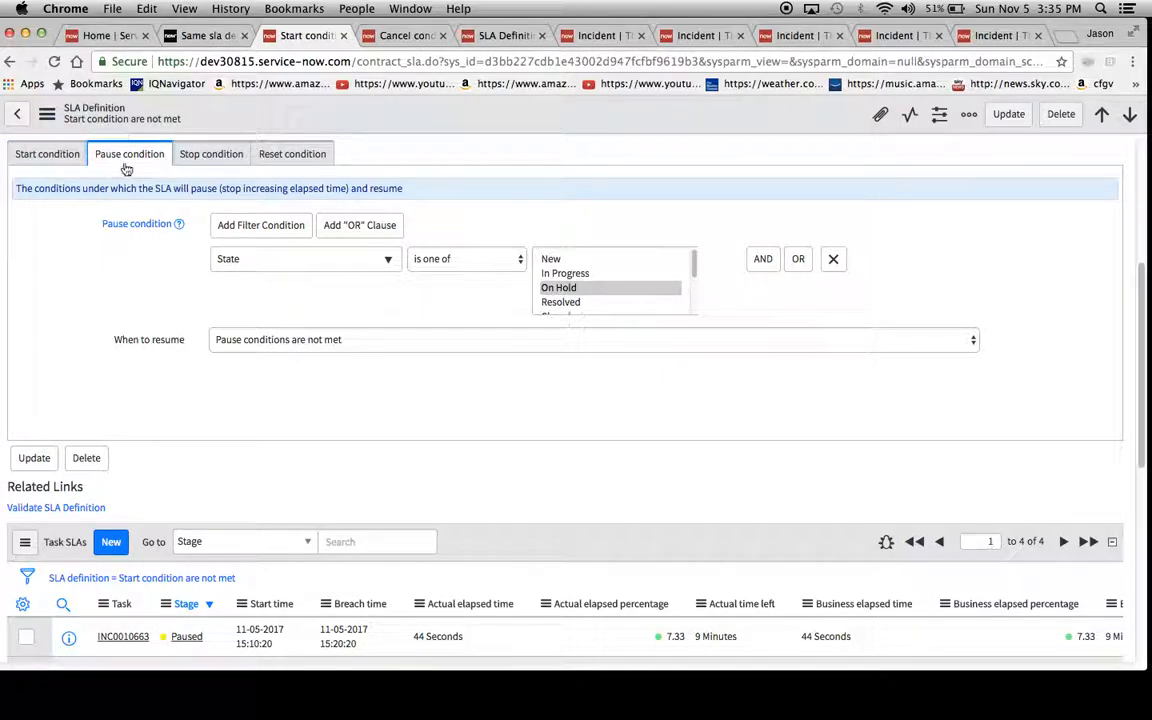
left_click(211, 153)
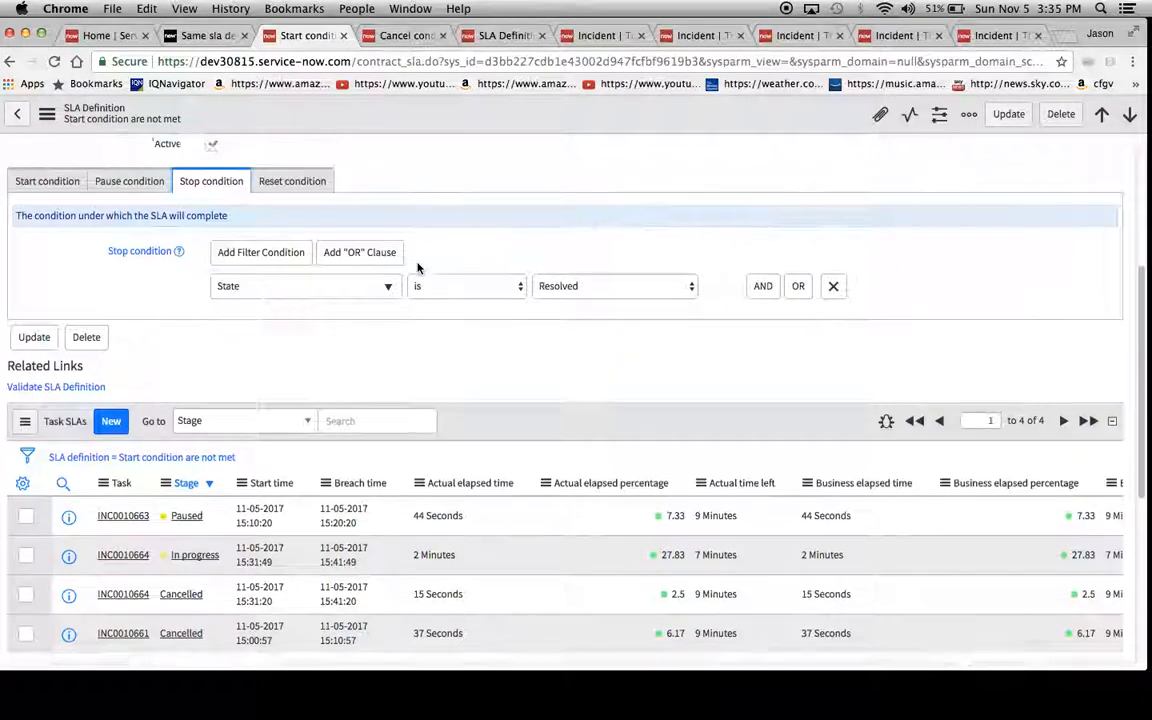
left_click(47, 181)
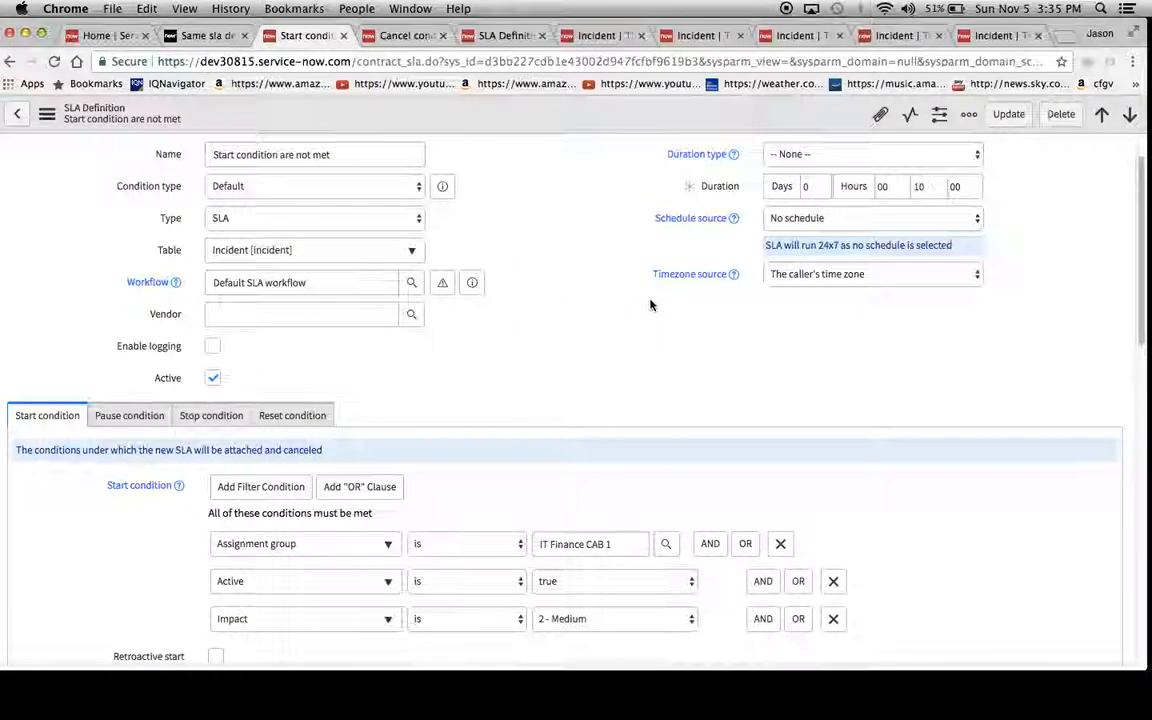
scroll("down", 3)
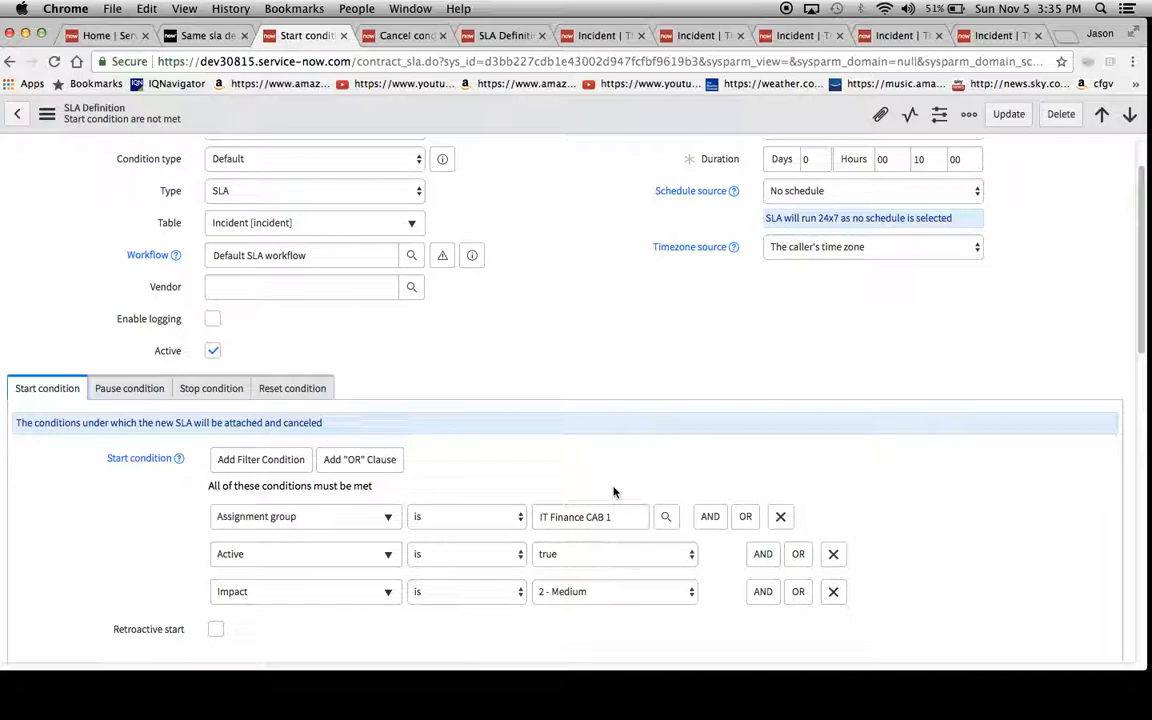
scroll("down", 3)
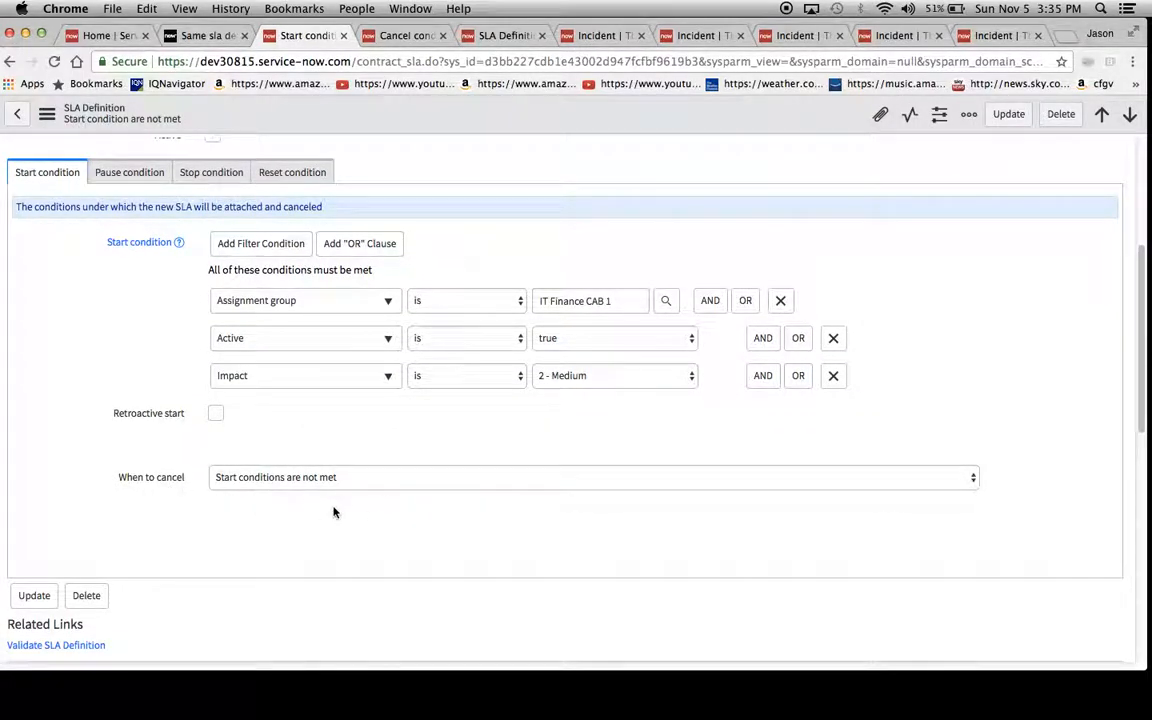
mouse_move(526, 433)
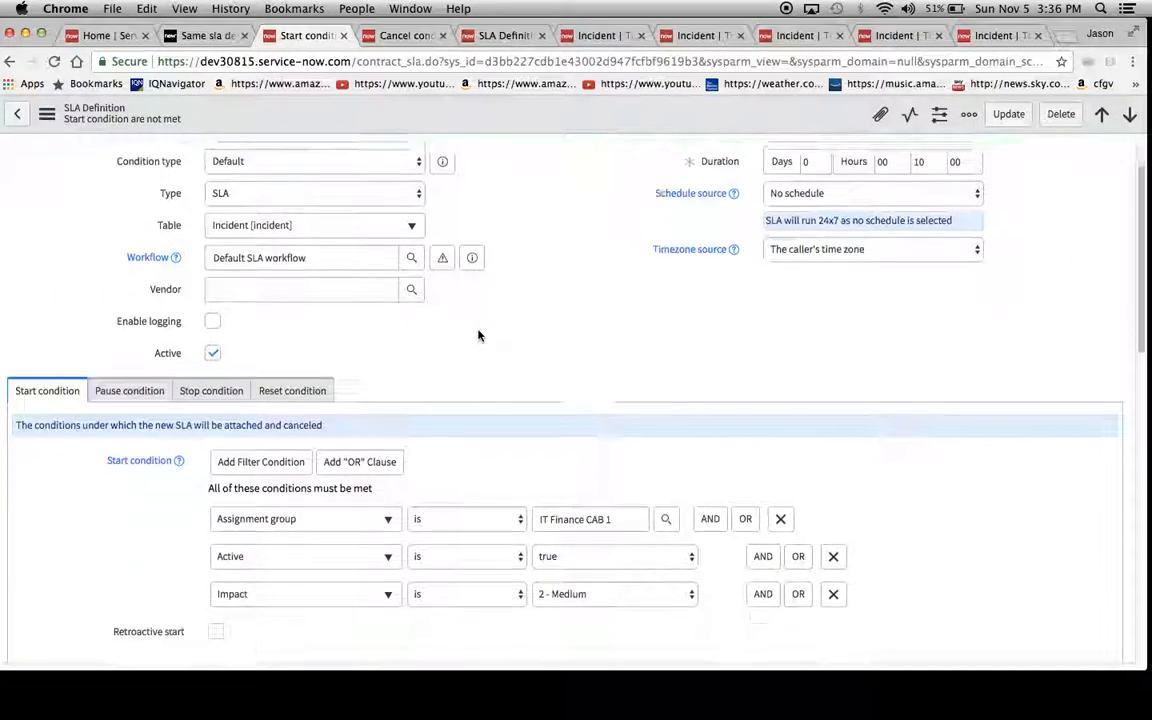
- View the SLA definition's pause and stop conditions, then return to its start conditions
scroll("down", 3)
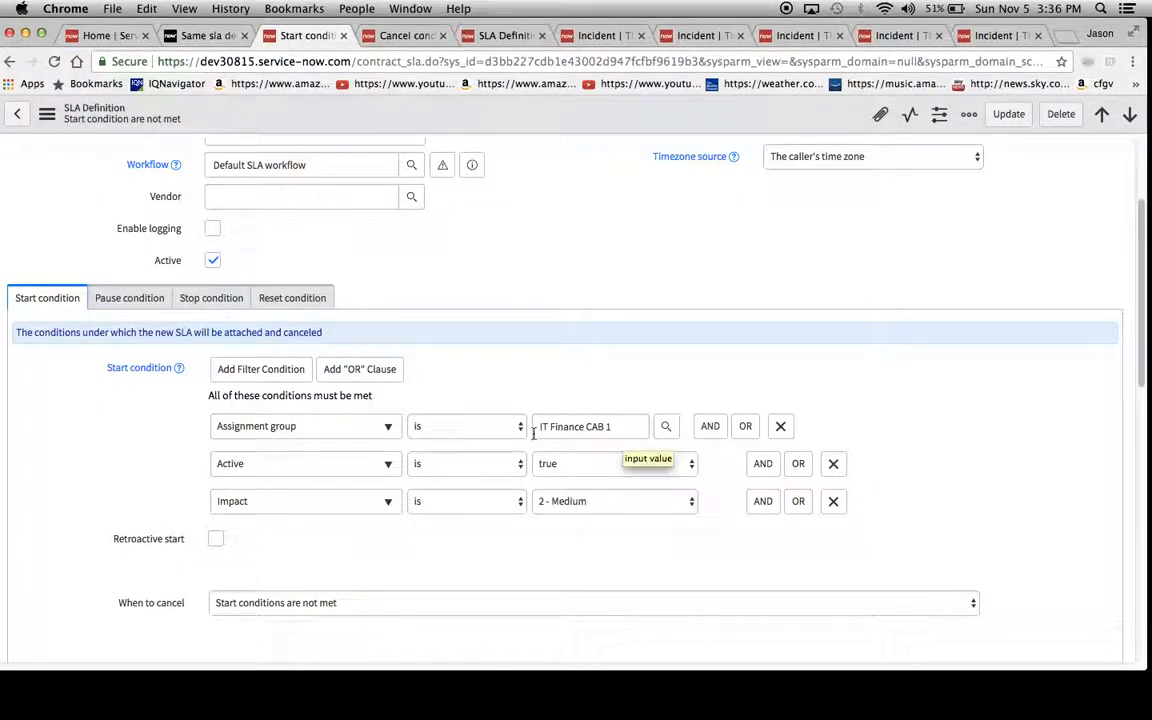
mouse_move(614, 501)
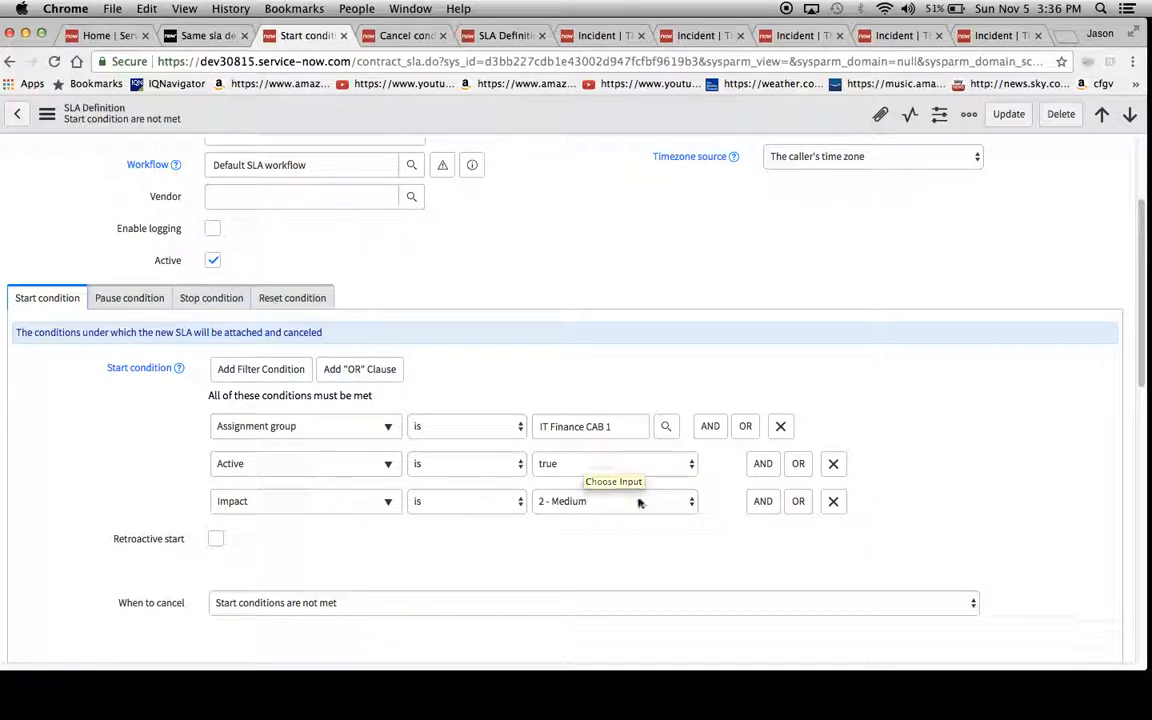
mouse_move(552, 515)
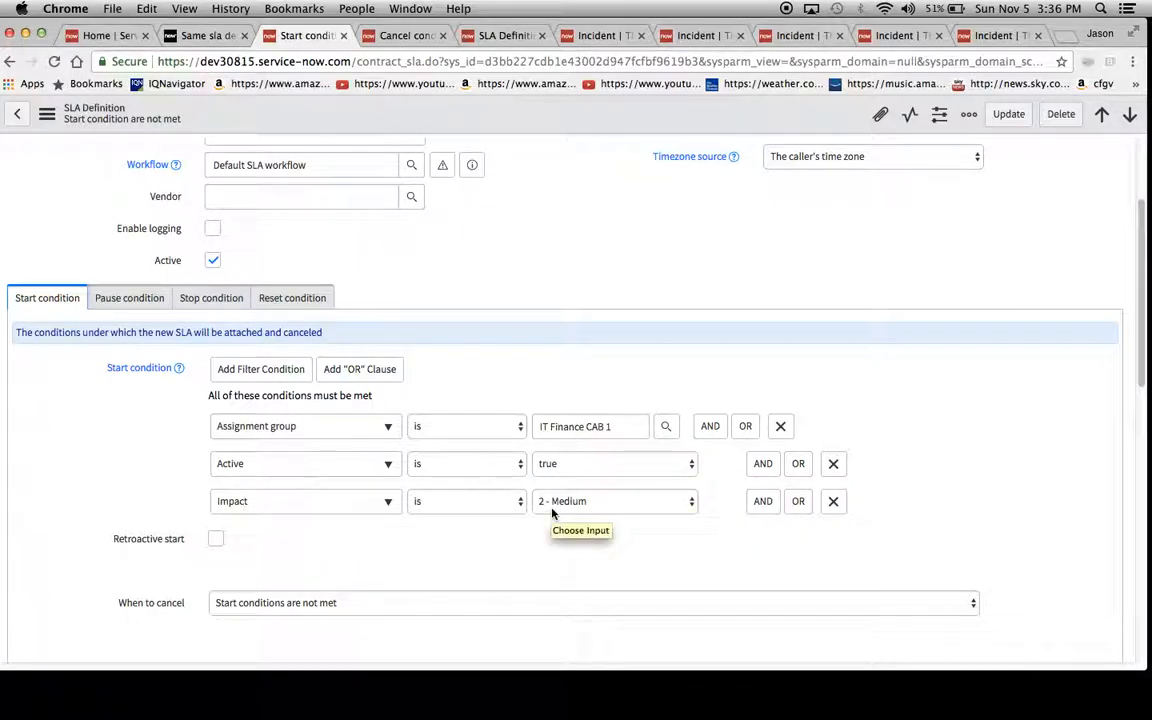
left_click(129, 297)
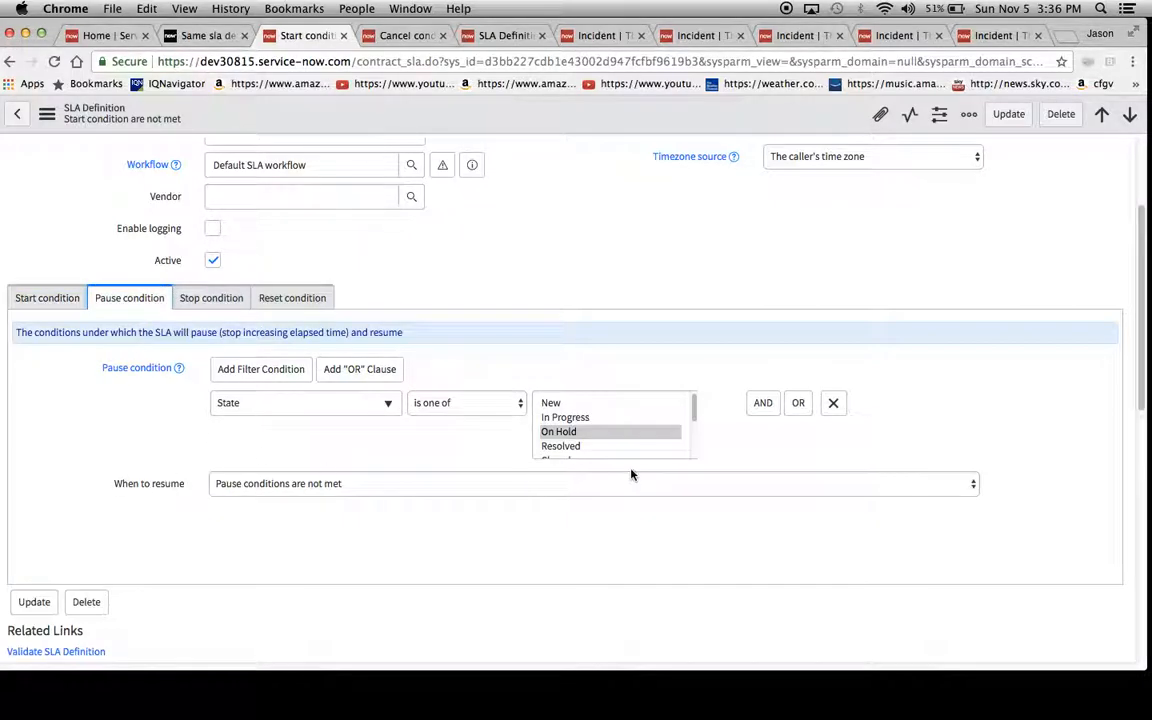
scroll("down", 3)
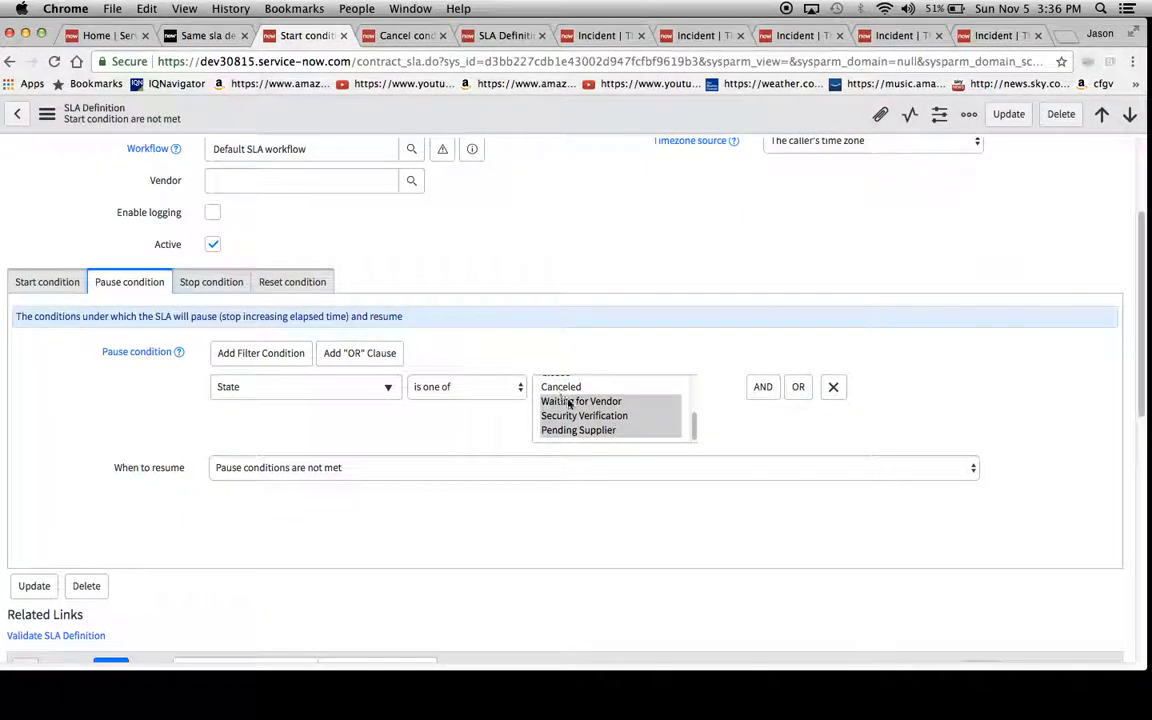
mouse_move(632, 429)
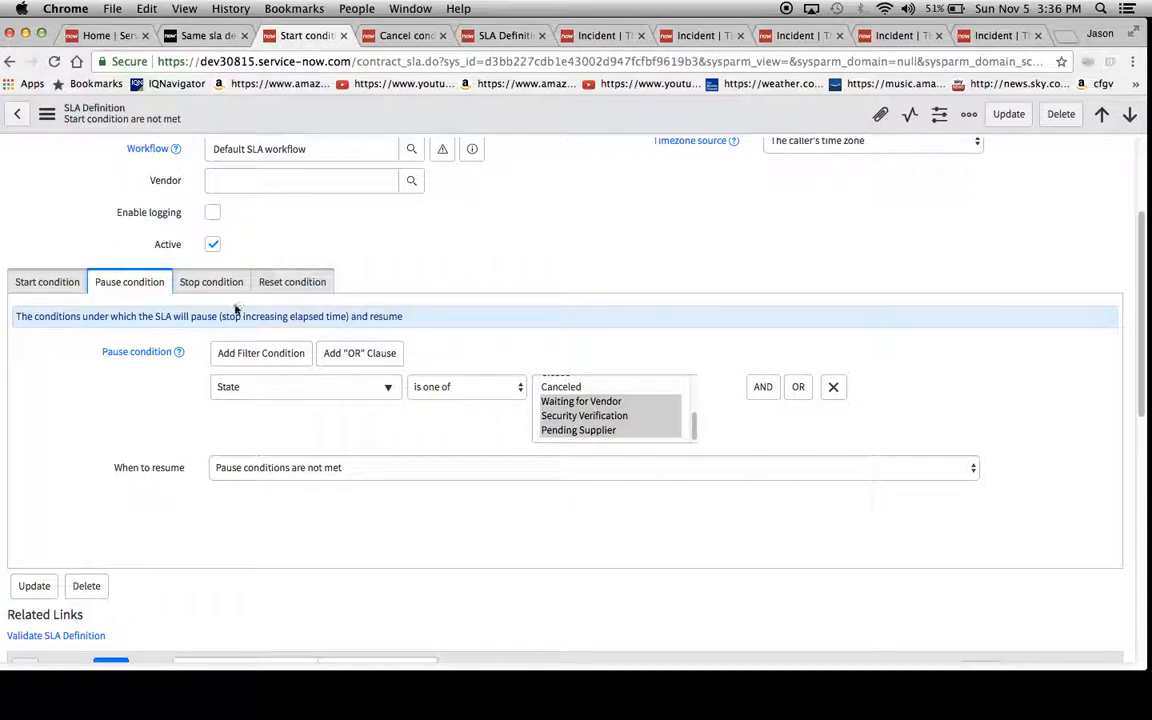
left_click(211, 281)
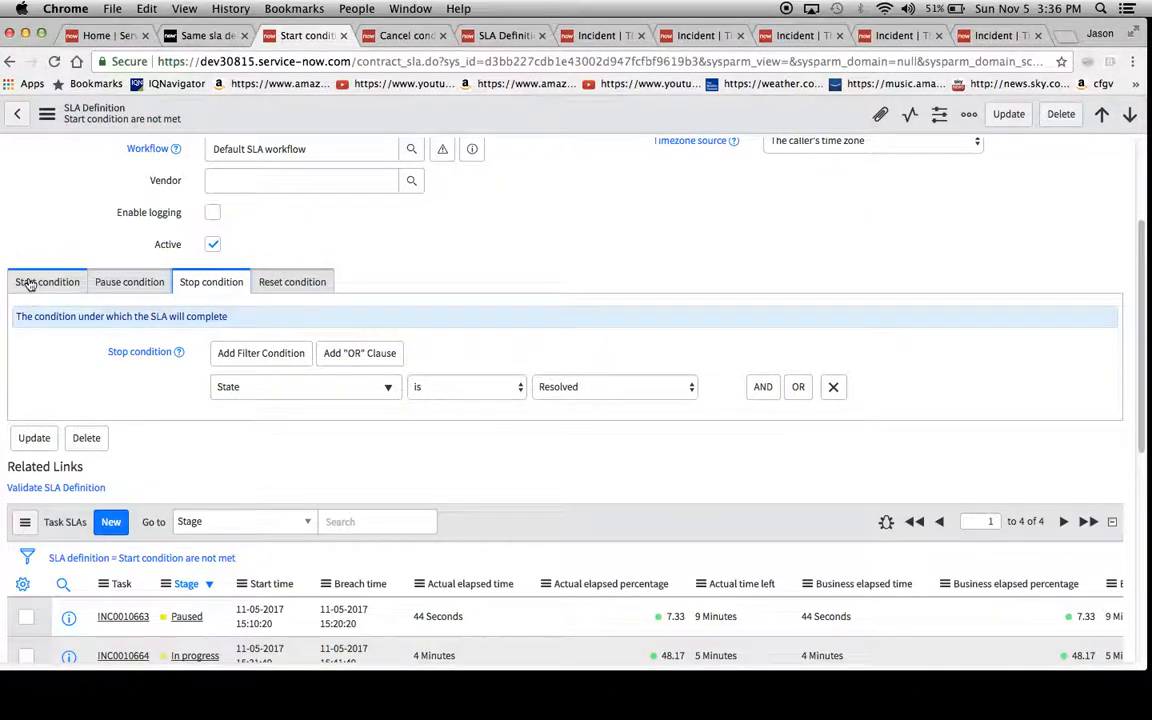
scroll("up", 3)
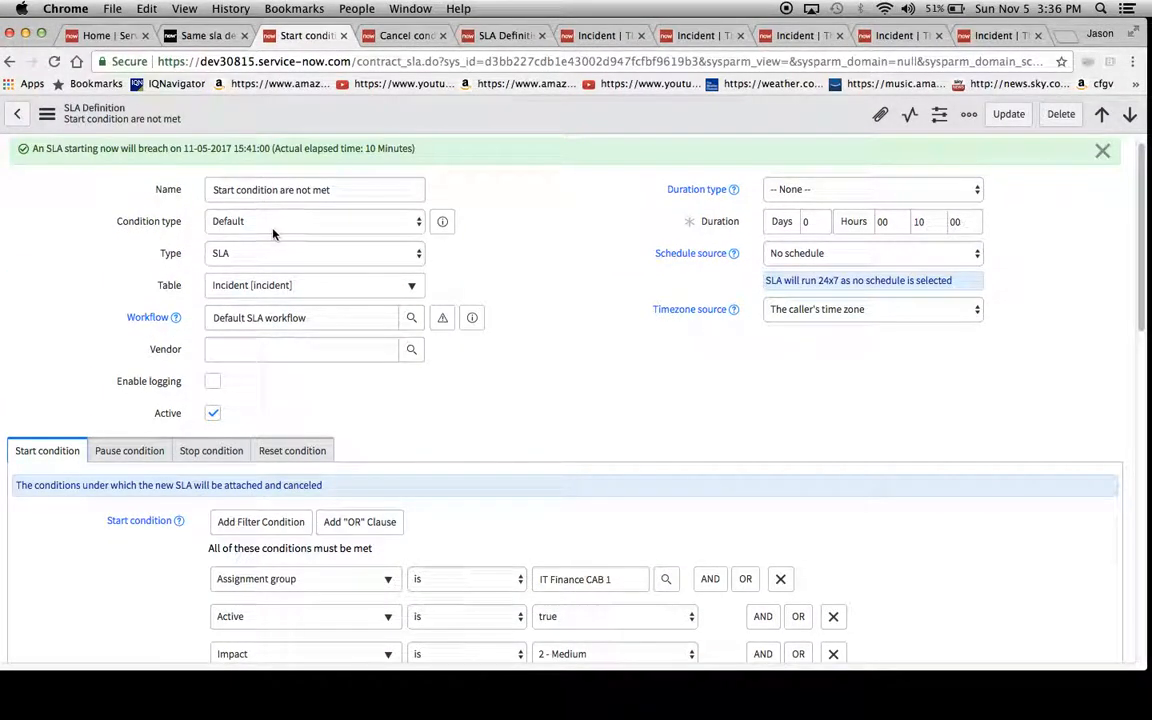
left_click(314, 221)
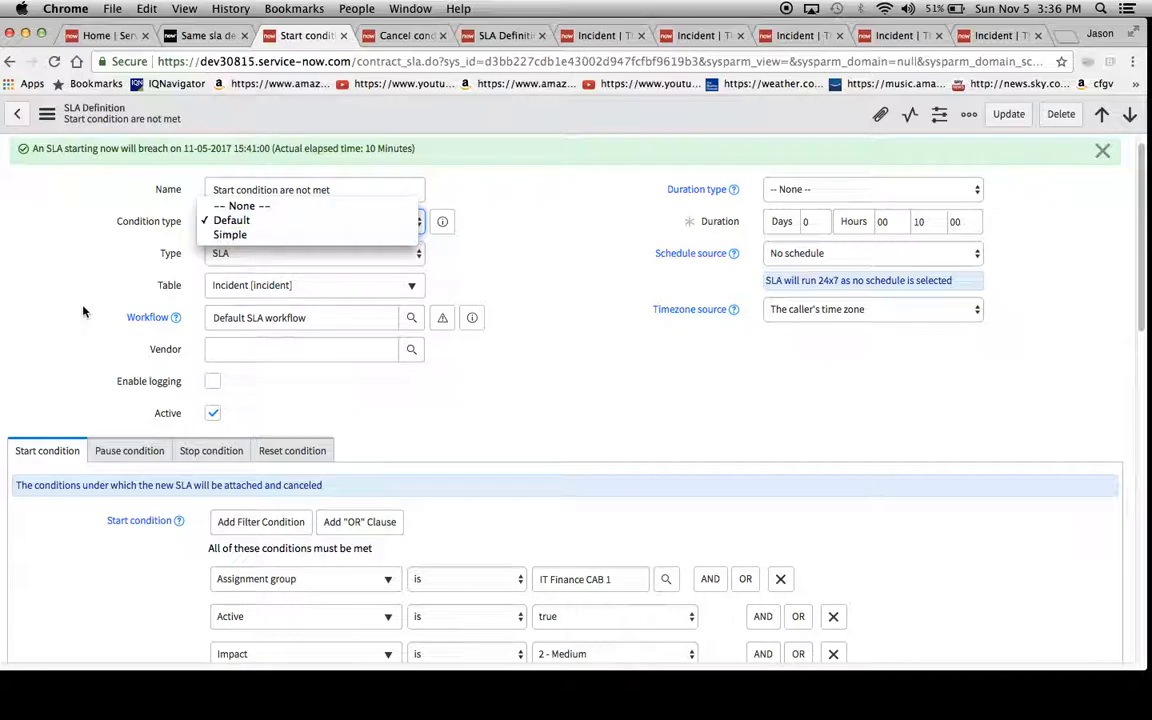
scroll("down", 3)
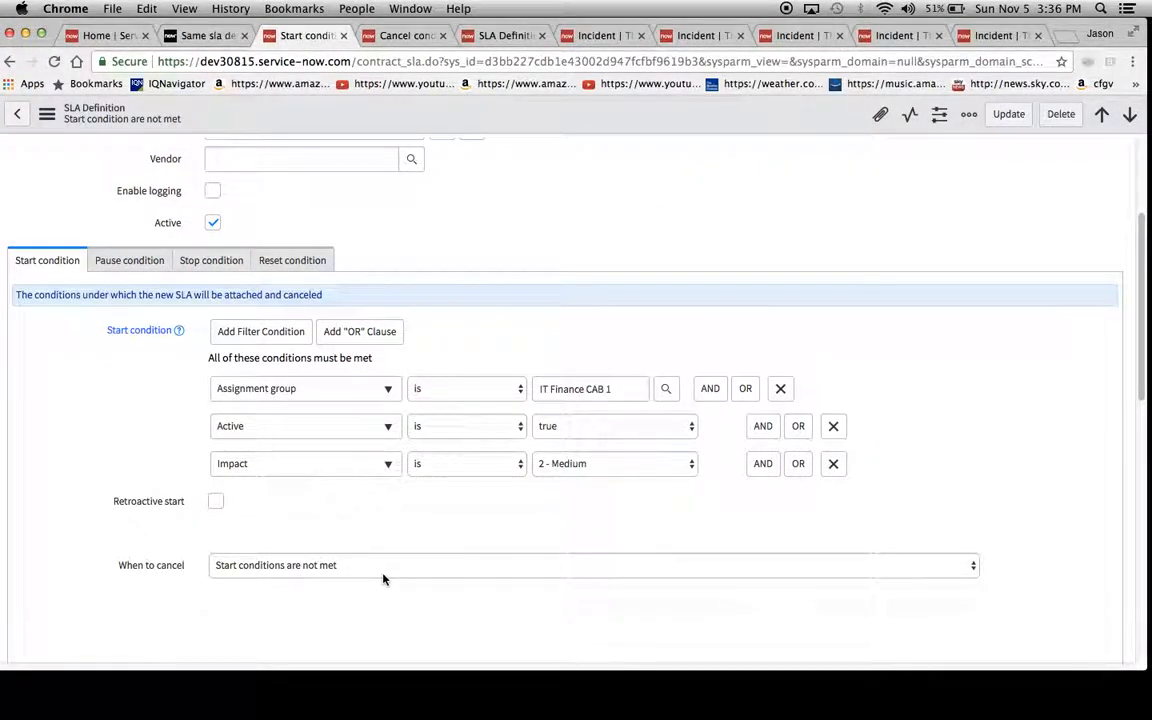
left_click(590, 565)
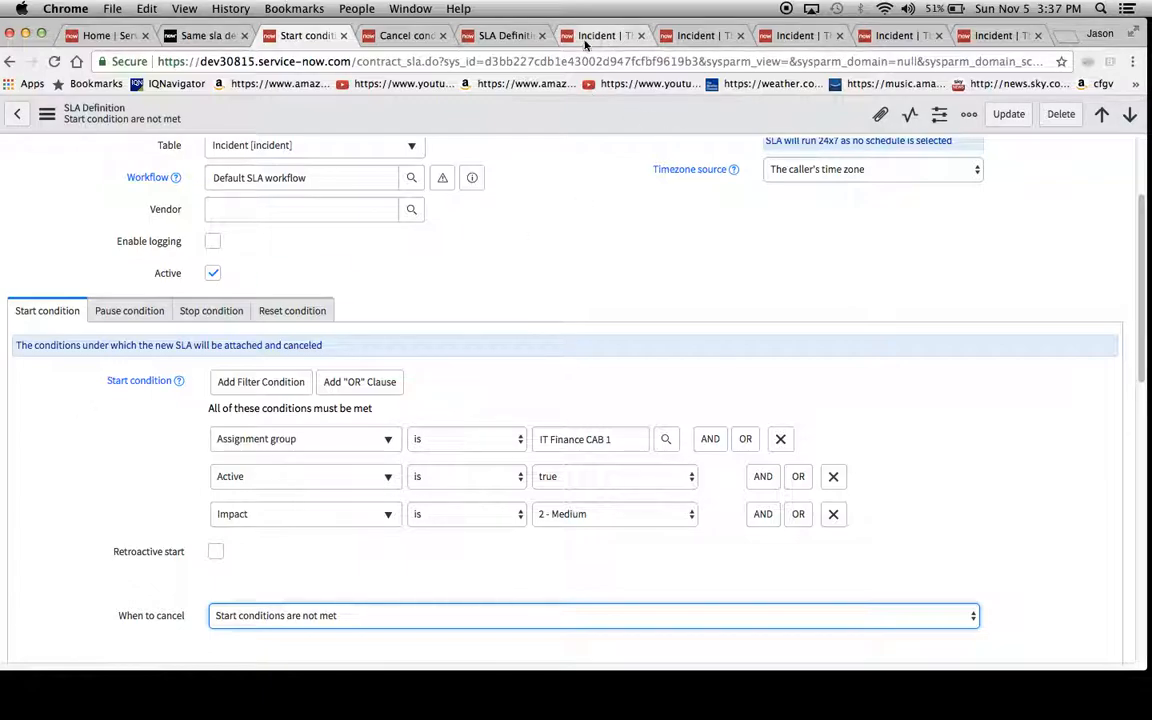
- Submit new incident INC0010665 with group IT Finance CAB 1 and impact 2 - Medium
left_click(600, 35)
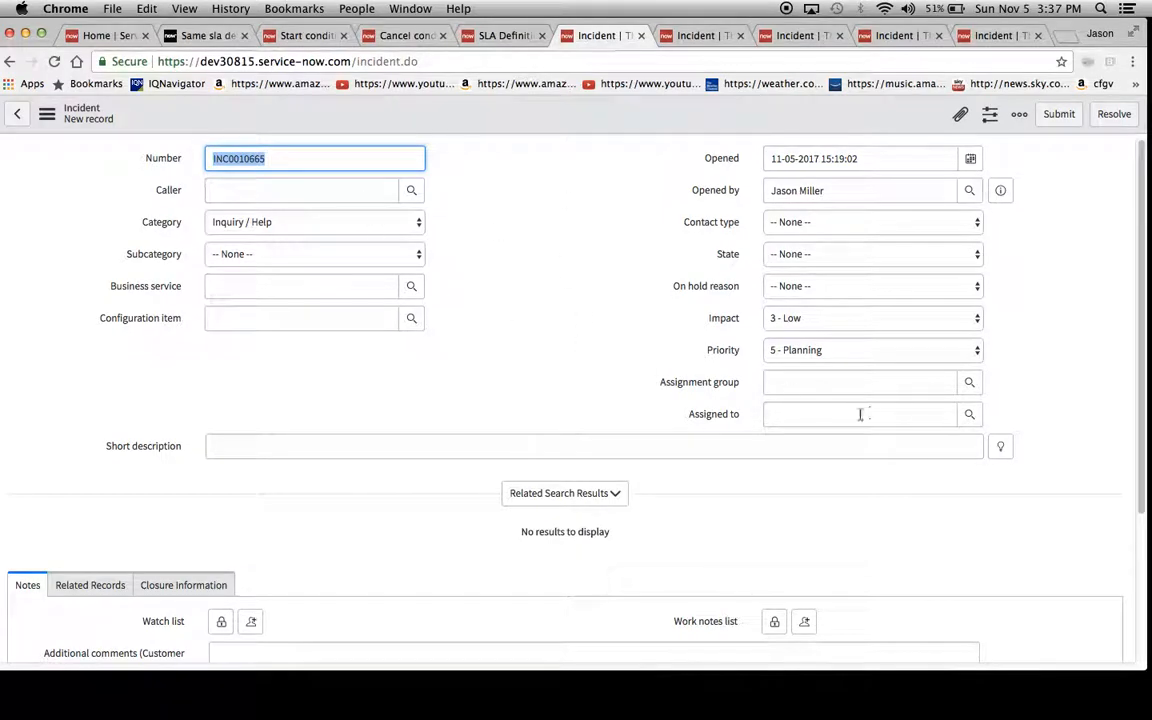
left_click(858, 382)
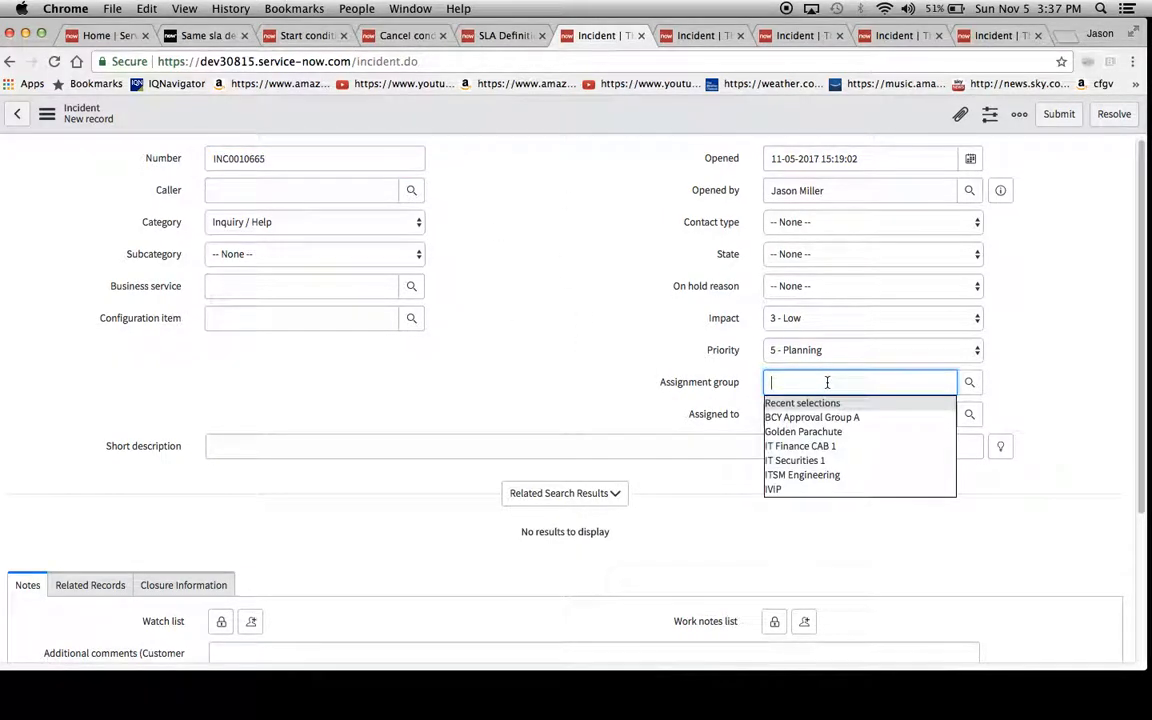
mouse_move(845, 446)
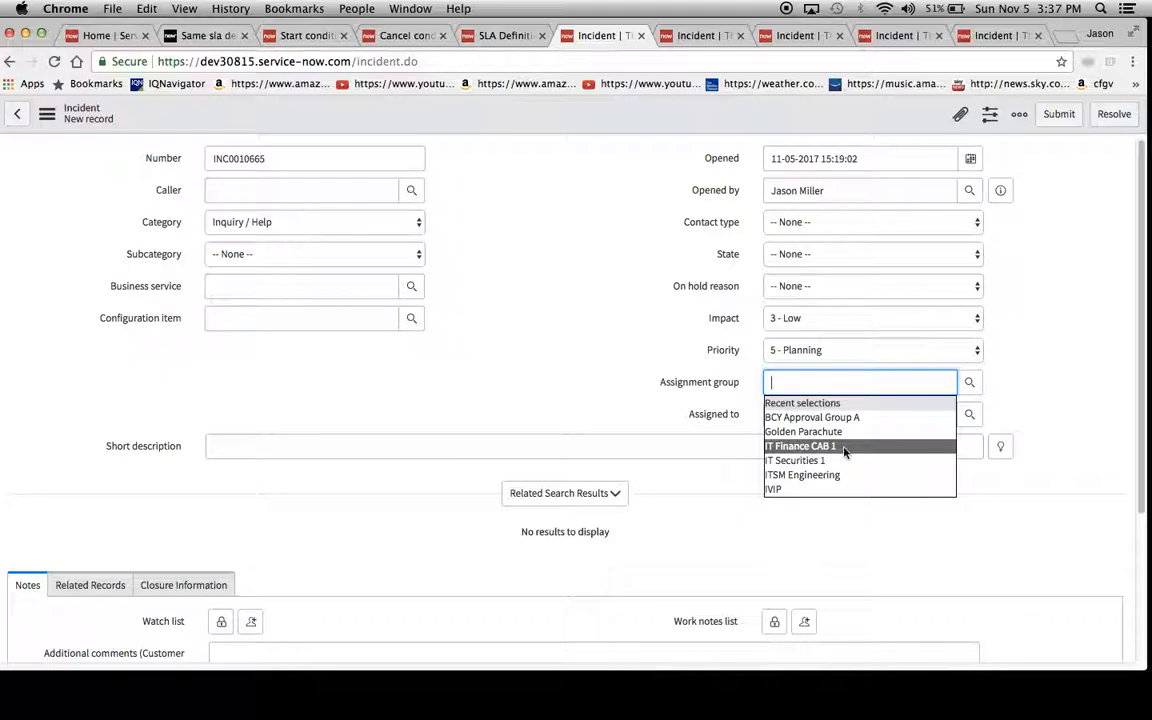
left_click(800, 446)
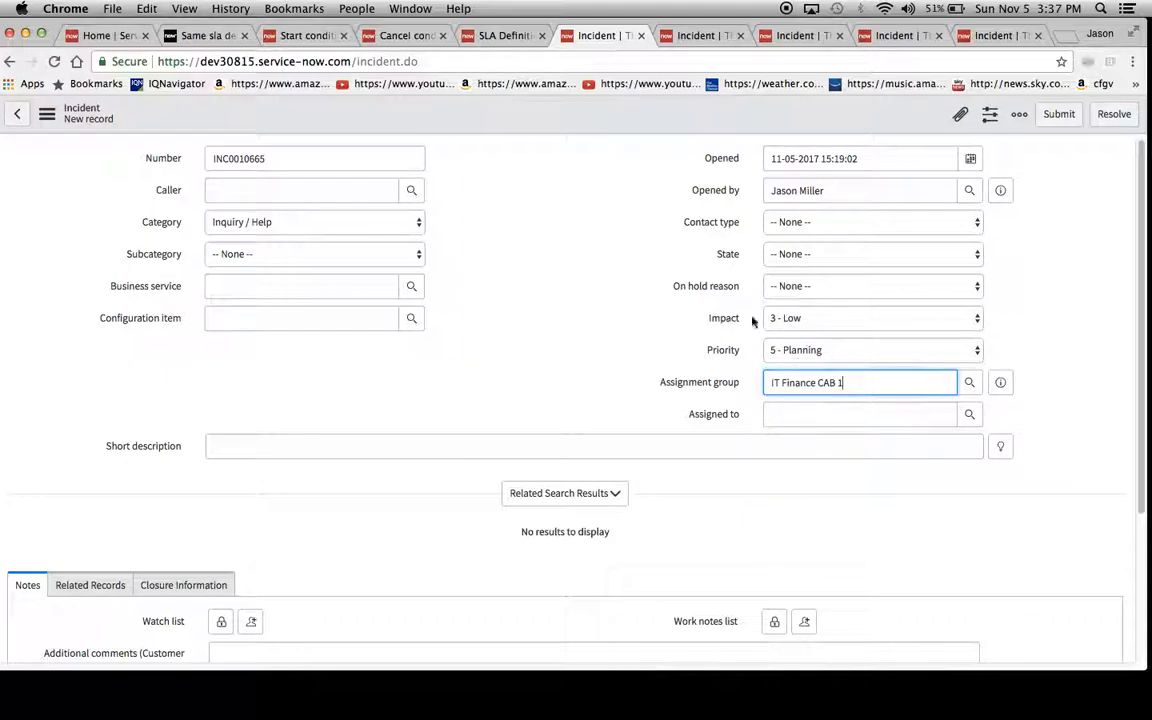
left_click(872, 318)
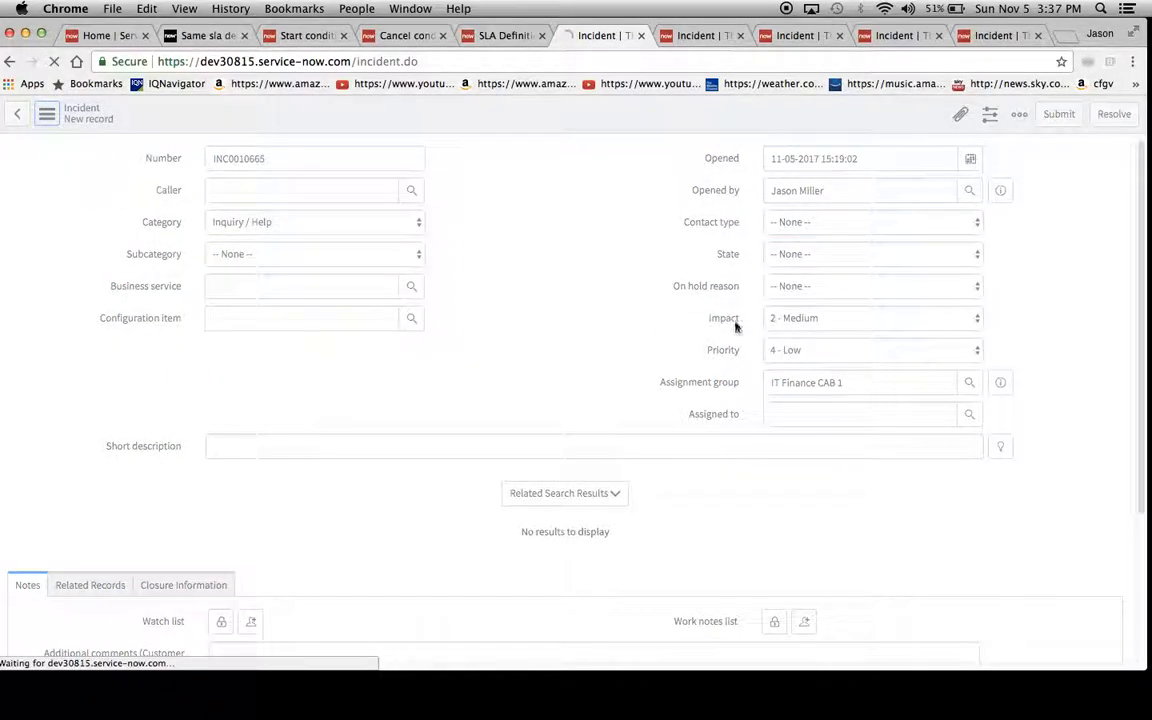
left_click(1058, 113)
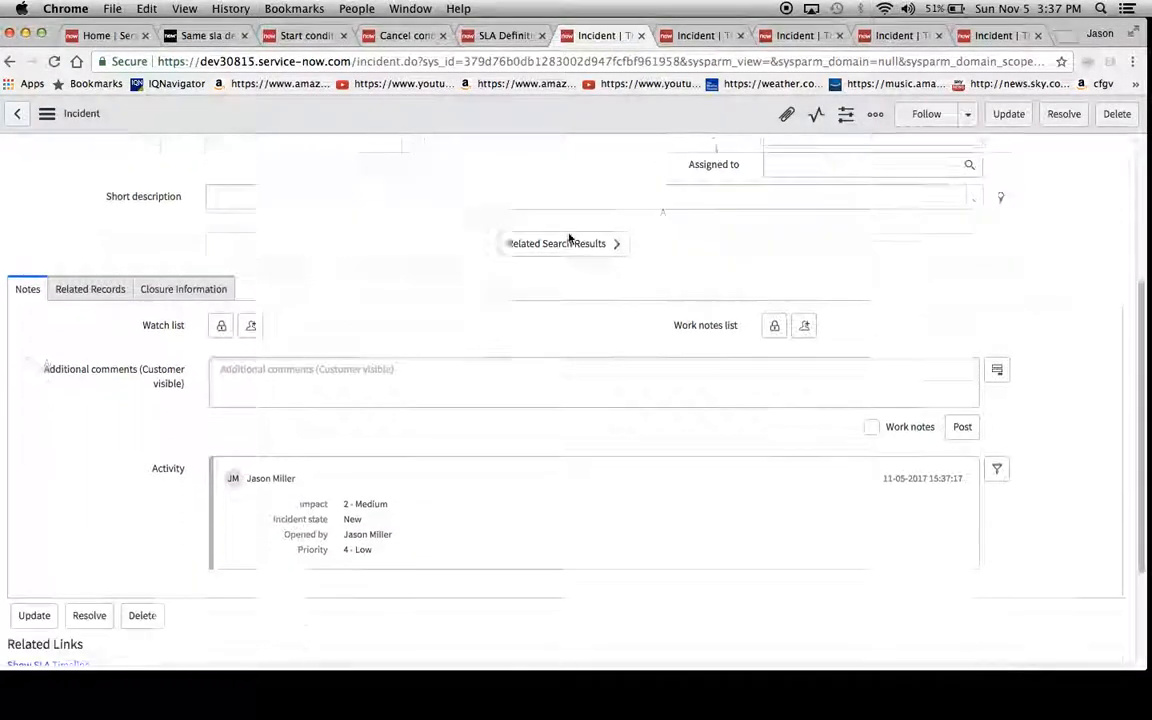
scroll("down", 3)
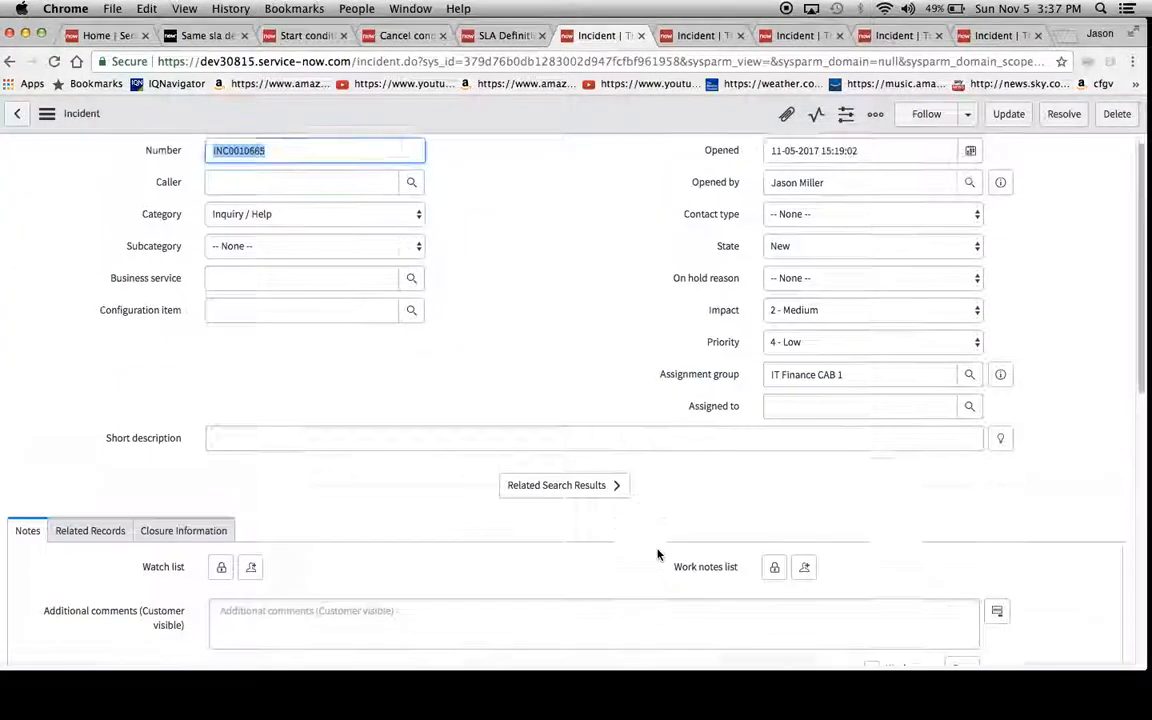
- Change INC0010665's impact to 1 - High and check its cancelled Task SLA
left_click(871, 309)
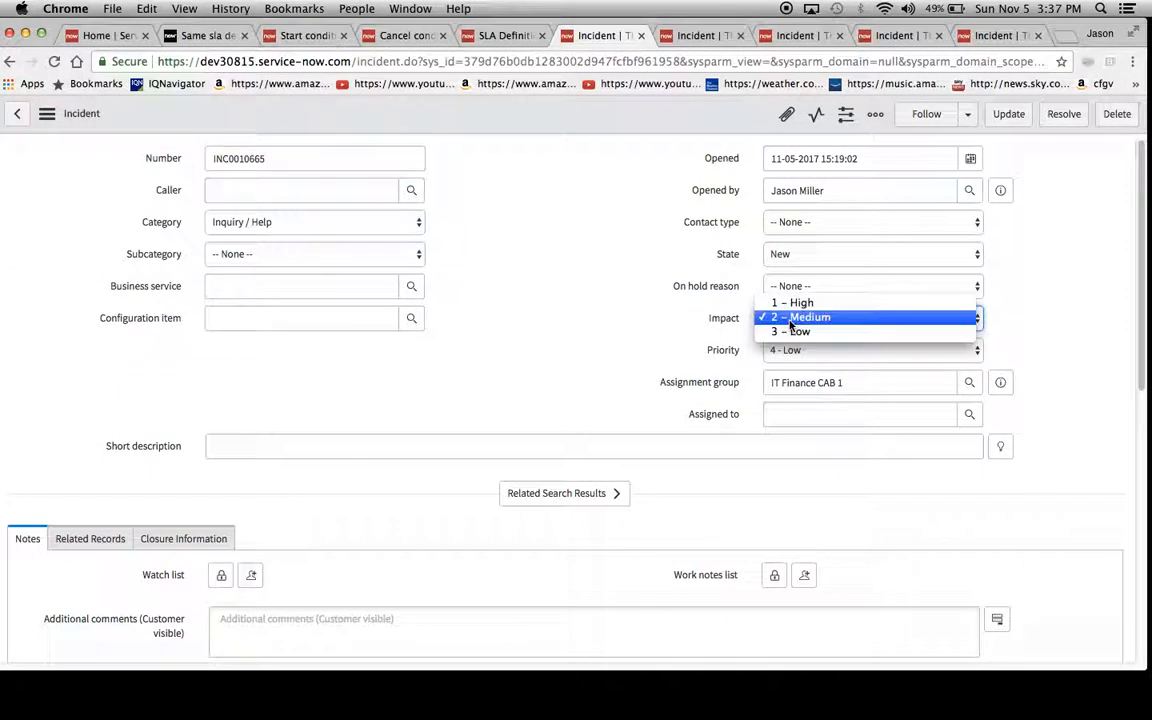
left_click(791, 302)
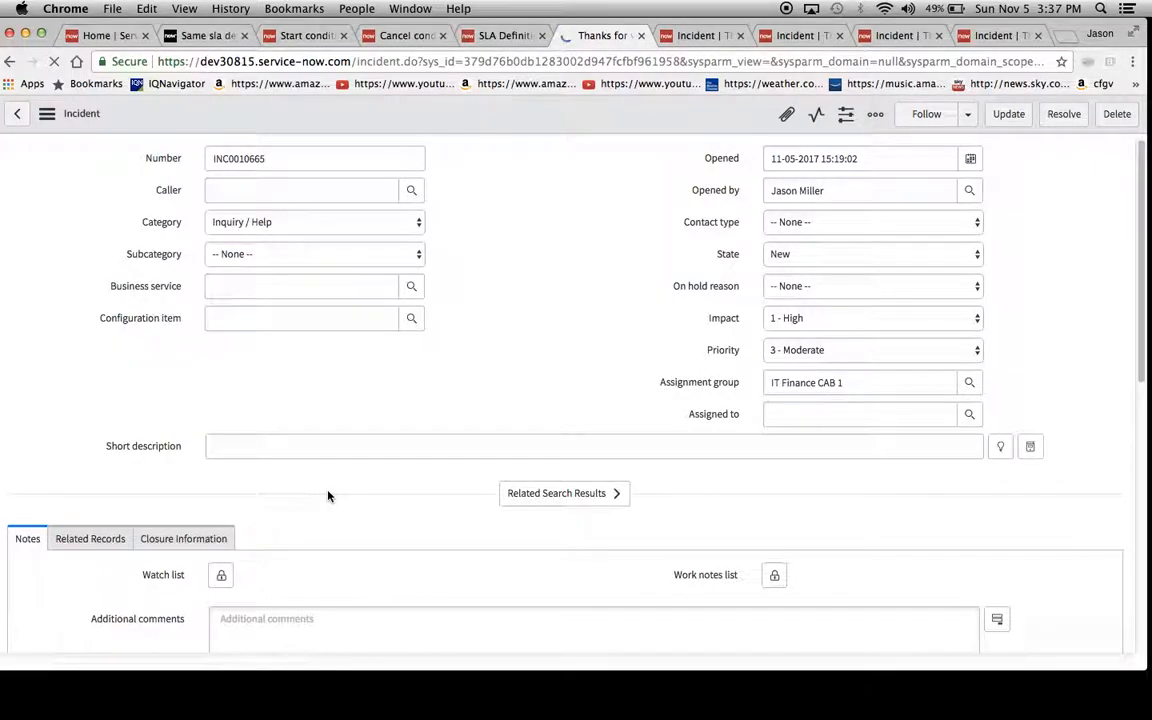
scroll("down", 3)
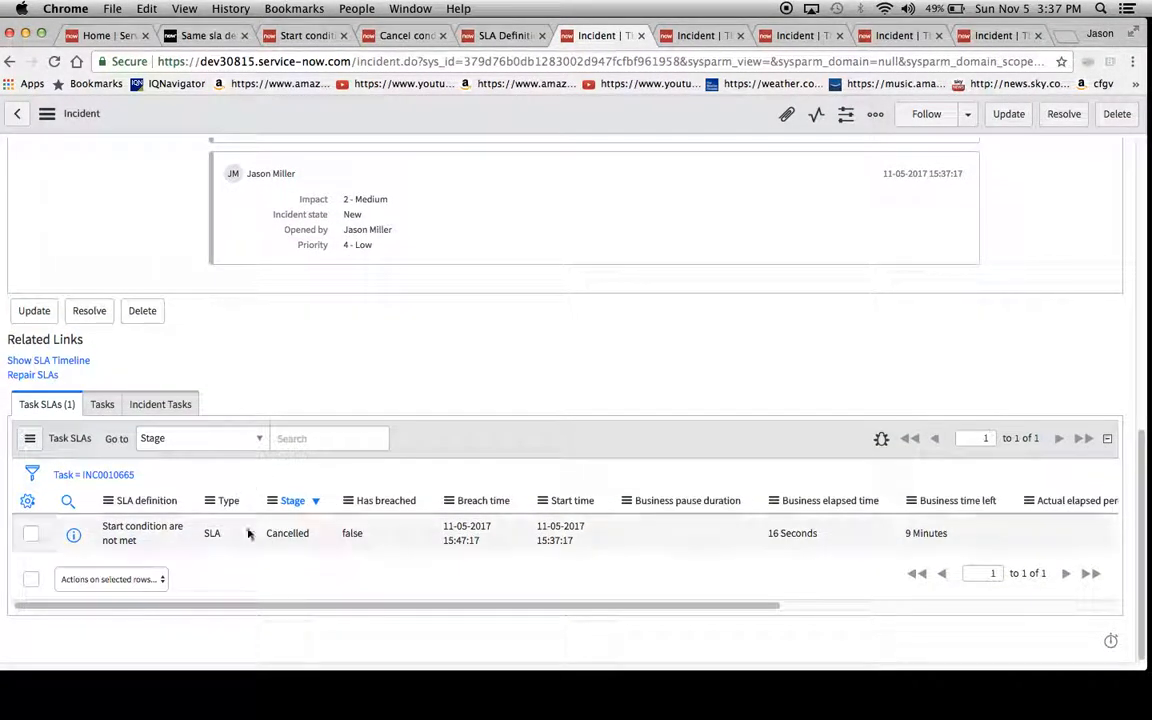
mouse_move(280, 555)
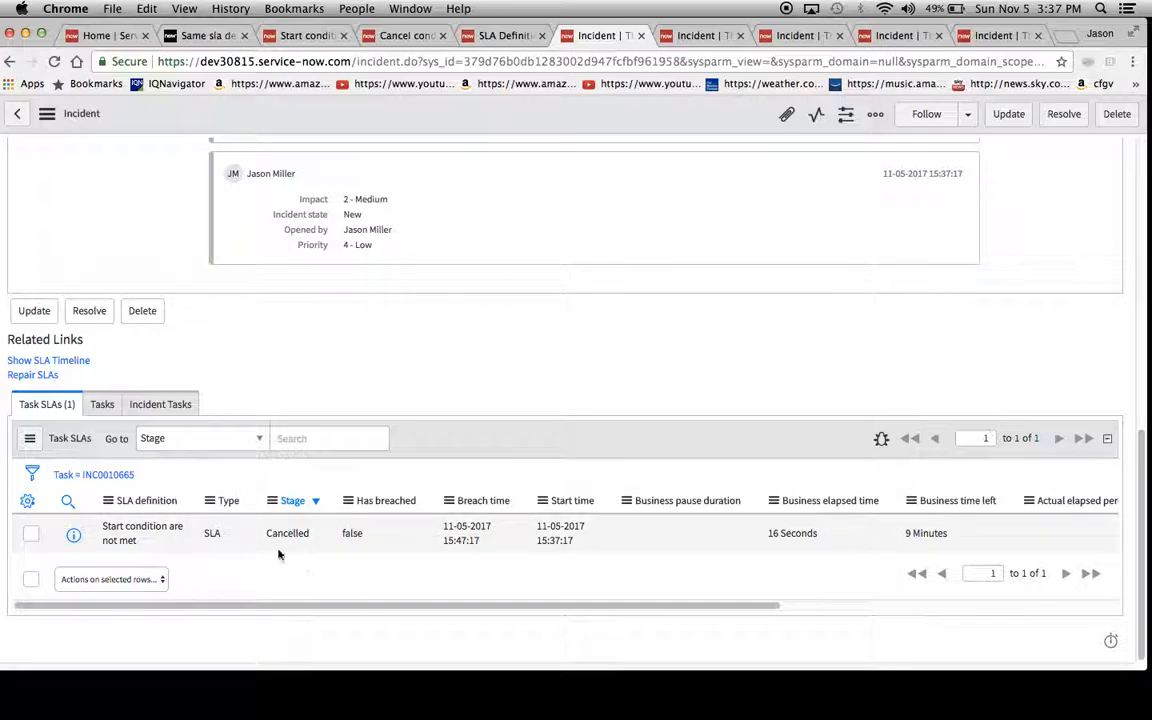
scroll("up", 3)
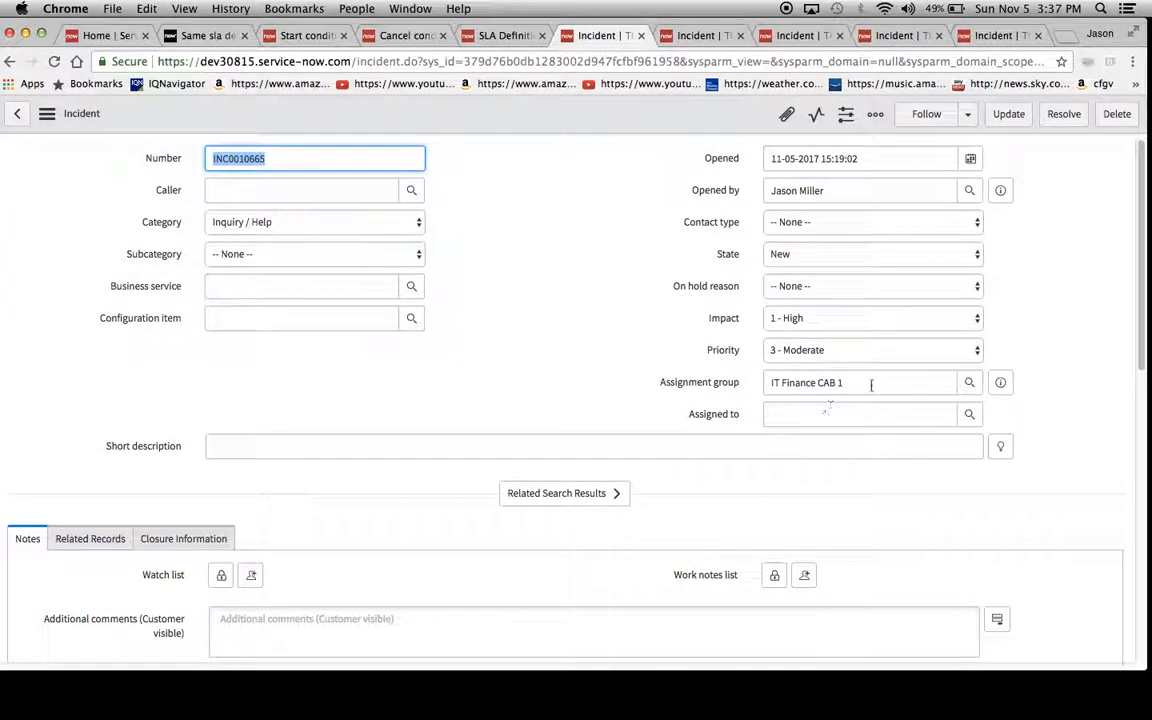
- Save INC0010665 with impact 2 - Medium and review the new in-progress Task SLA
left_click(870, 318)
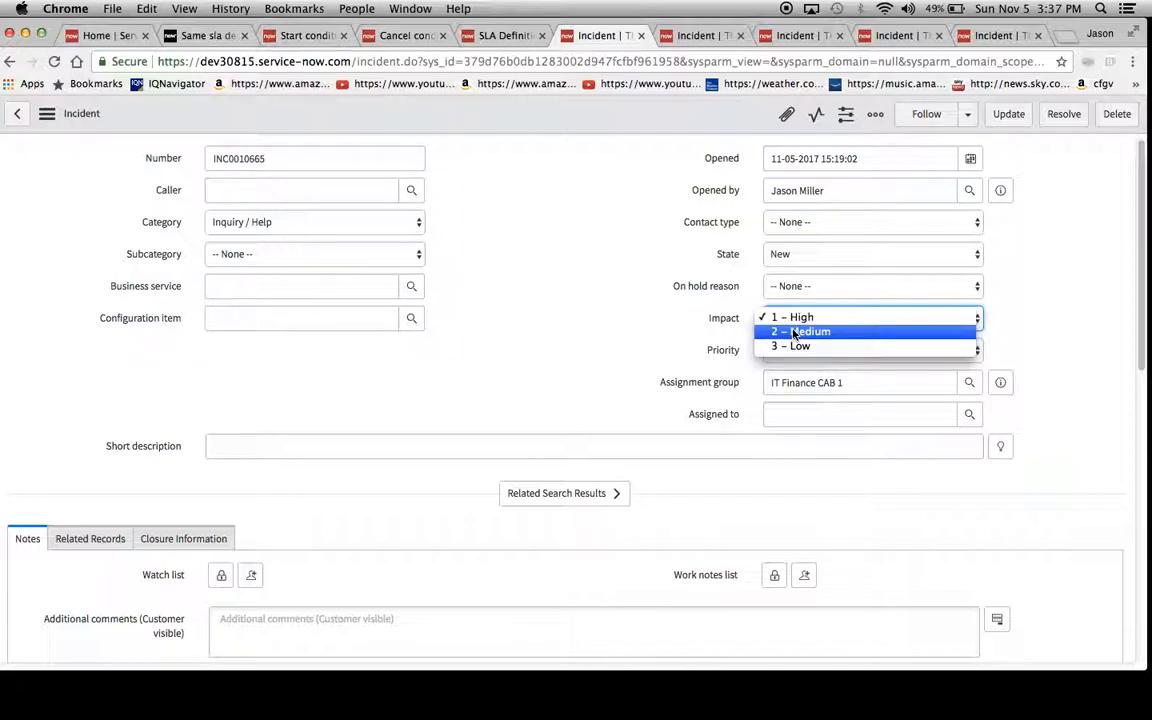
left_click(807, 331)
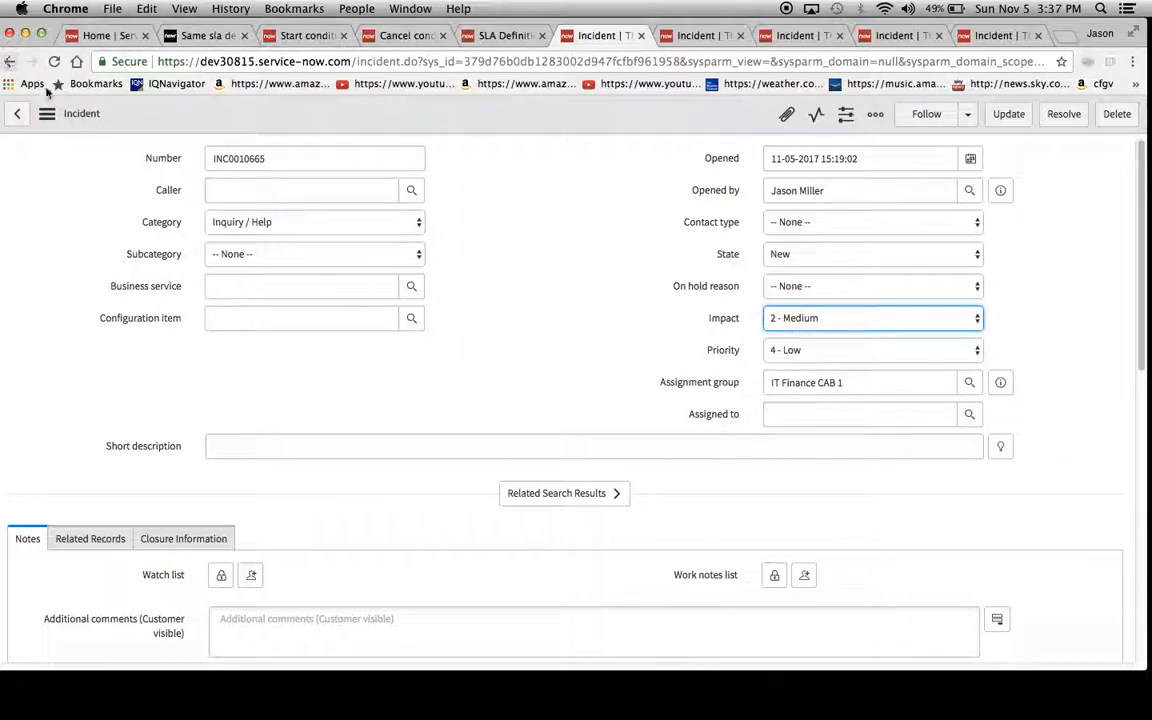
left_click(47, 113)
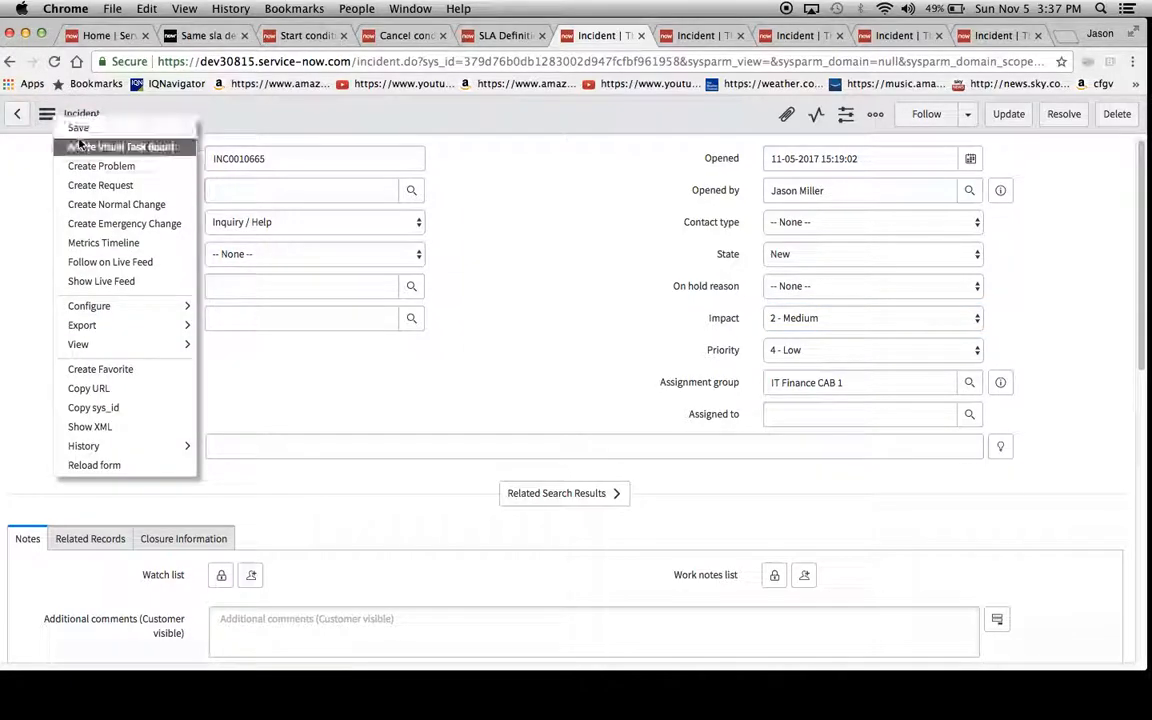
left_click(78, 128)
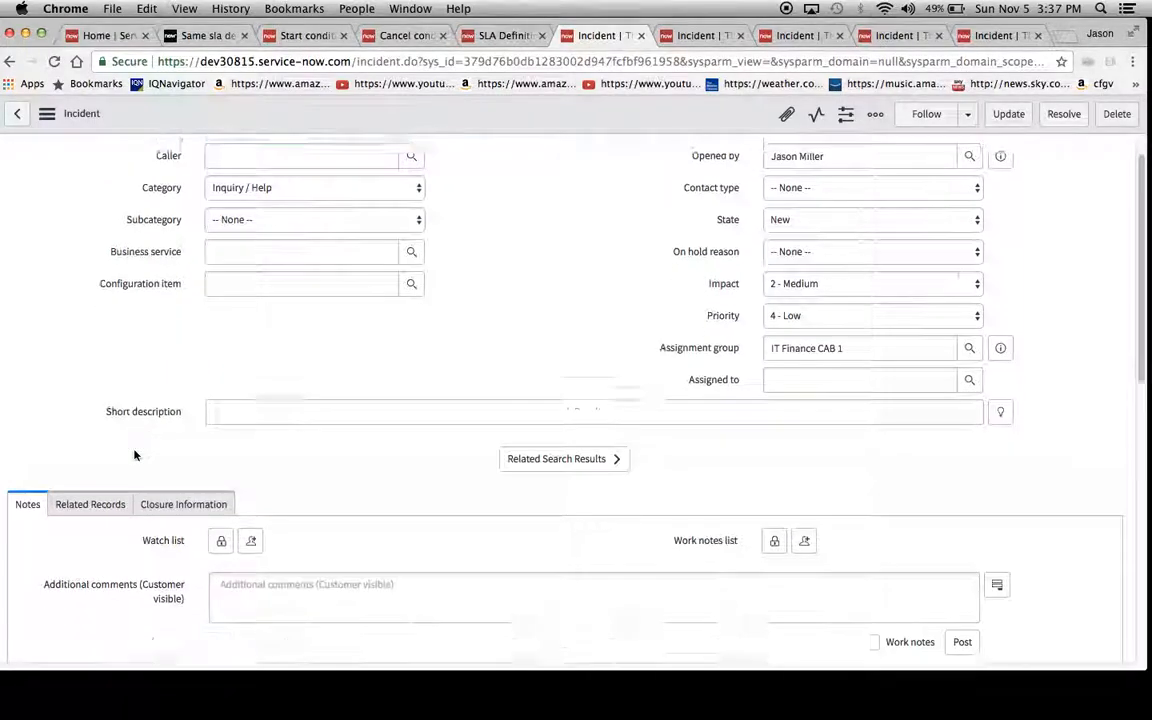
scroll("down", 3)
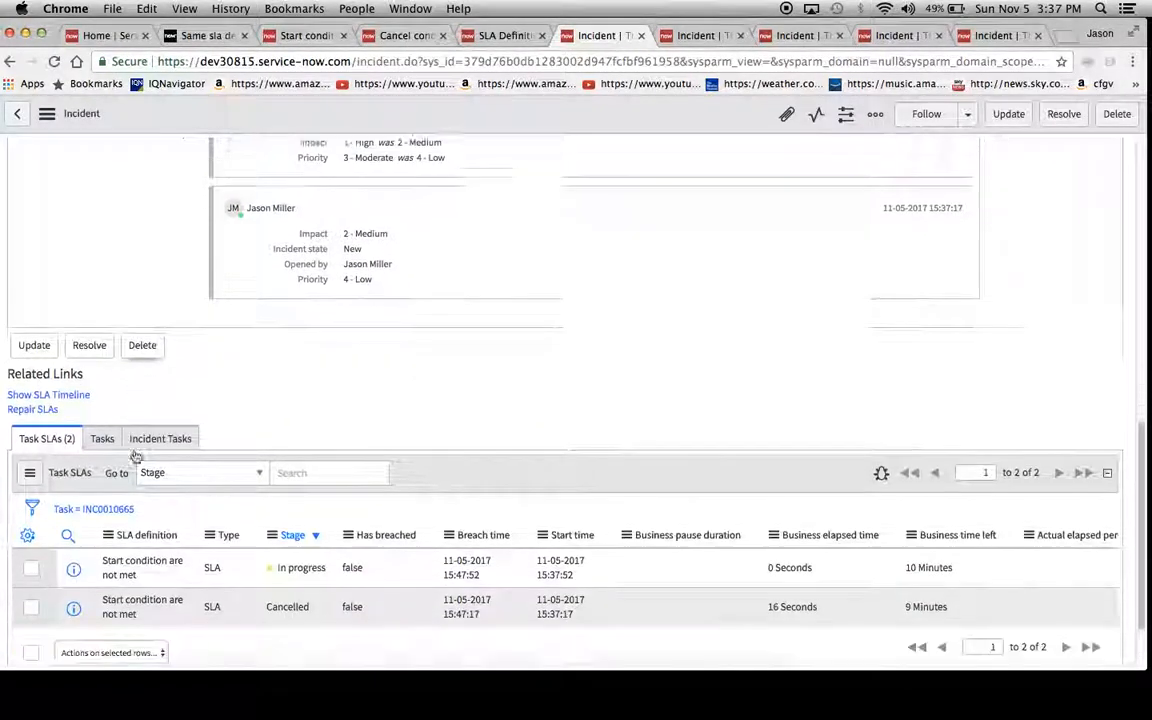
scroll("down", 3)
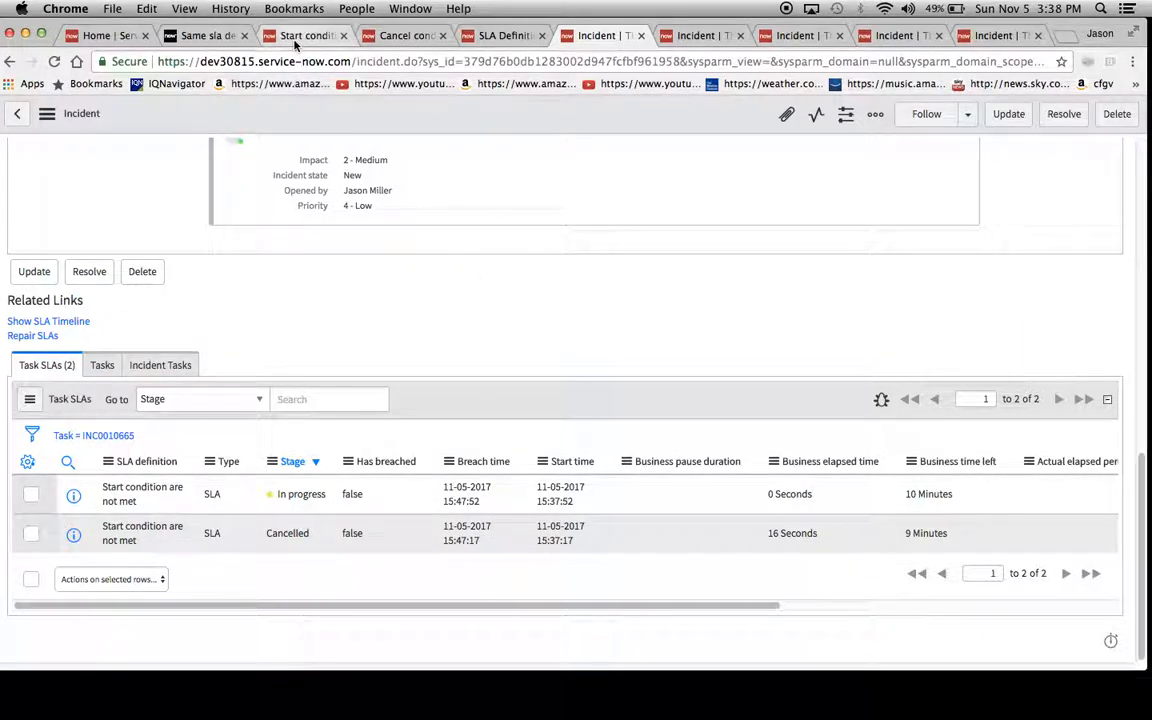
left_click(305, 35)
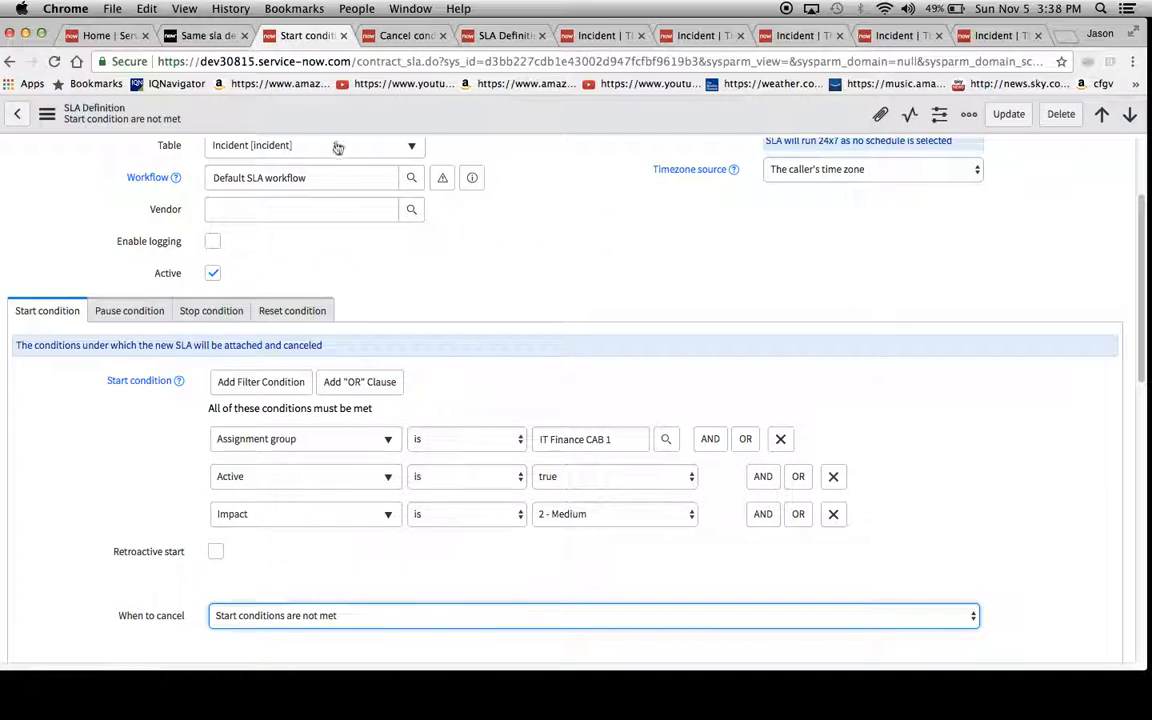
left_click(597, 35)
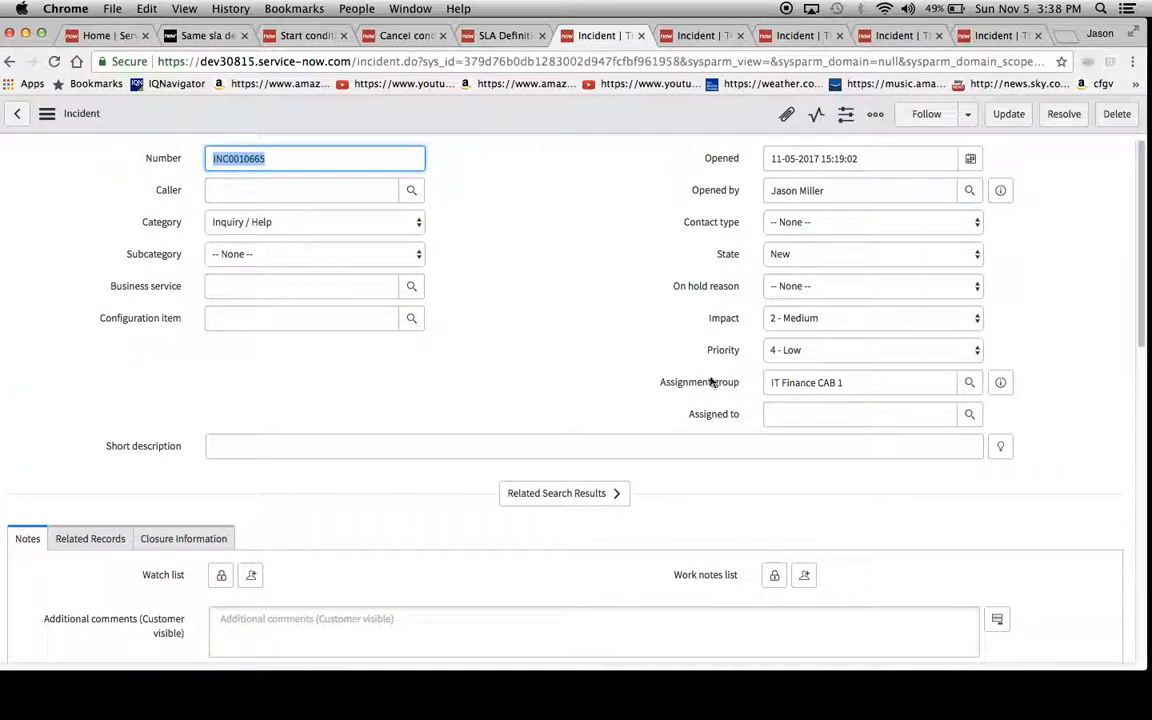
- Replace the IT Finance CAB 1 assignment group with IVIP, found by typing 'ivip'
left_click(860, 382)
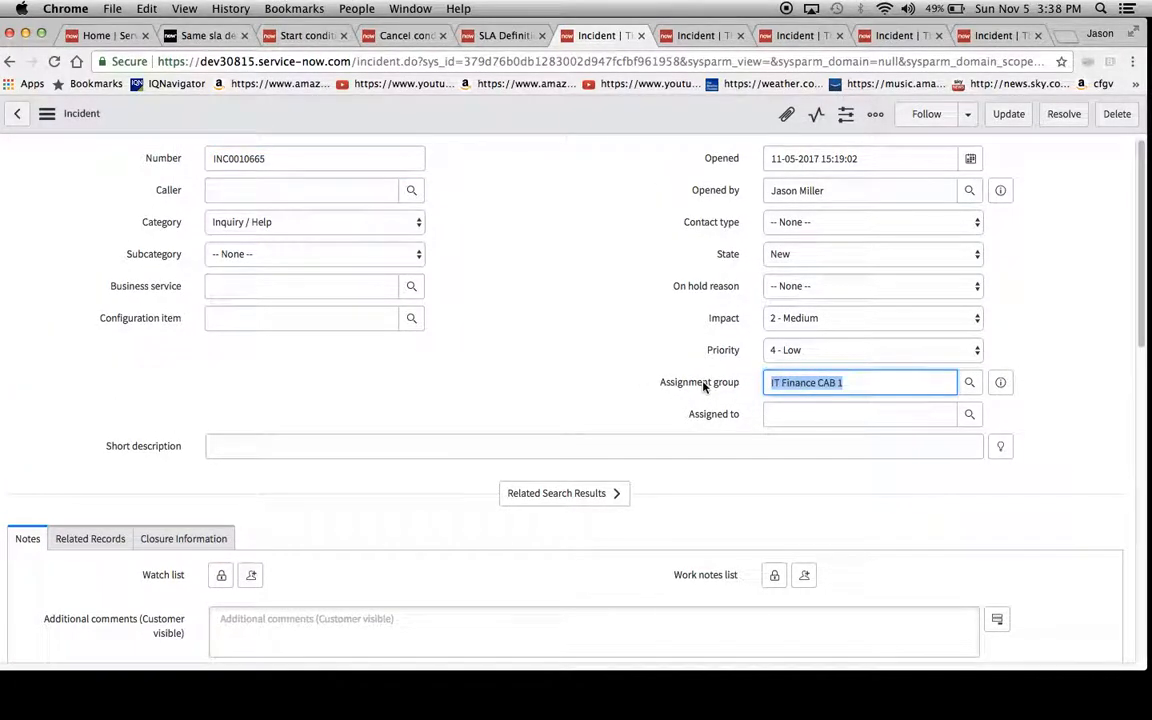
type("ivip")
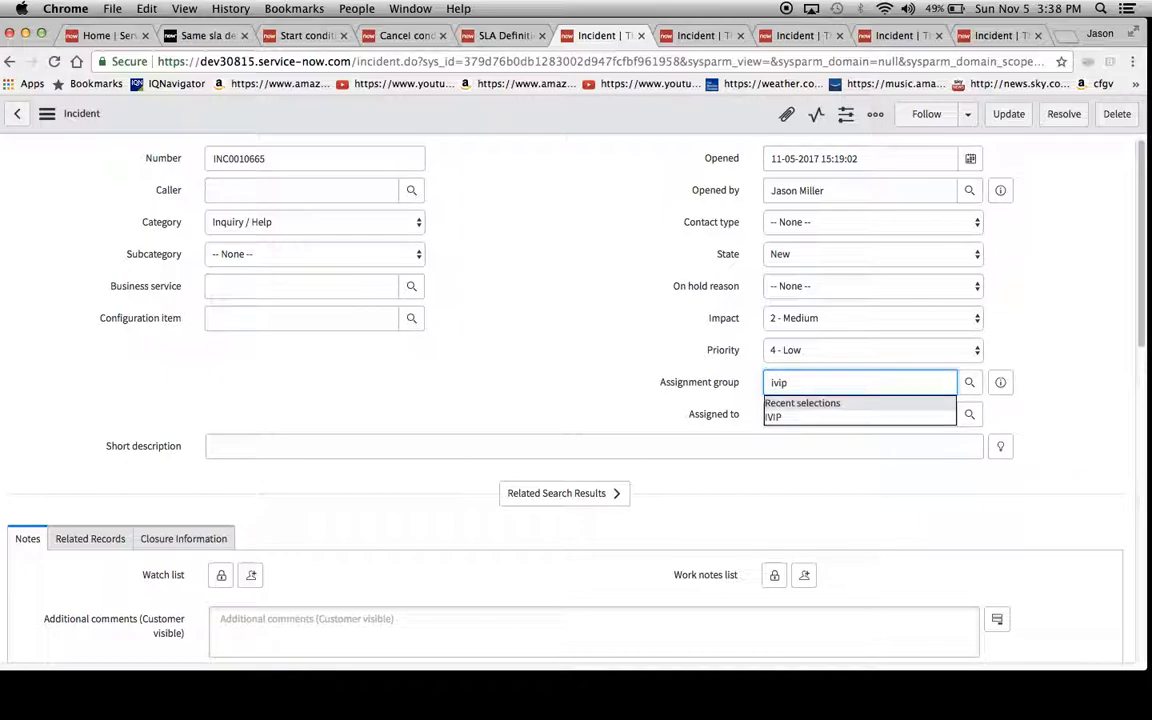
left_click(774, 416)
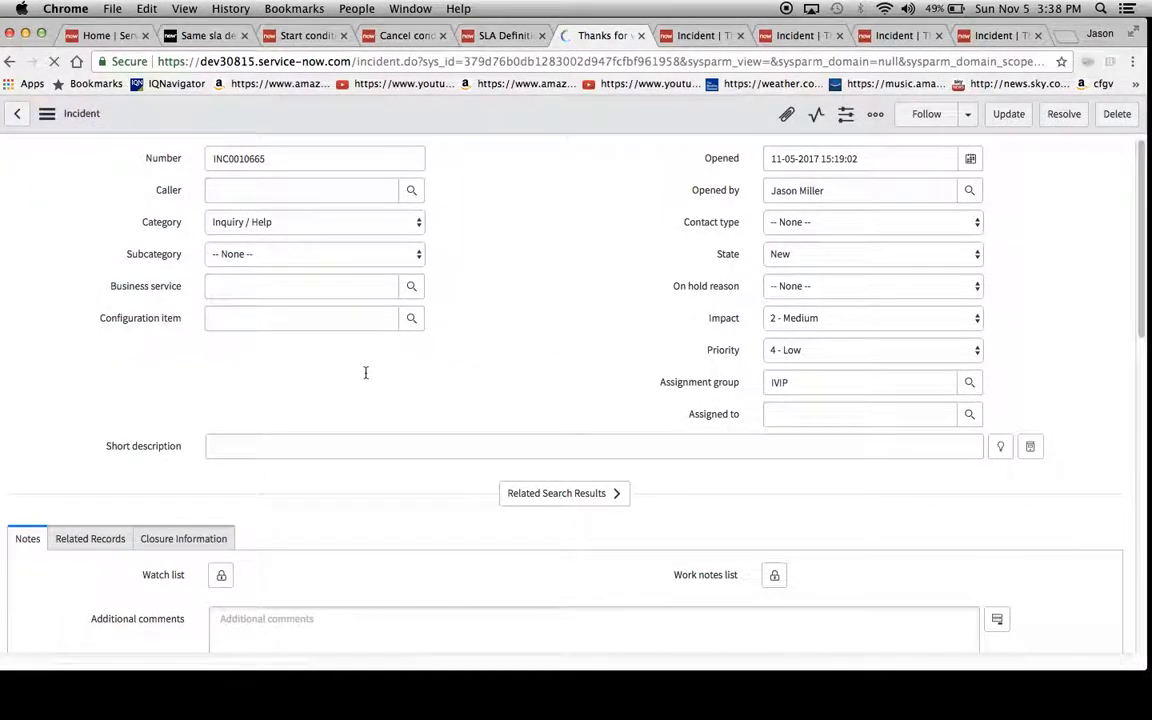
scroll("down", 3)
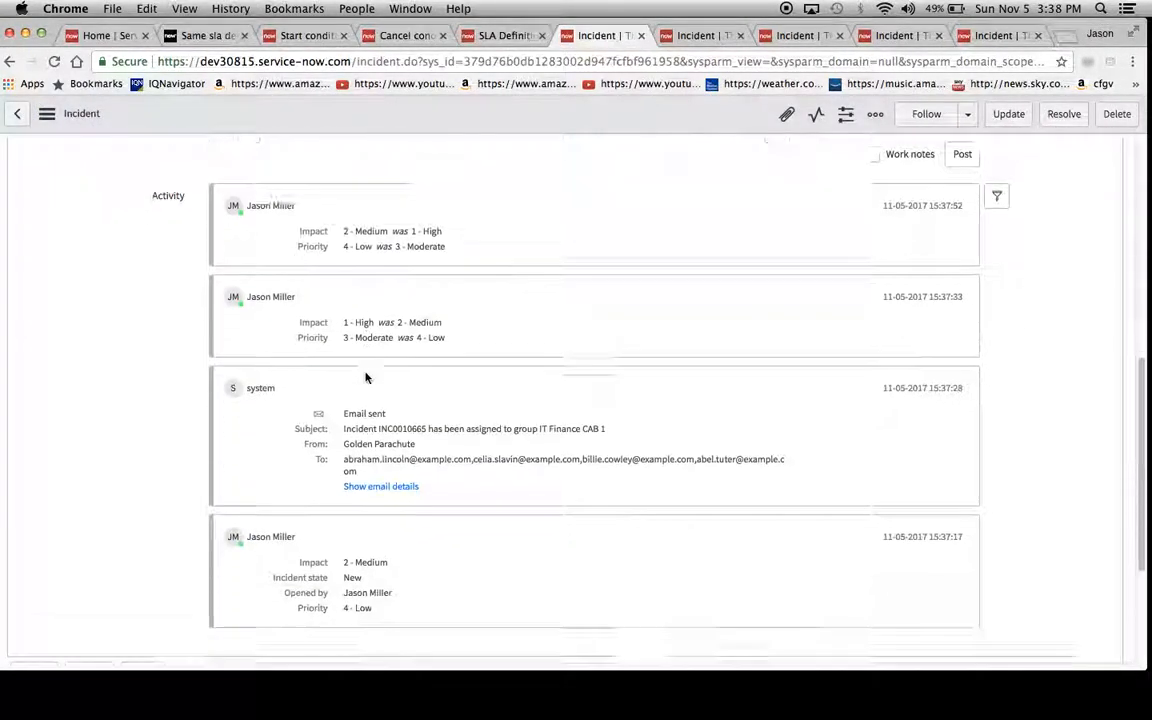
scroll("down", 3)
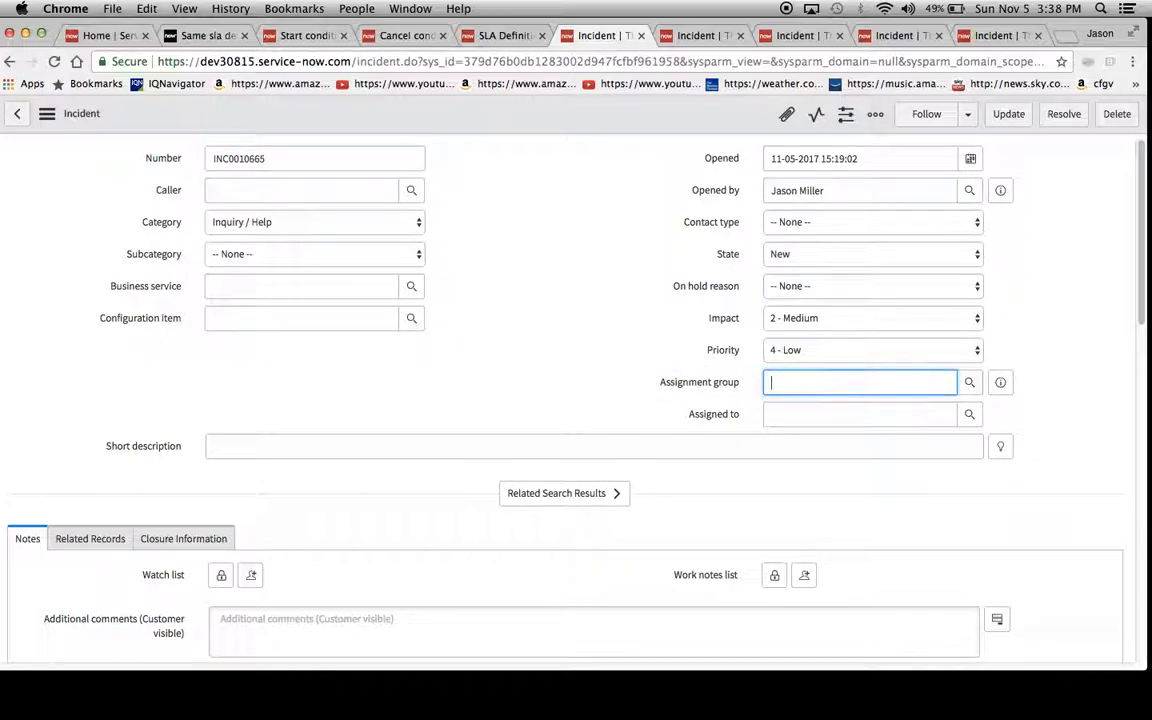
- Set the assignment group to IT Finance CAB 1 and review the three Task SLAs
type("it")
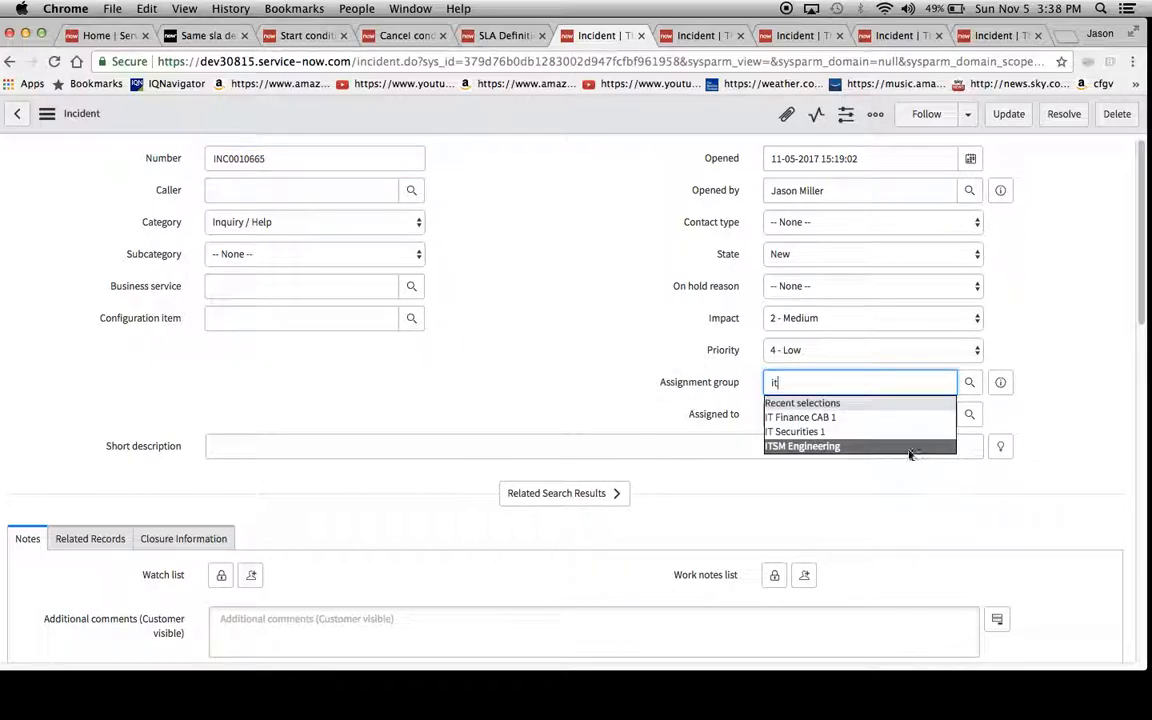
left_click(800, 417)
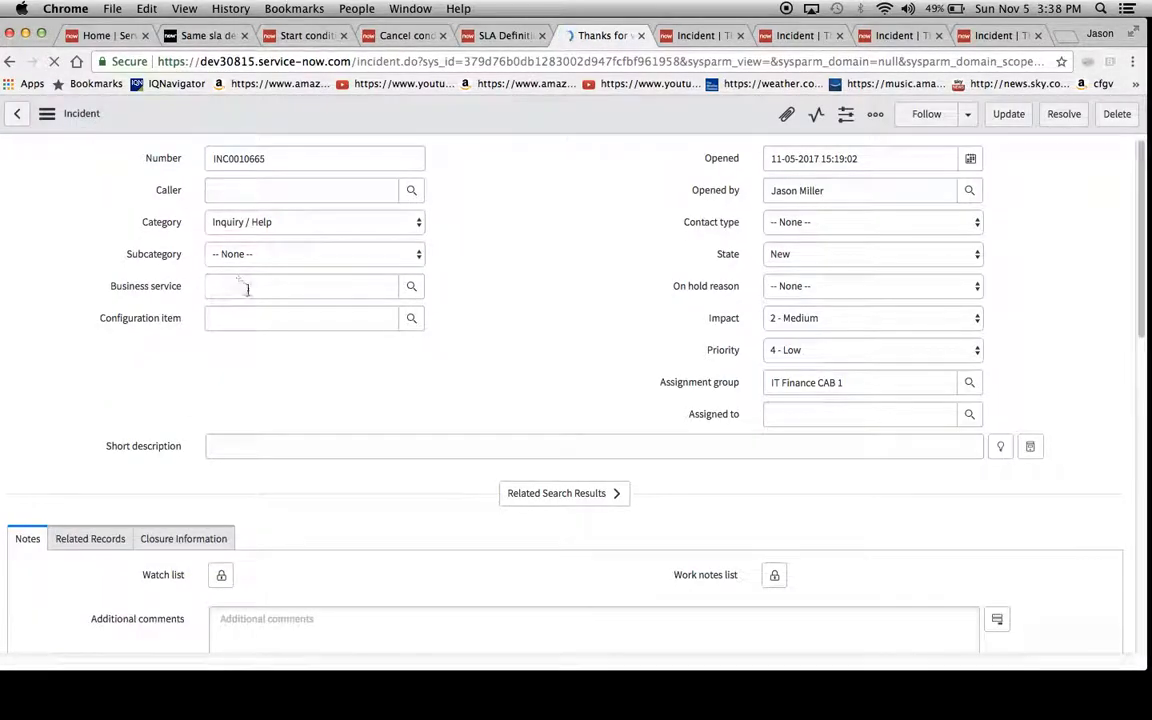
scroll("down", 3)
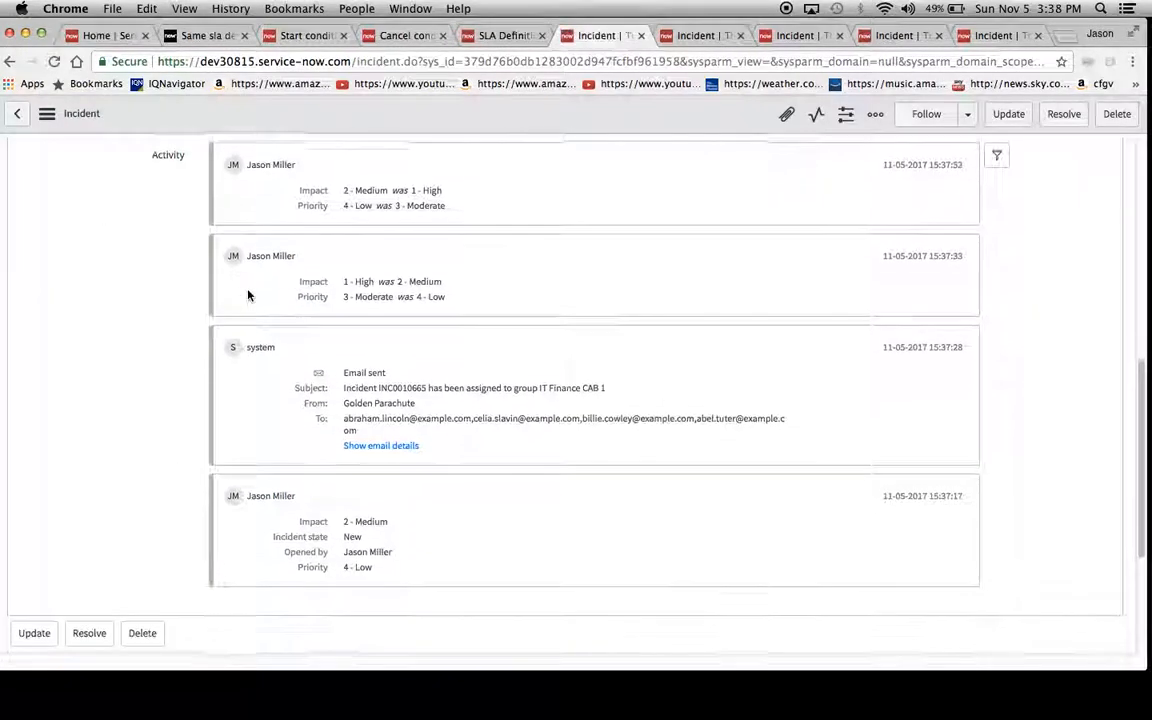
scroll("down", 3)
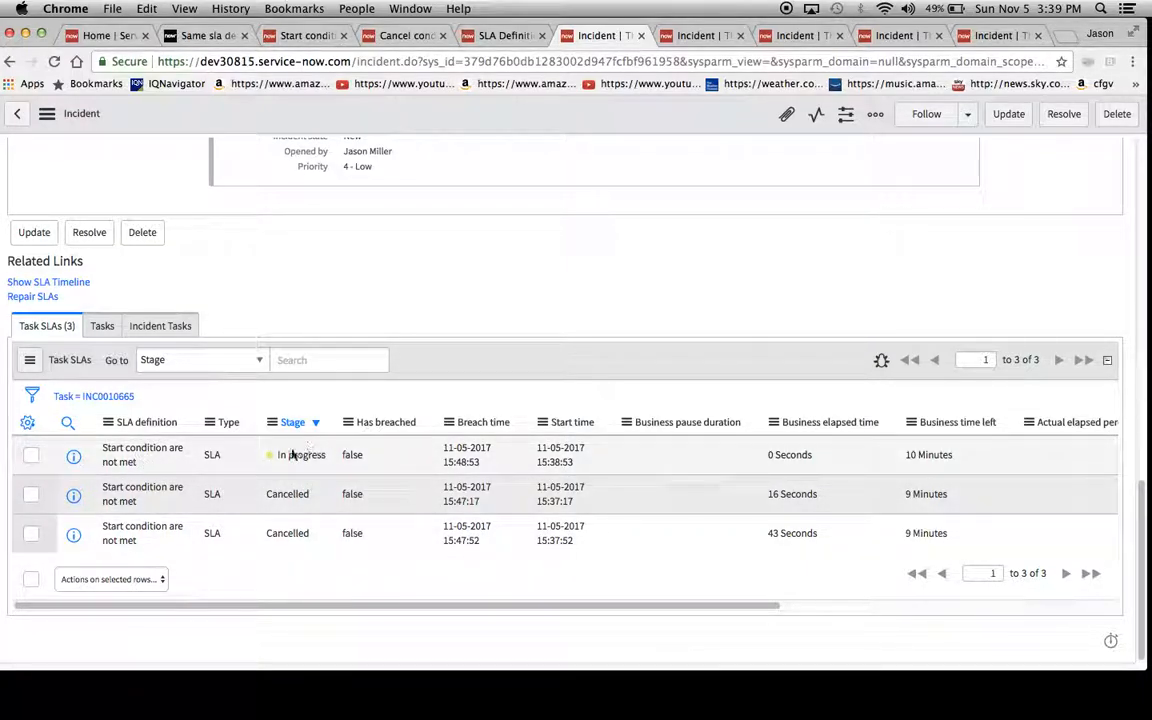
mouse_move(575, 475)
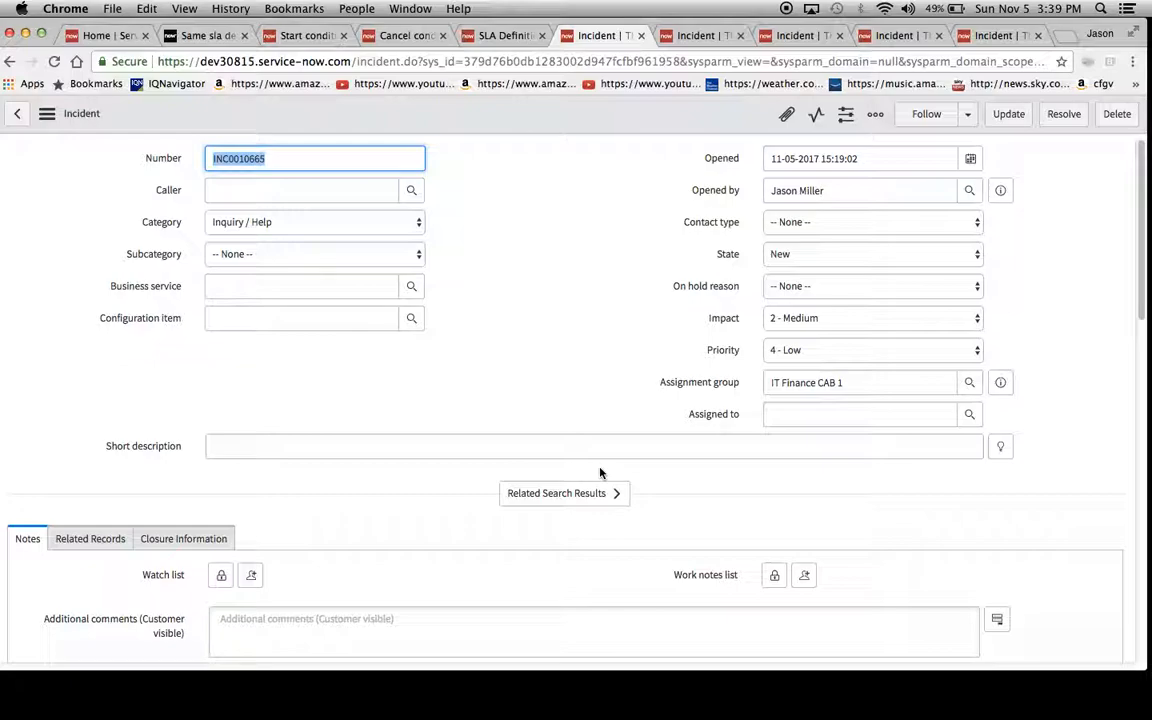
mouse_move(855, 253)
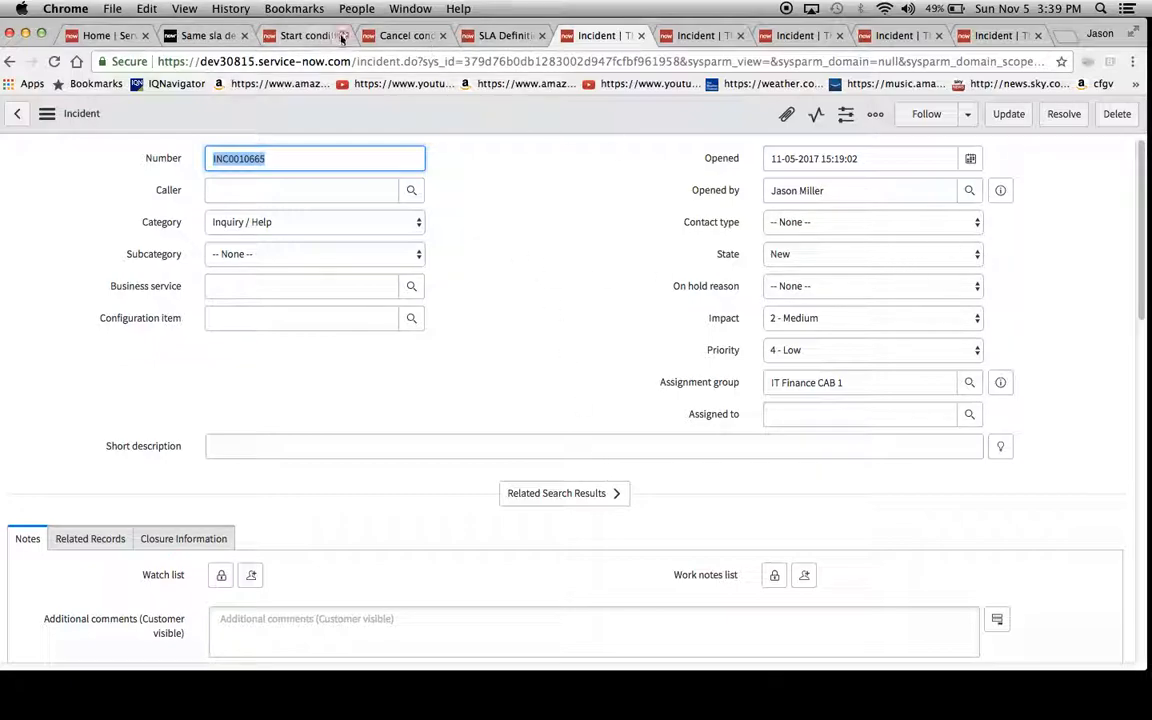
left_click(300, 35)
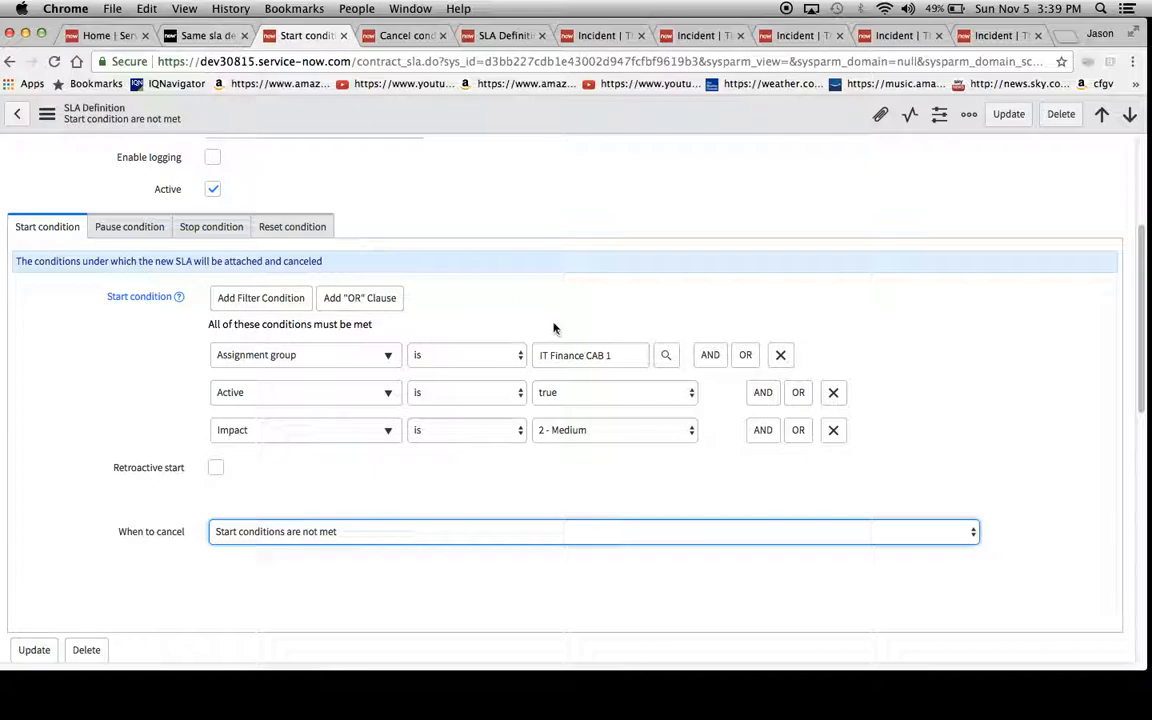
mouse_move(487, 152)
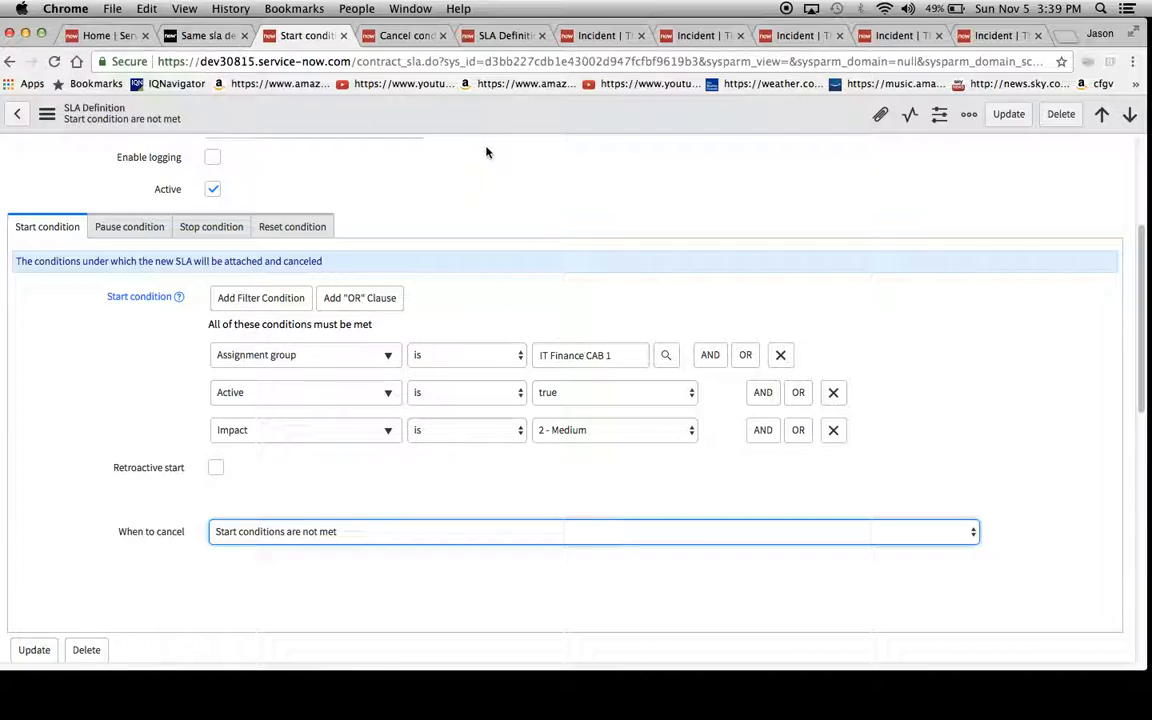
left_click(211, 226)
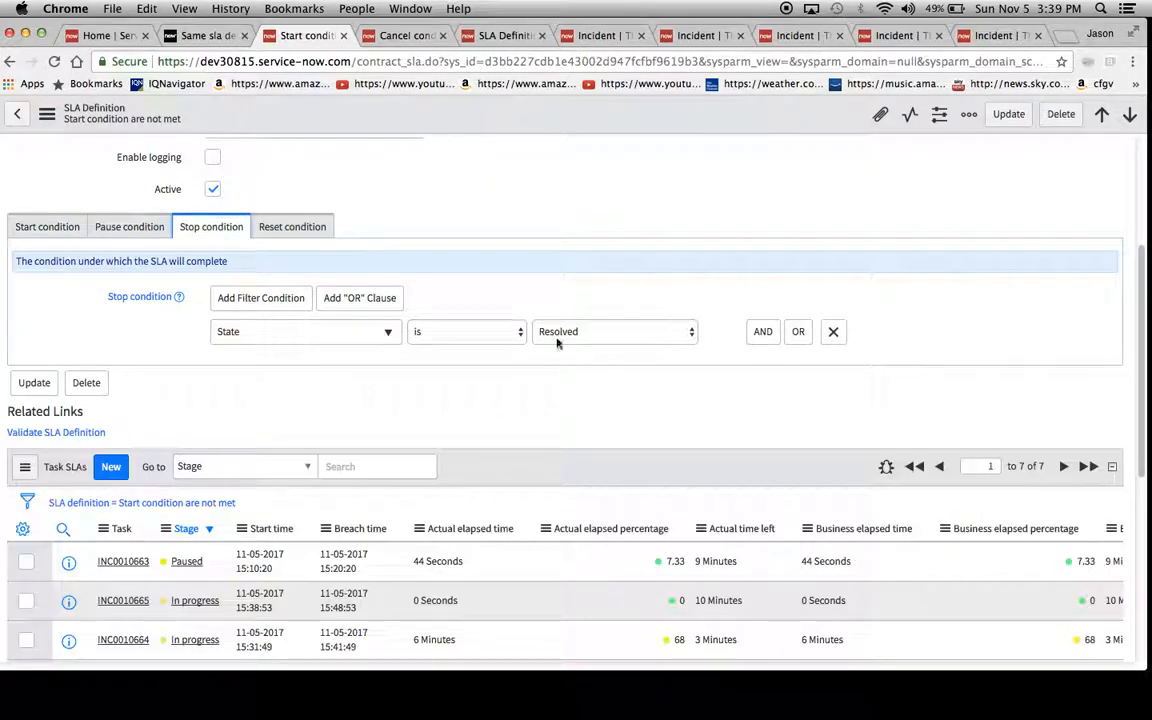
left_click(47, 226)
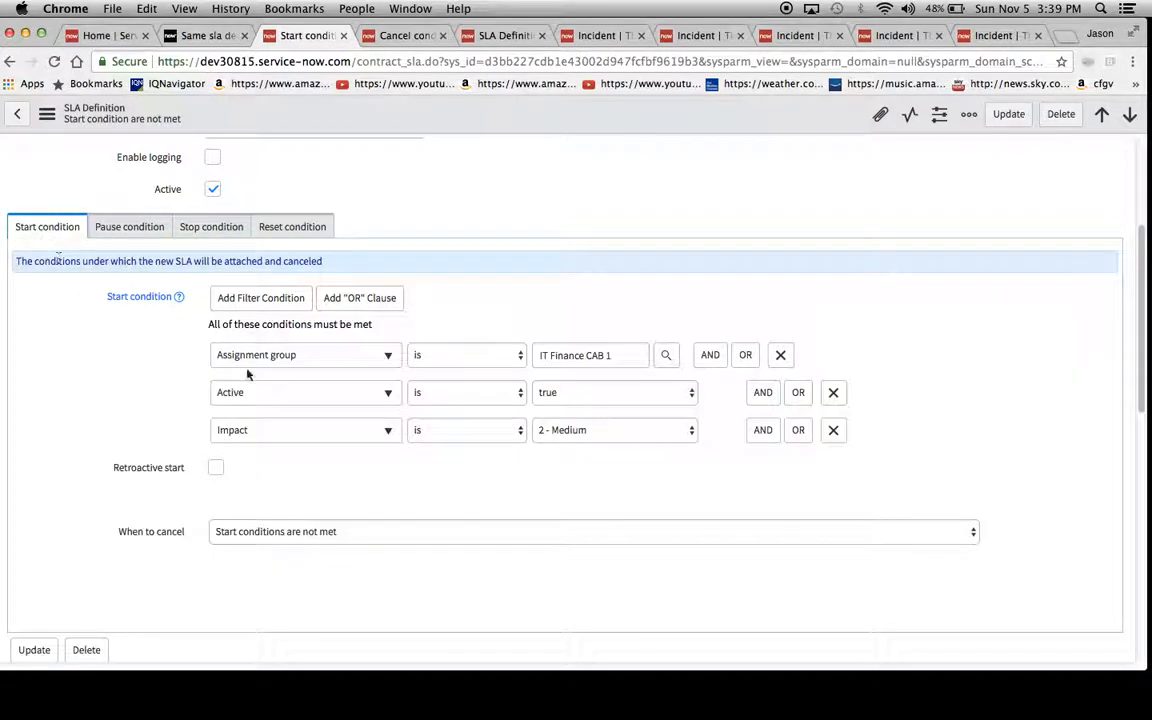
left_click(402, 35)
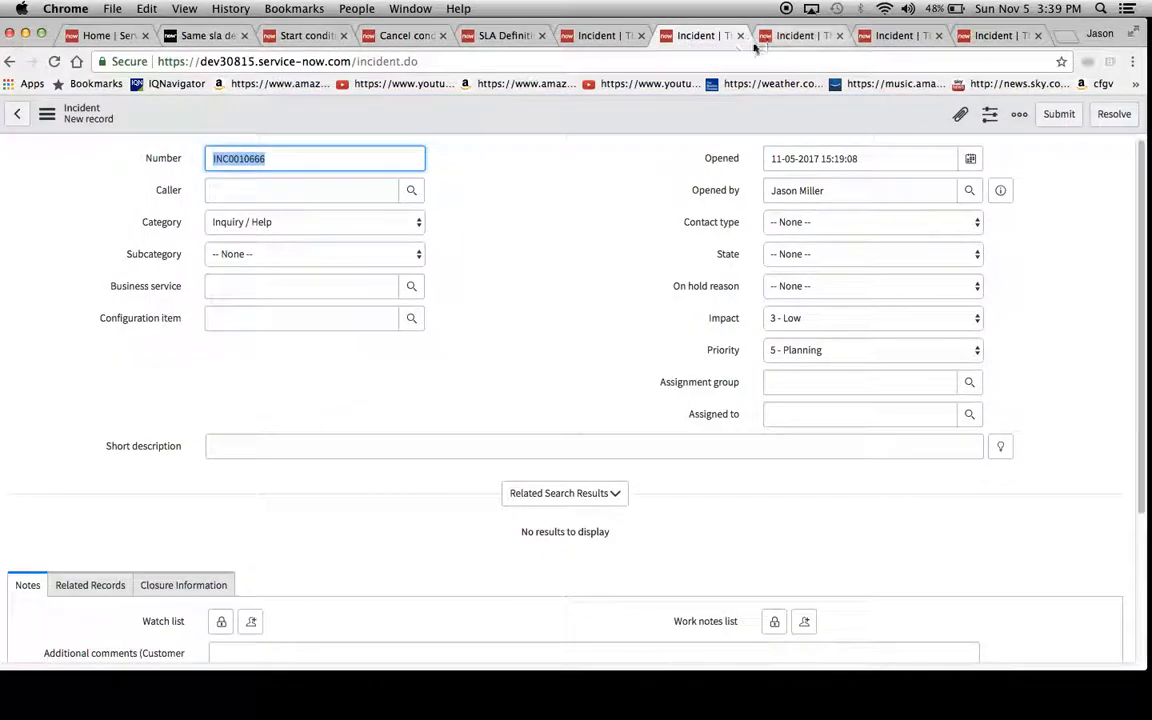
left_click(707, 35)
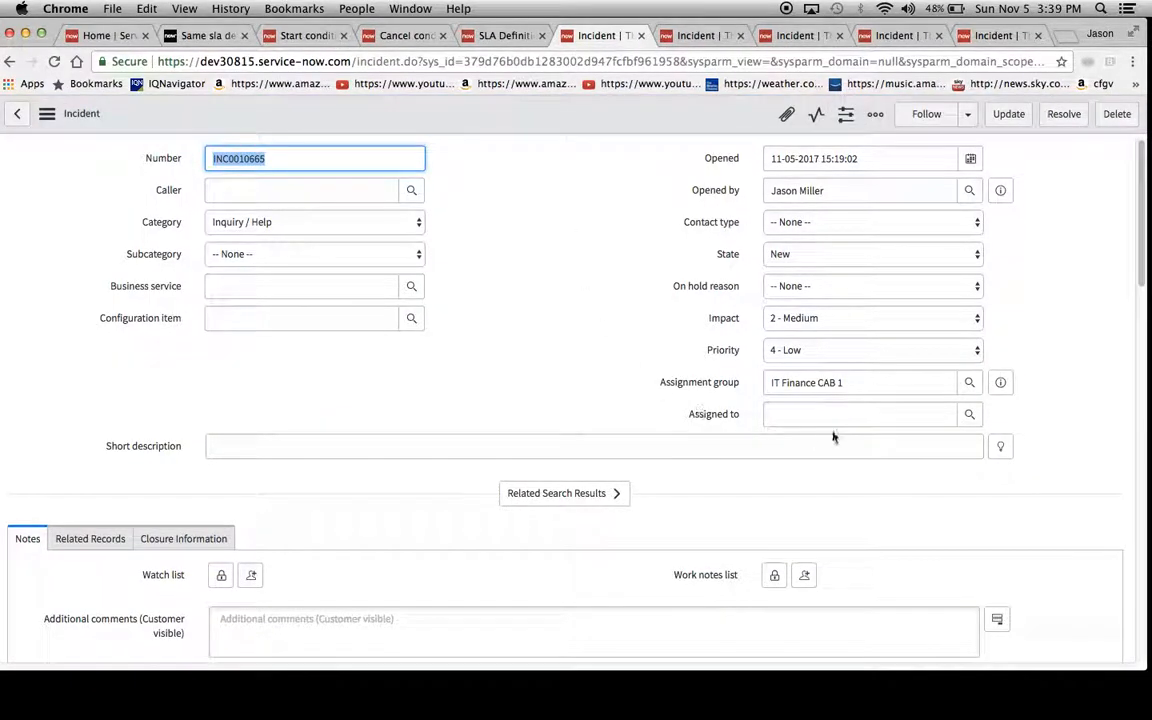
mouse_move(881, 406)
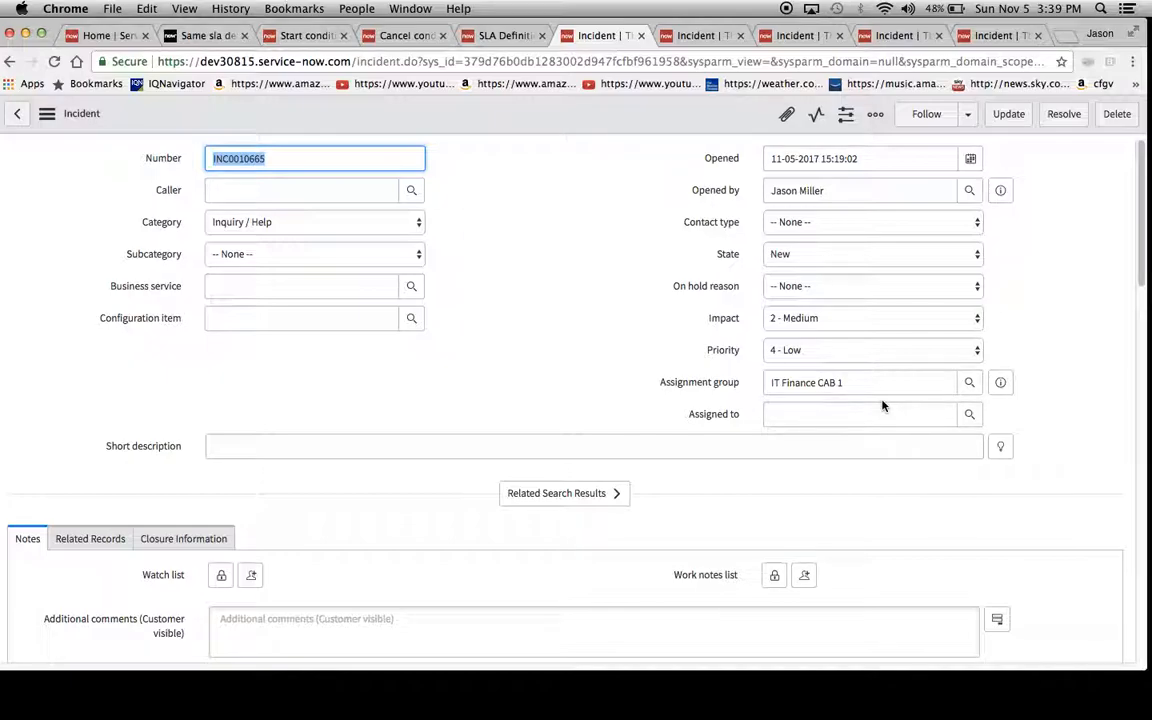
- Save INC0010665 with state Canceled and check the change in the activity log
left_click(872, 253)
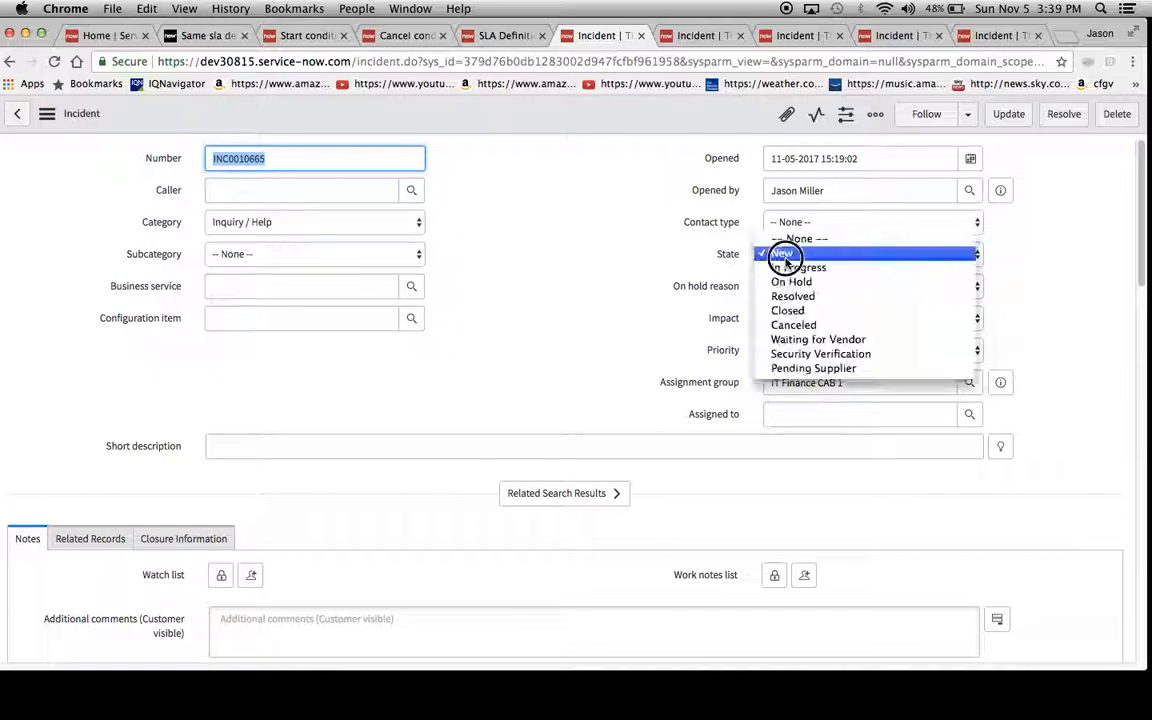
mouse_move(793, 325)
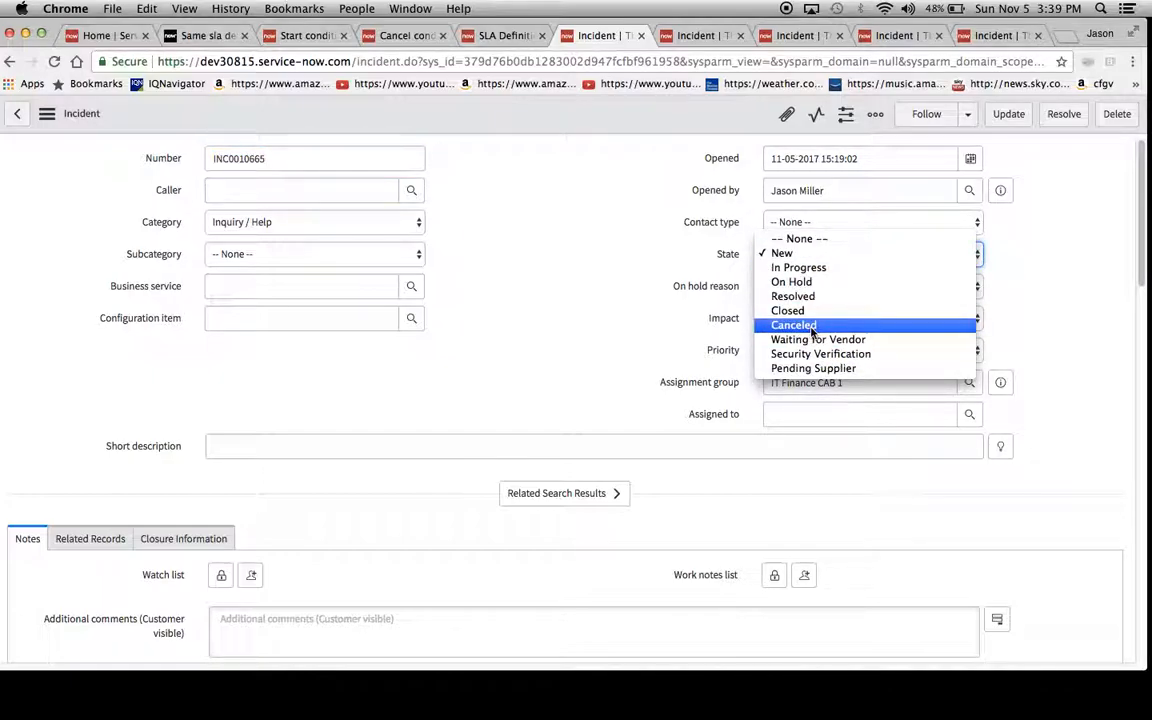
left_click(793, 324)
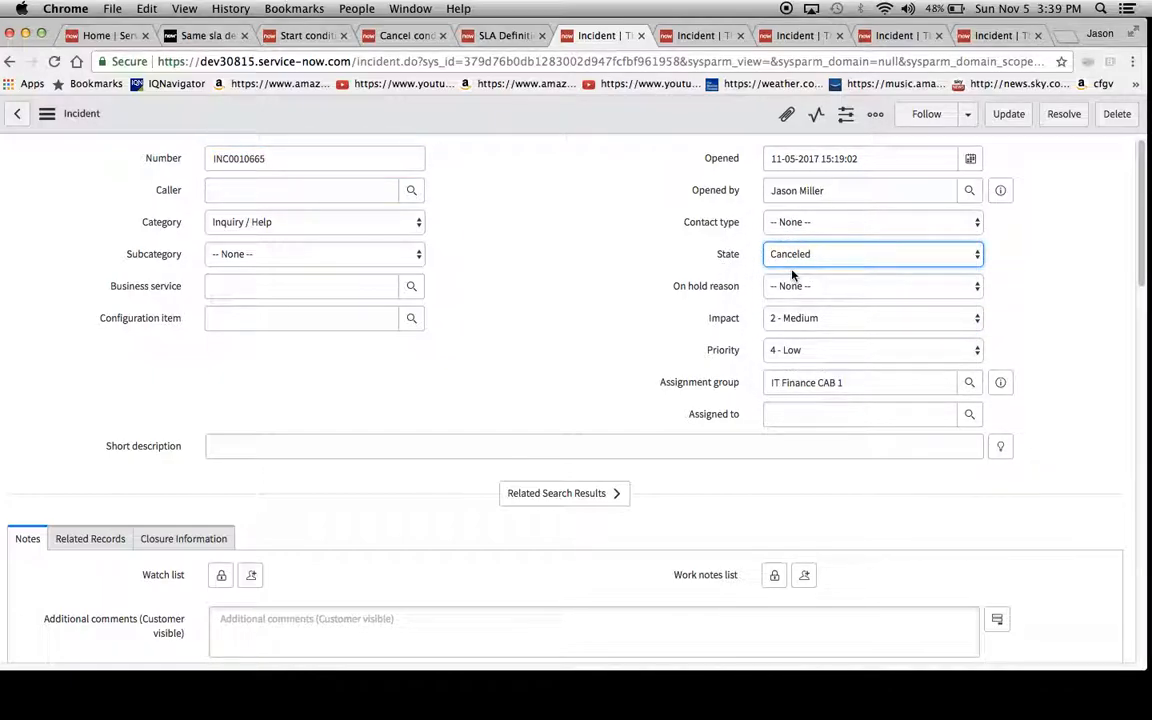
left_click(47, 113)
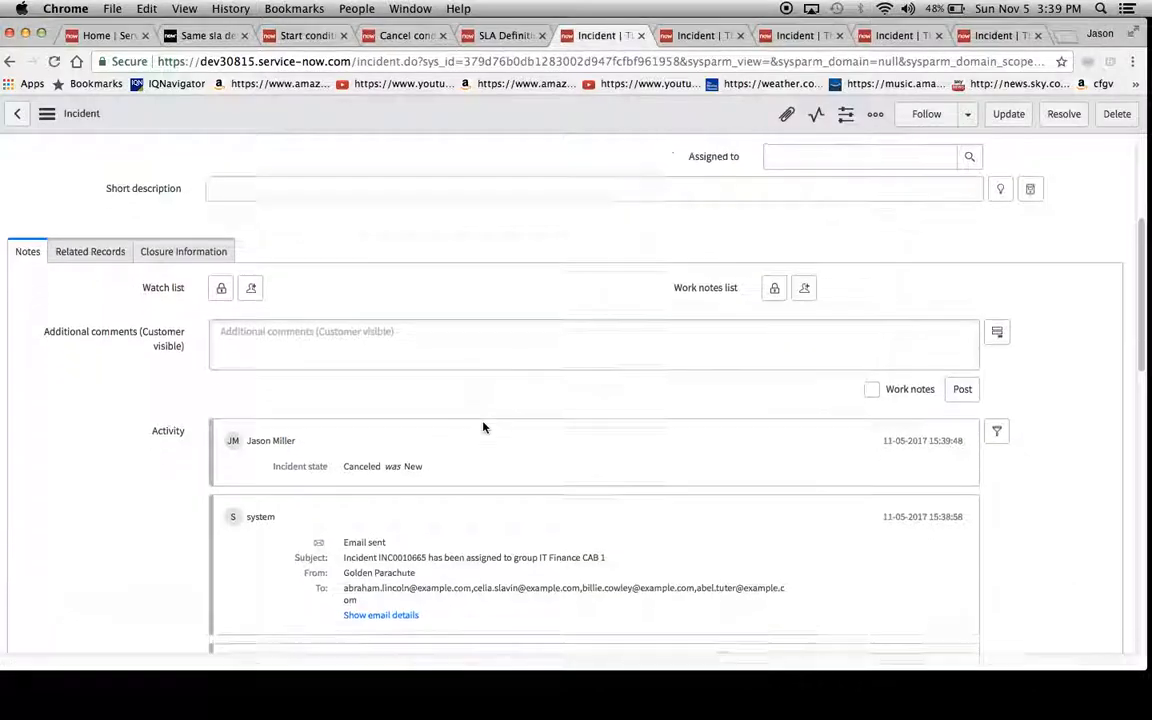
scroll("down", 3)
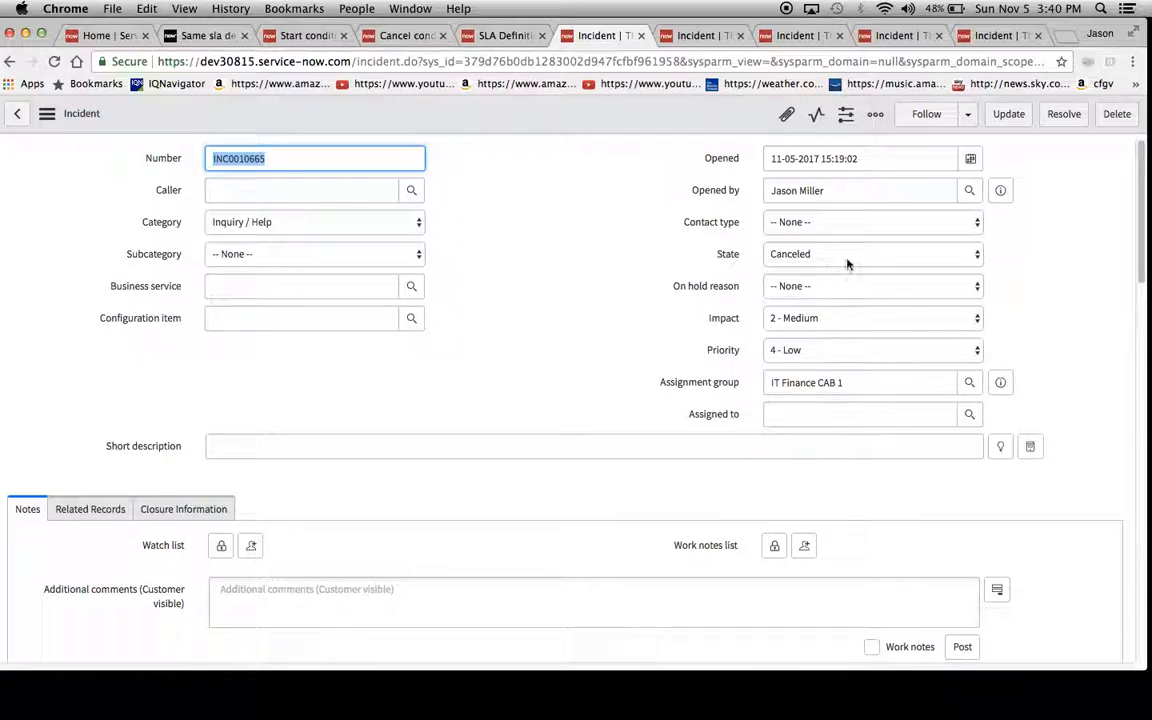
- Change the incident state to In Progress, then On Hold, then Resolved
left_click(870, 253)
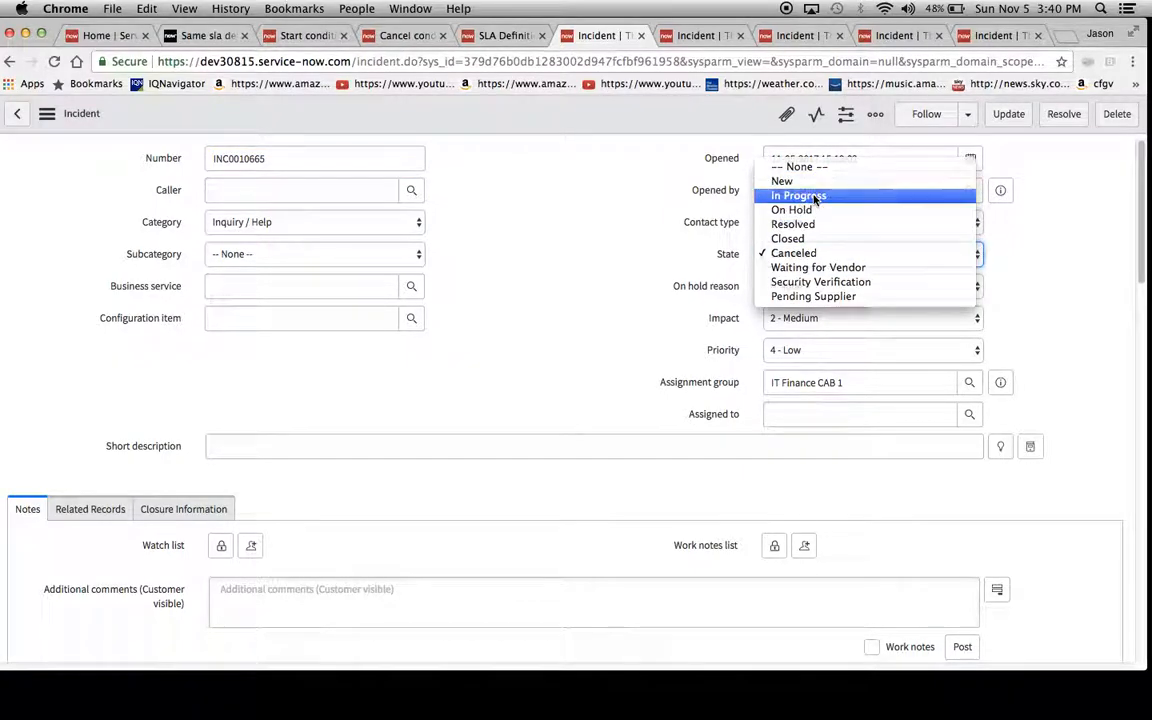
left_click(797, 195)
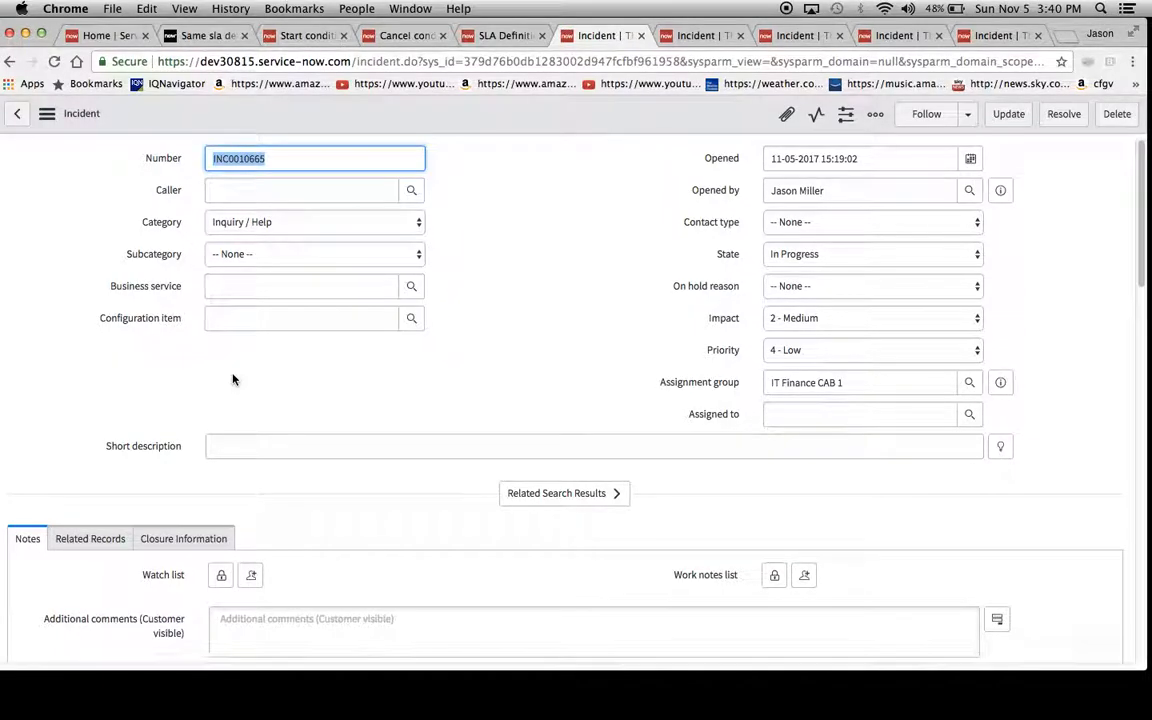
scroll("down", 3)
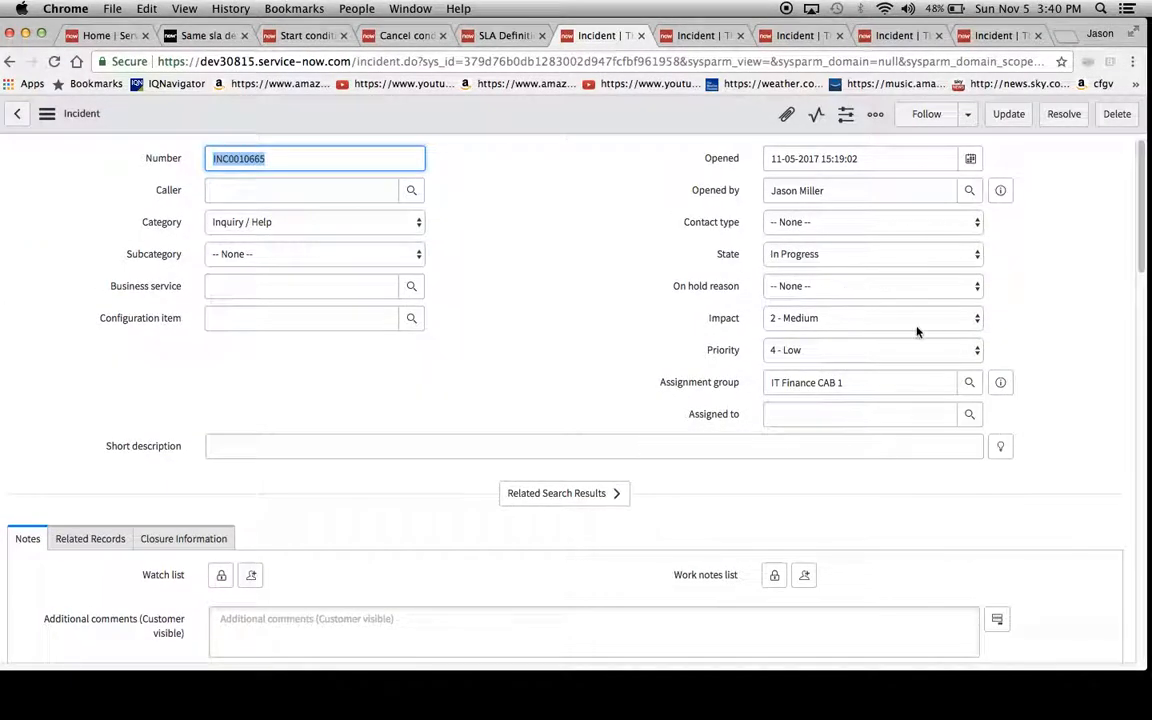
left_click(870, 253)
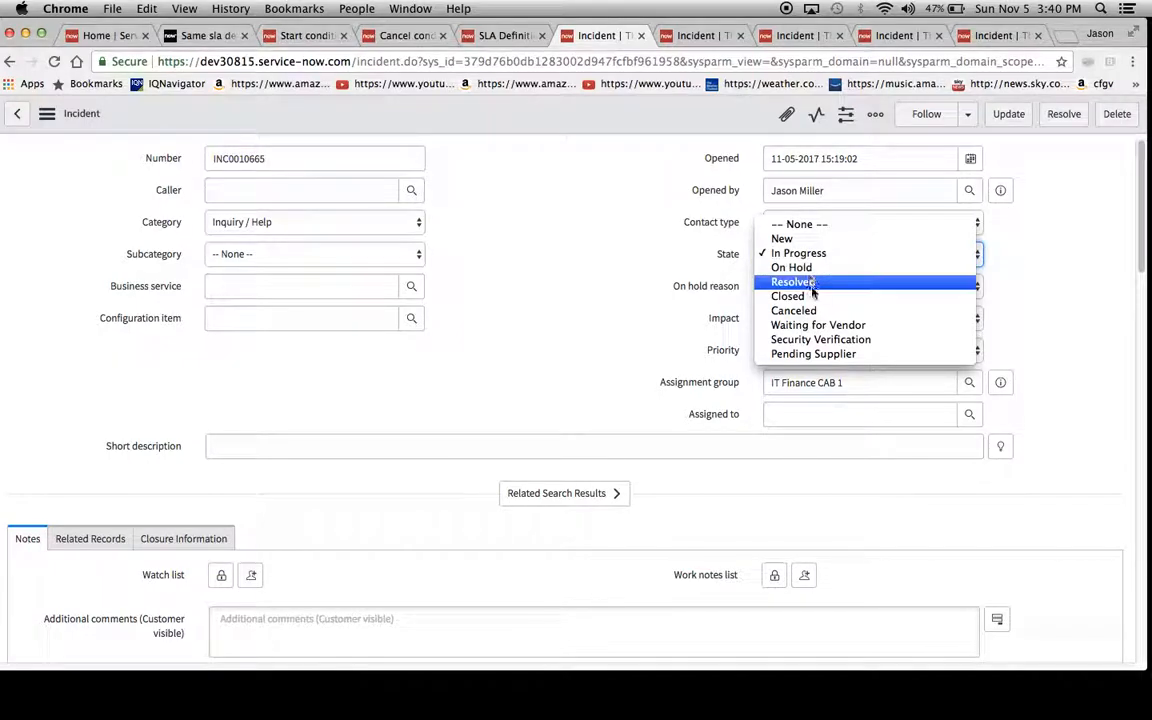
left_click(791, 267)
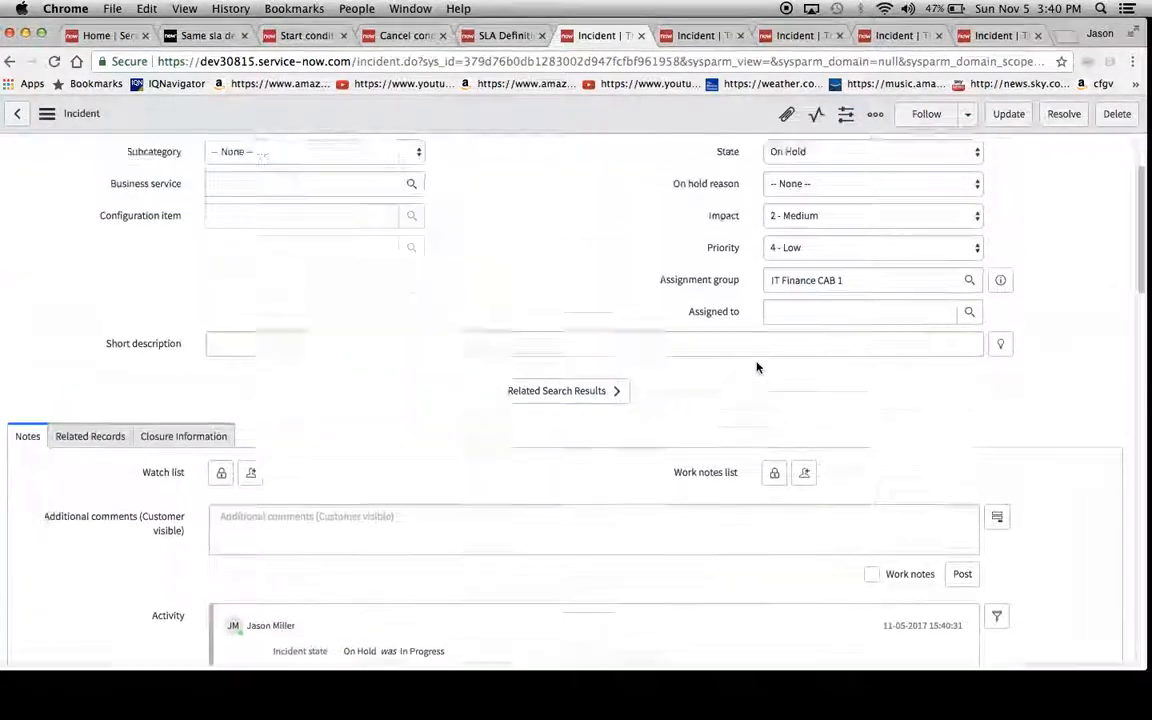
left_click(872, 253)
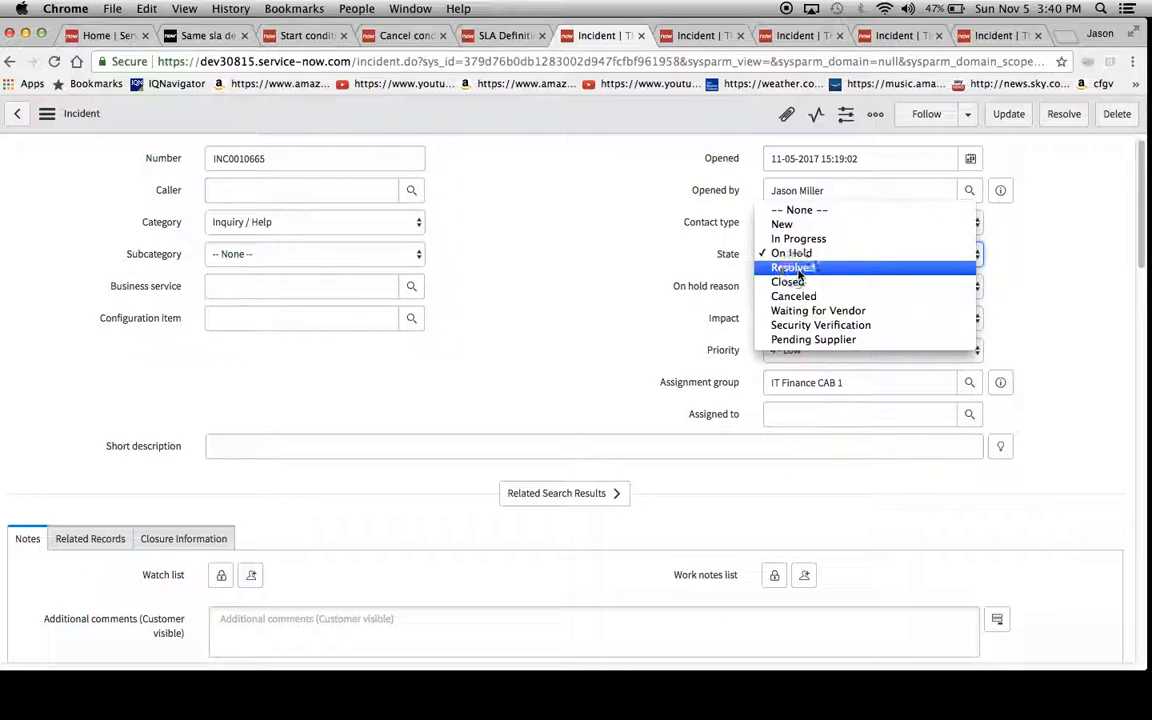
left_click(793, 267)
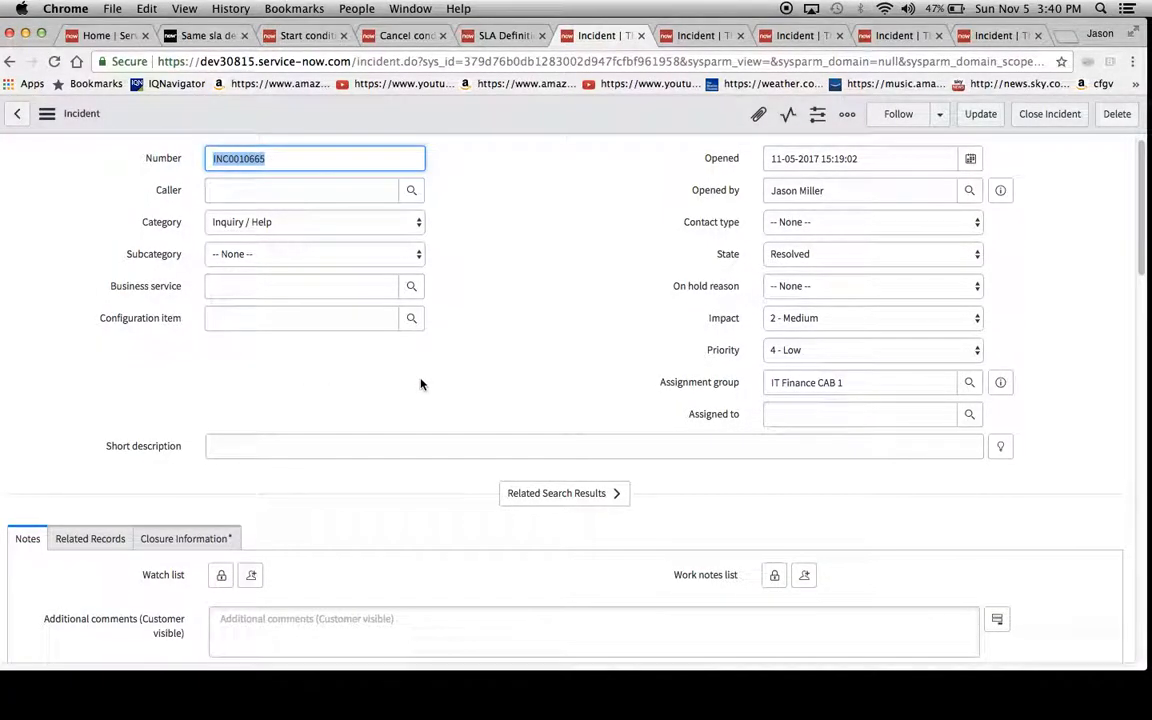
scroll("down", 3)
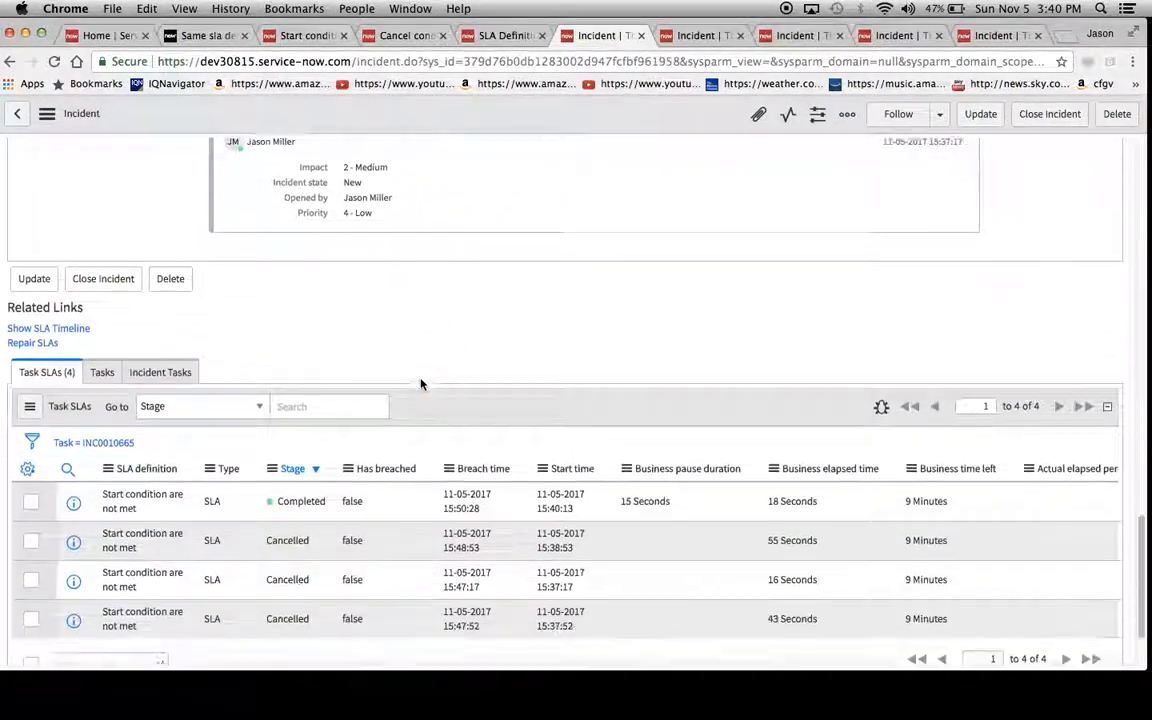
scroll("down", 3)
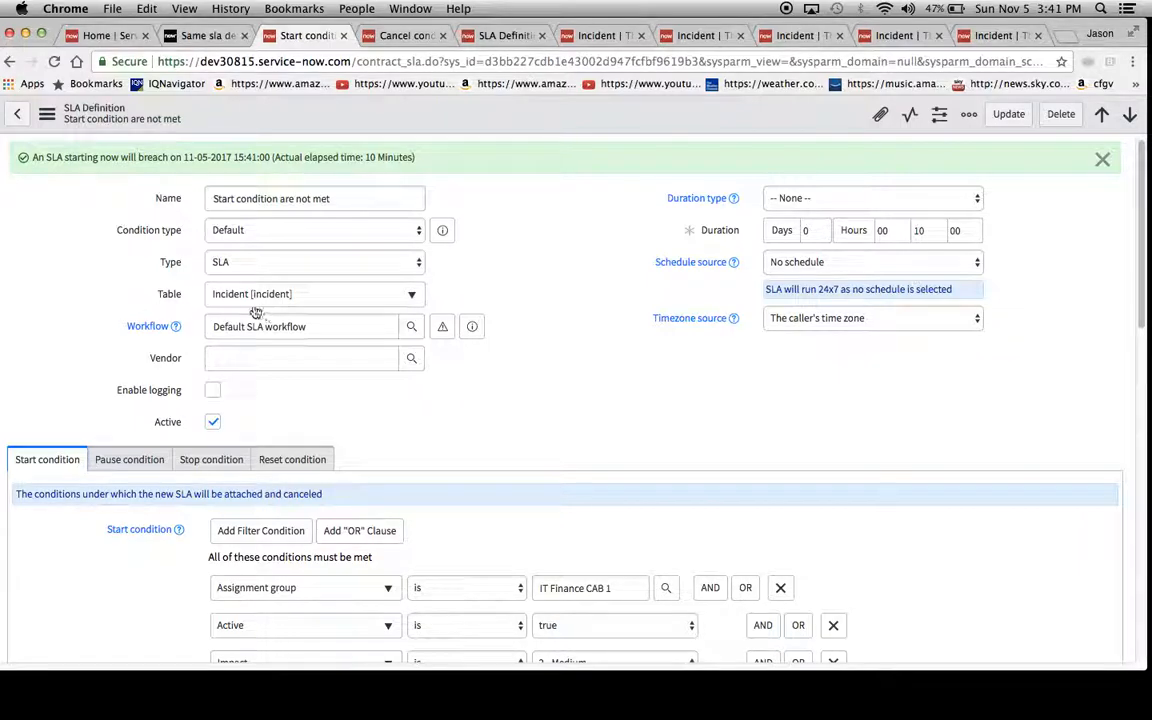
mouse_move(616, 322)
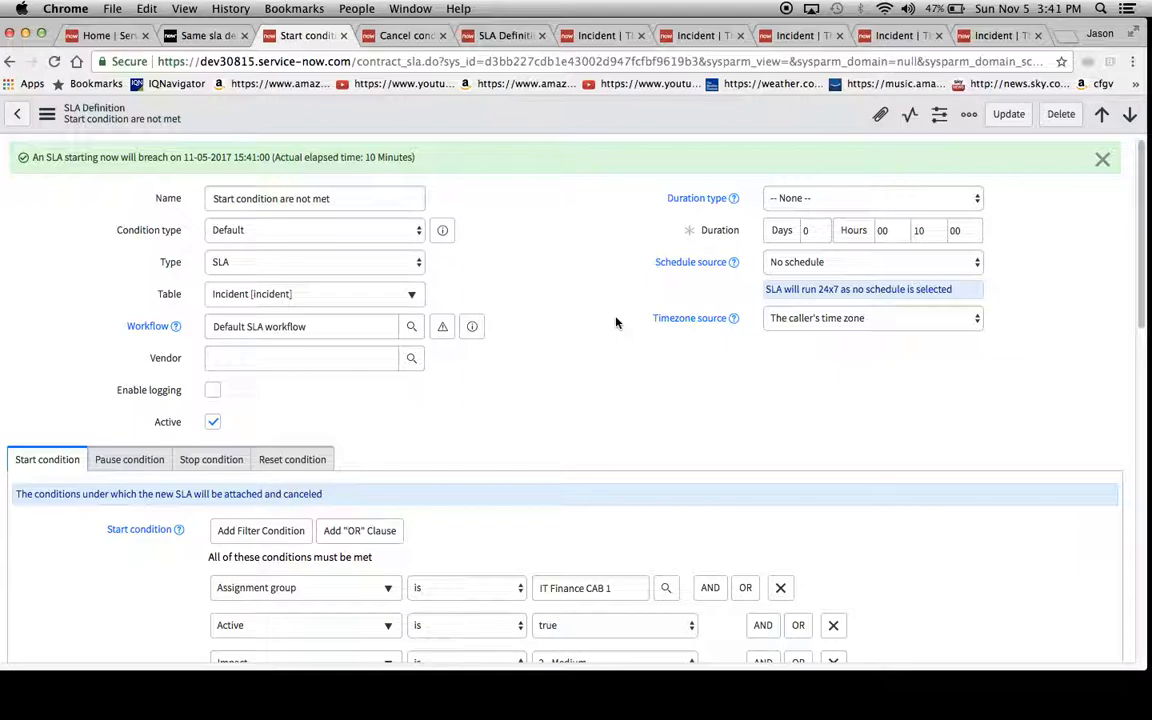
mouse_move(464, 281)
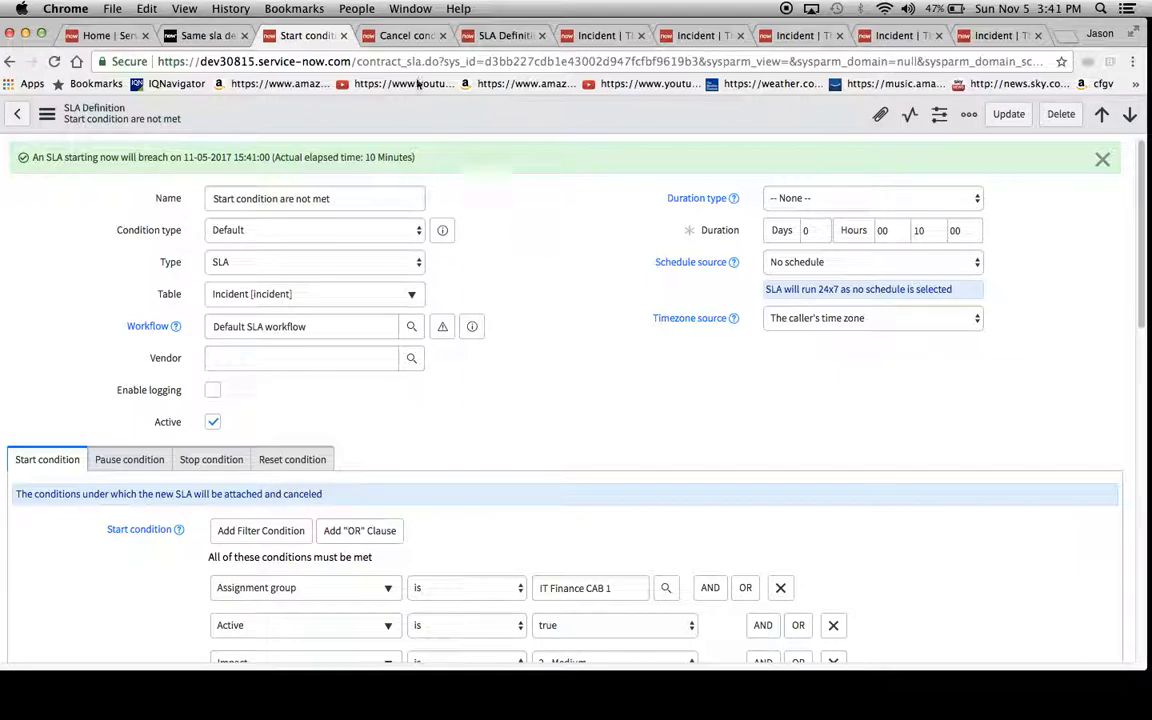
- Switch to the 'Cancel conditions are met' SLA definition and mark it Active
left_click(400, 35)
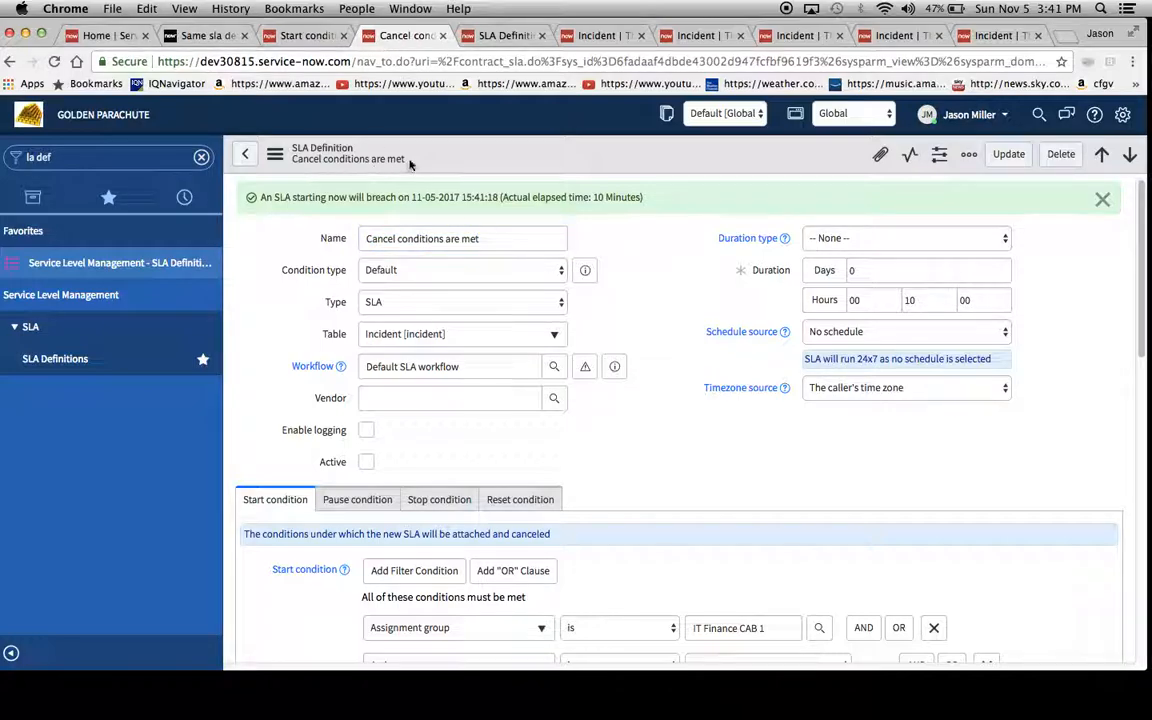
scroll("down", 3)
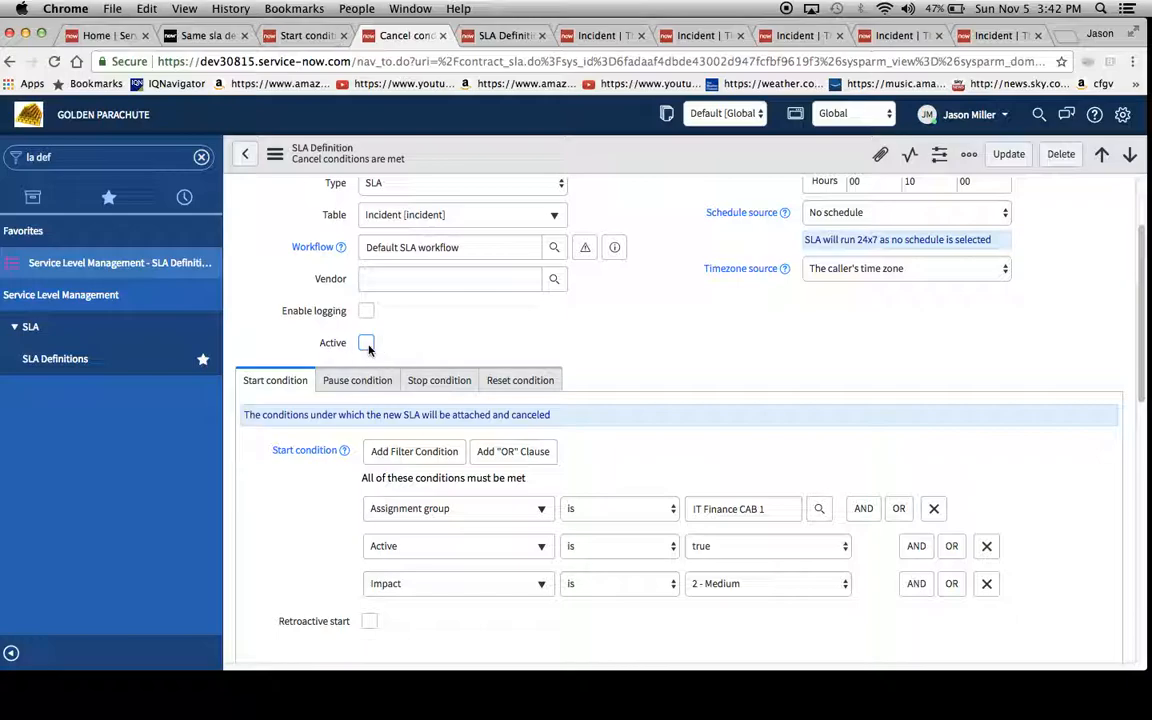
right_click(322, 152)
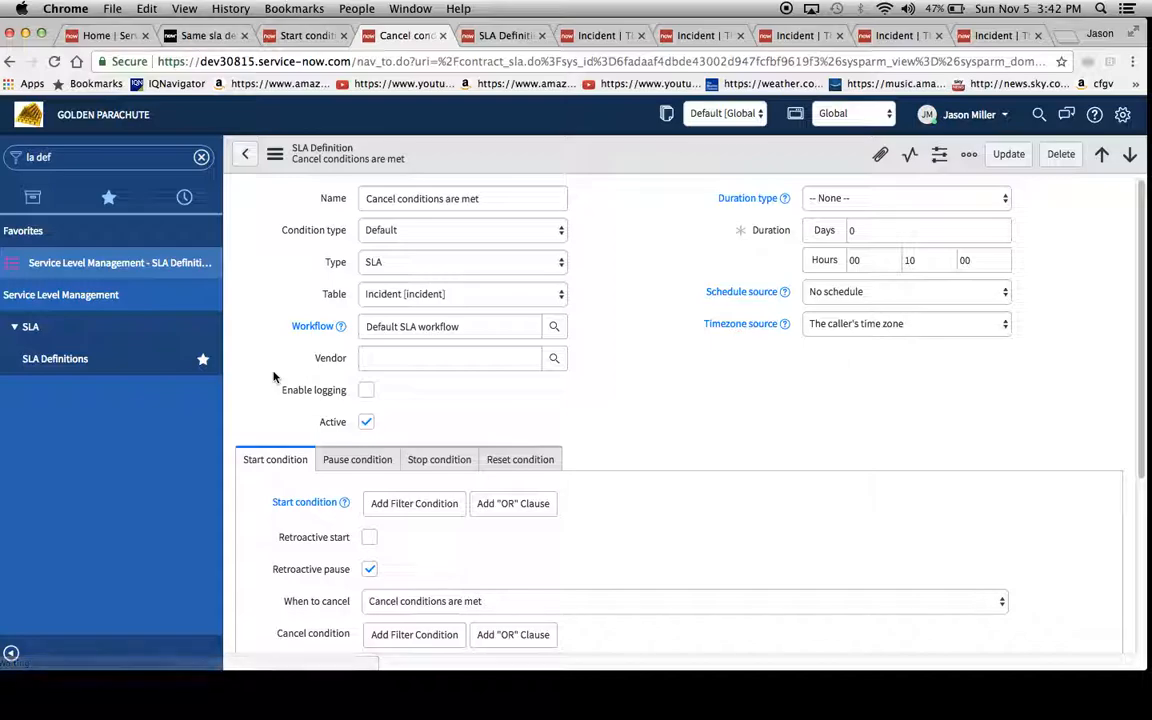
scroll("down", 3)
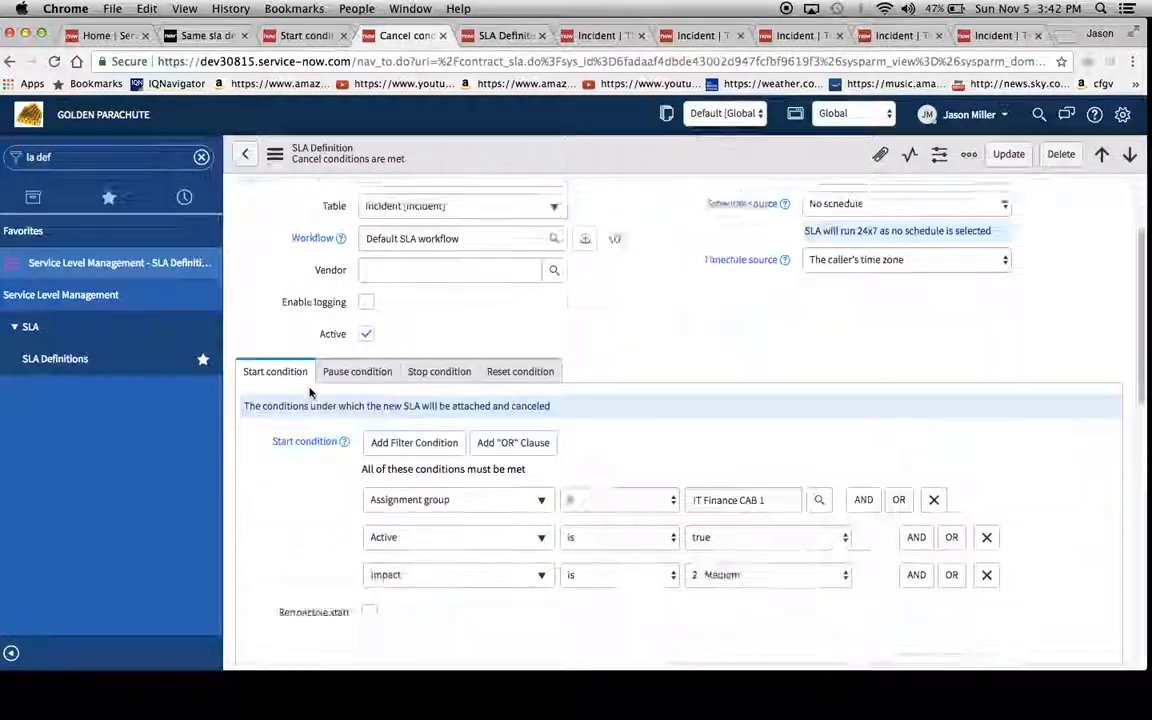
scroll("down", 3)
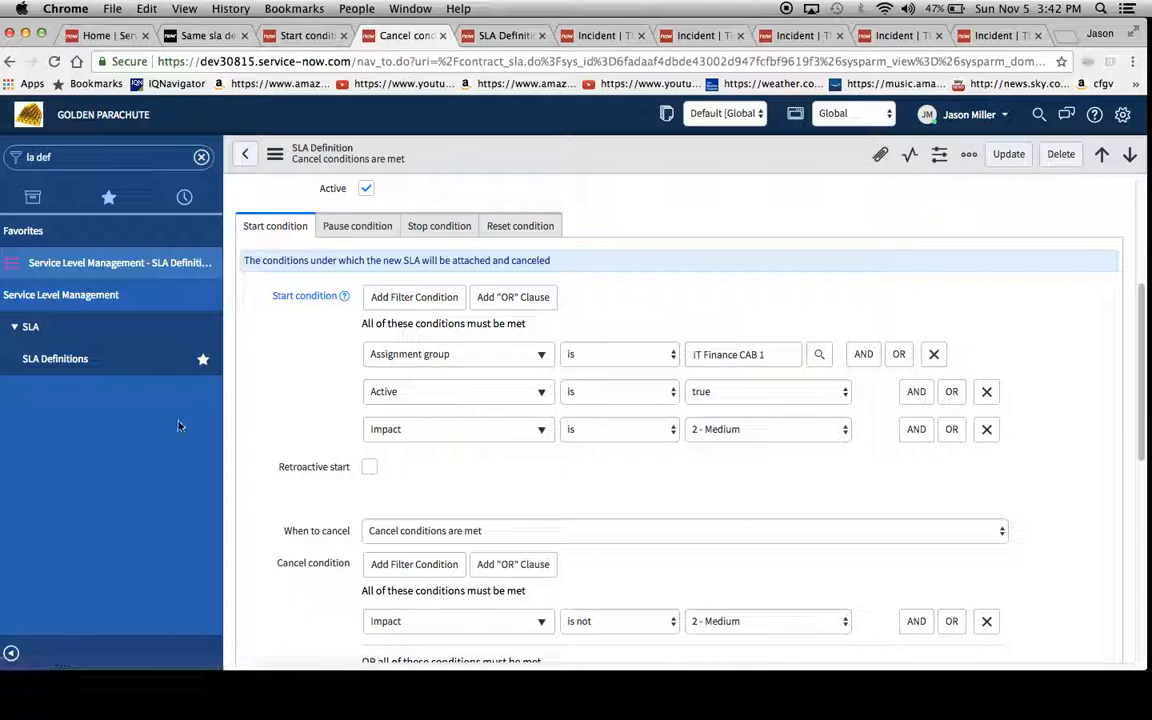
scroll("down", 3)
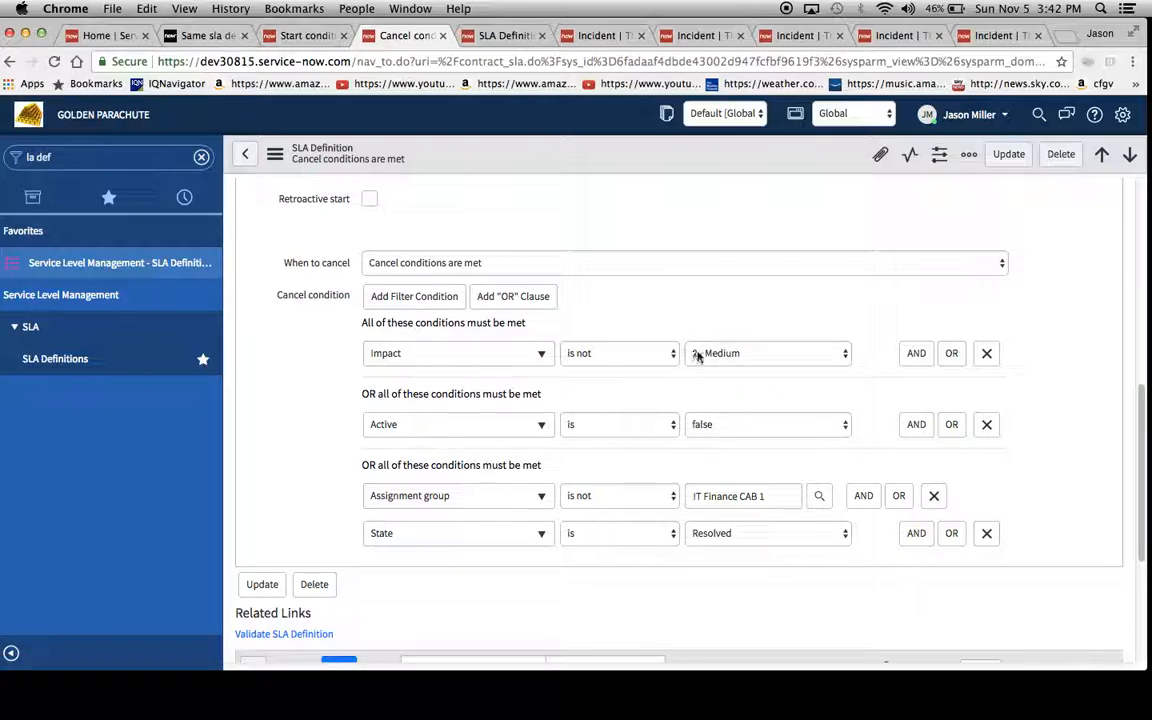
left_click(767, 352)
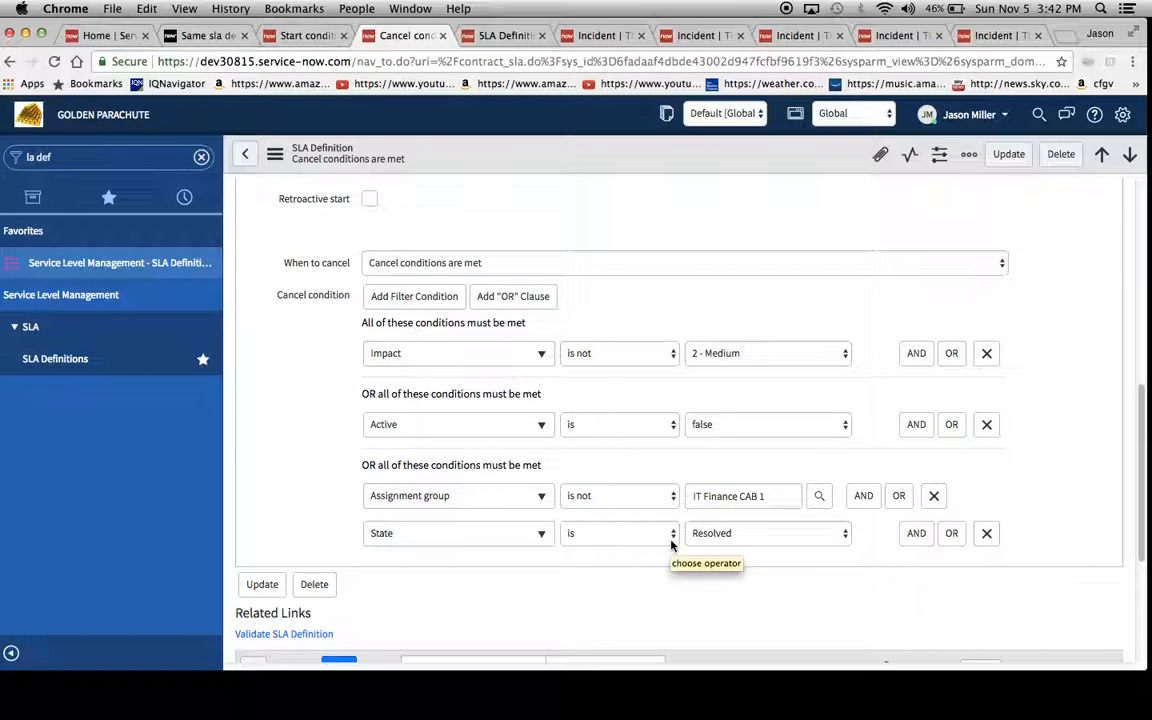
mouse_move(425, 533)
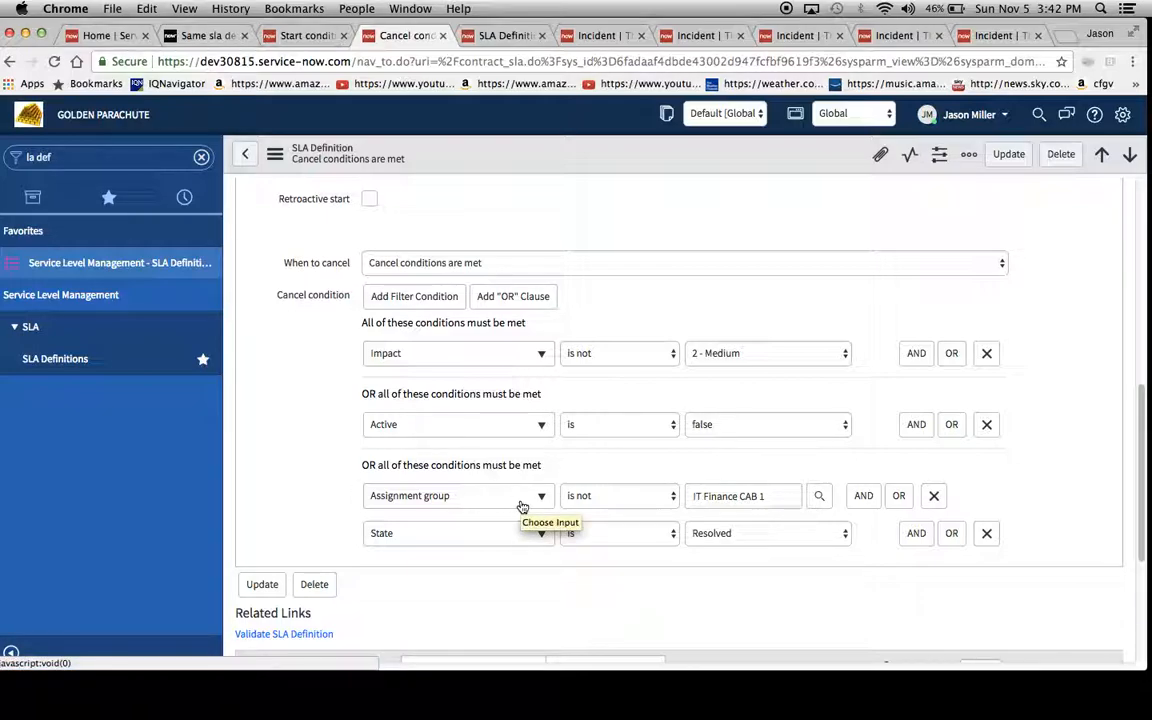
mouse_move(296, 440)
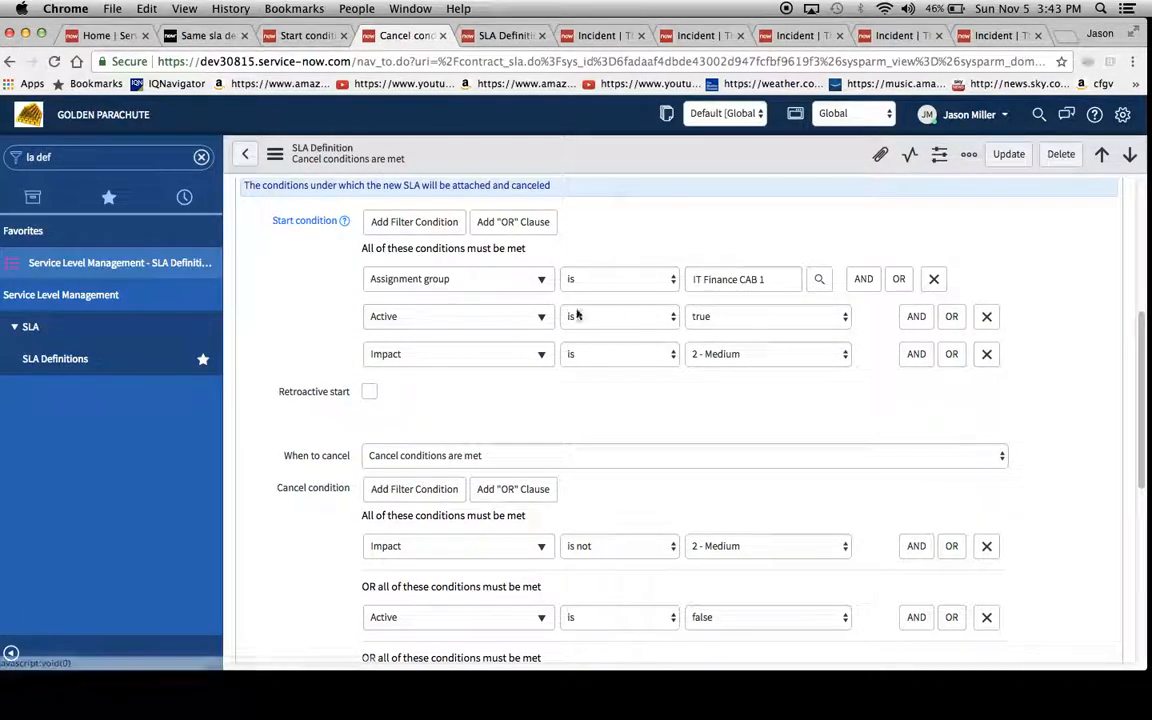
mouse_move(715, 374)
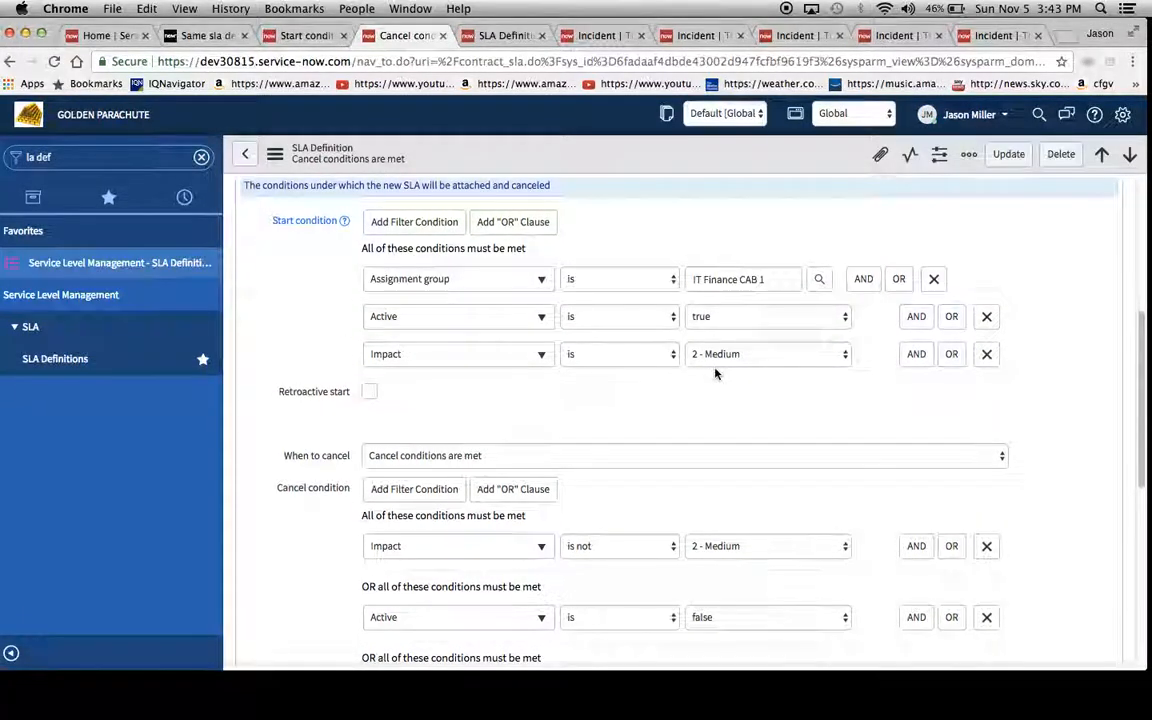
- Review the pause rule: On Hold, Waiting for Vendor, or group other than IT Finance CAB 1
left_click(357, 277)
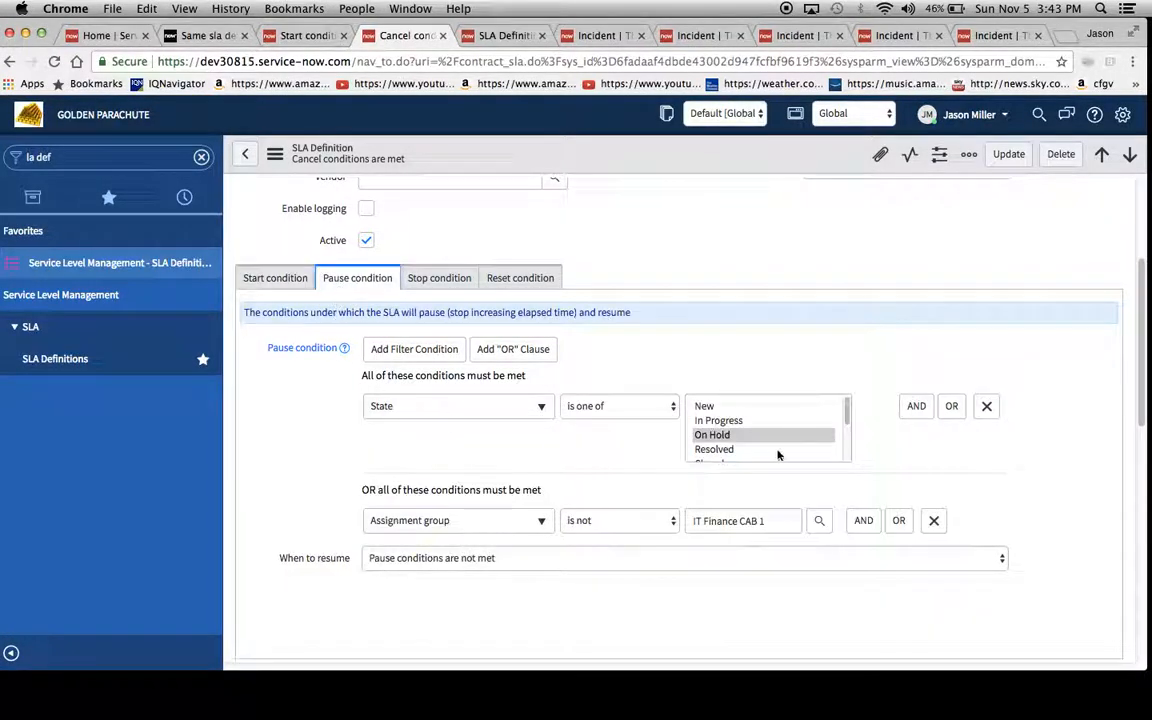
scroll("down", 3)
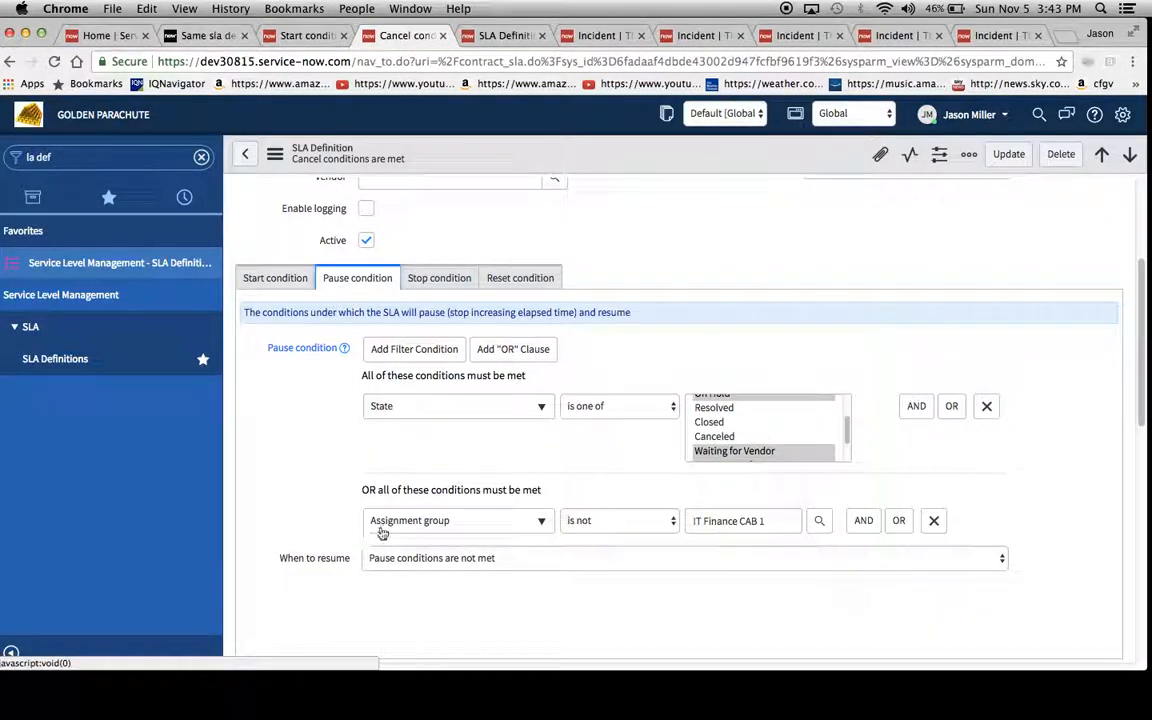
mouse_move(898, 520)
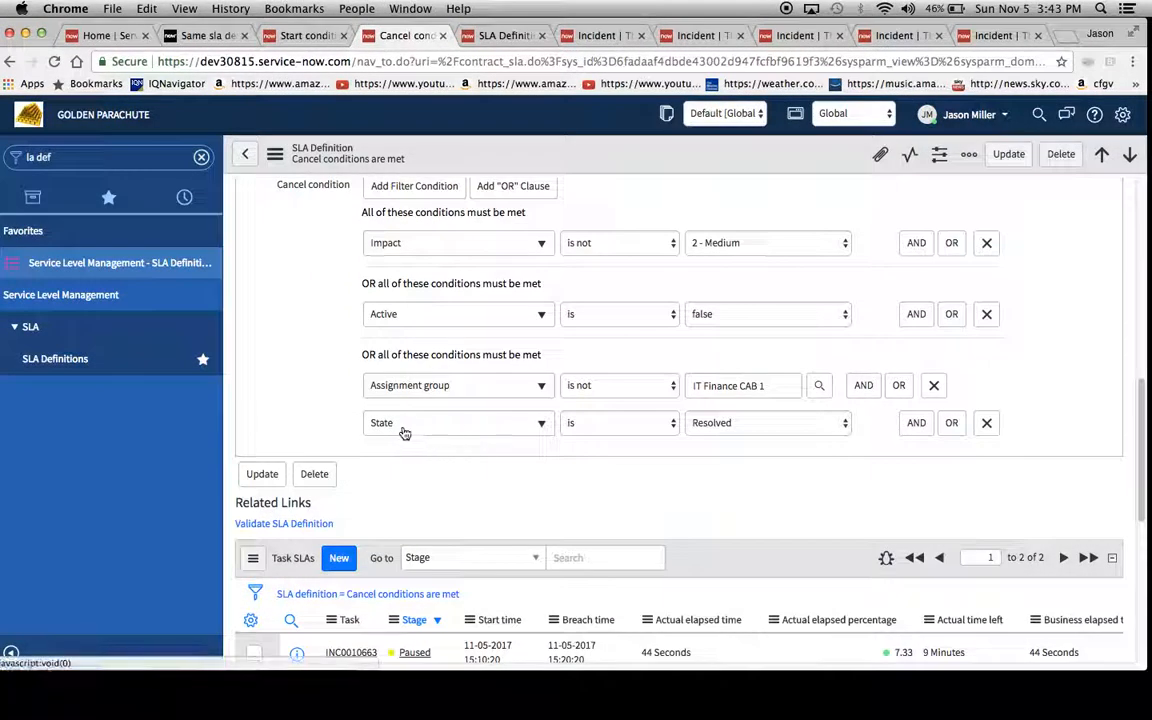
mouse_move(453, 432)
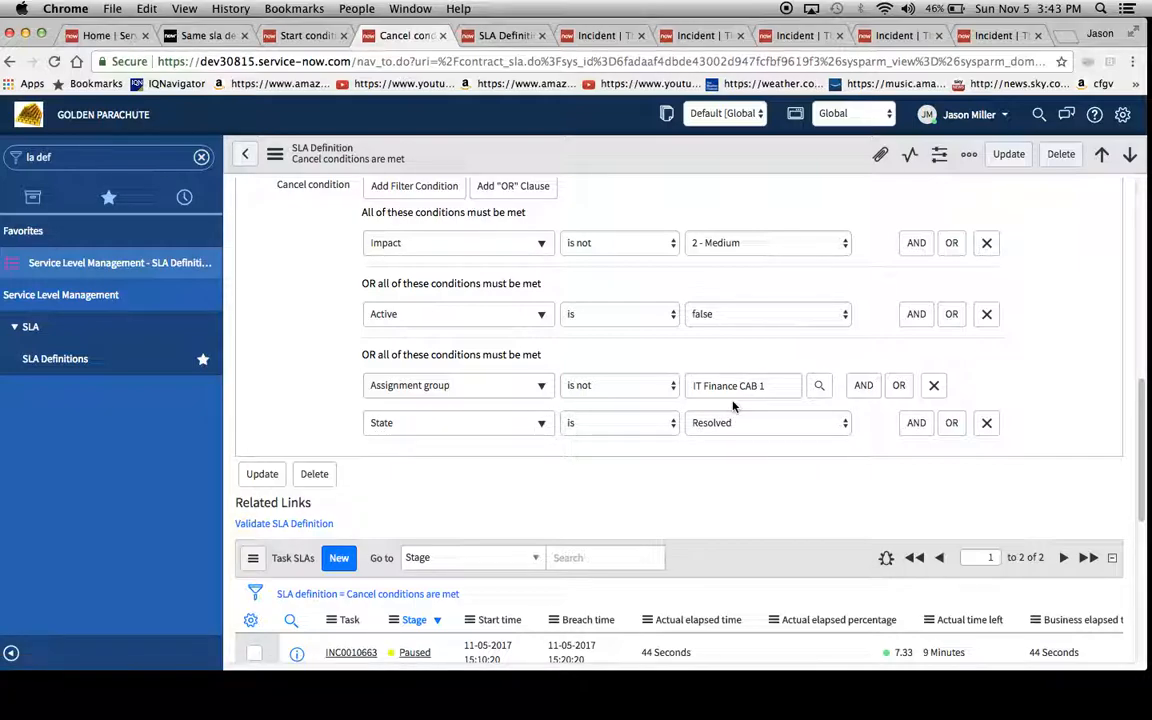
mouse_move(735, 405)
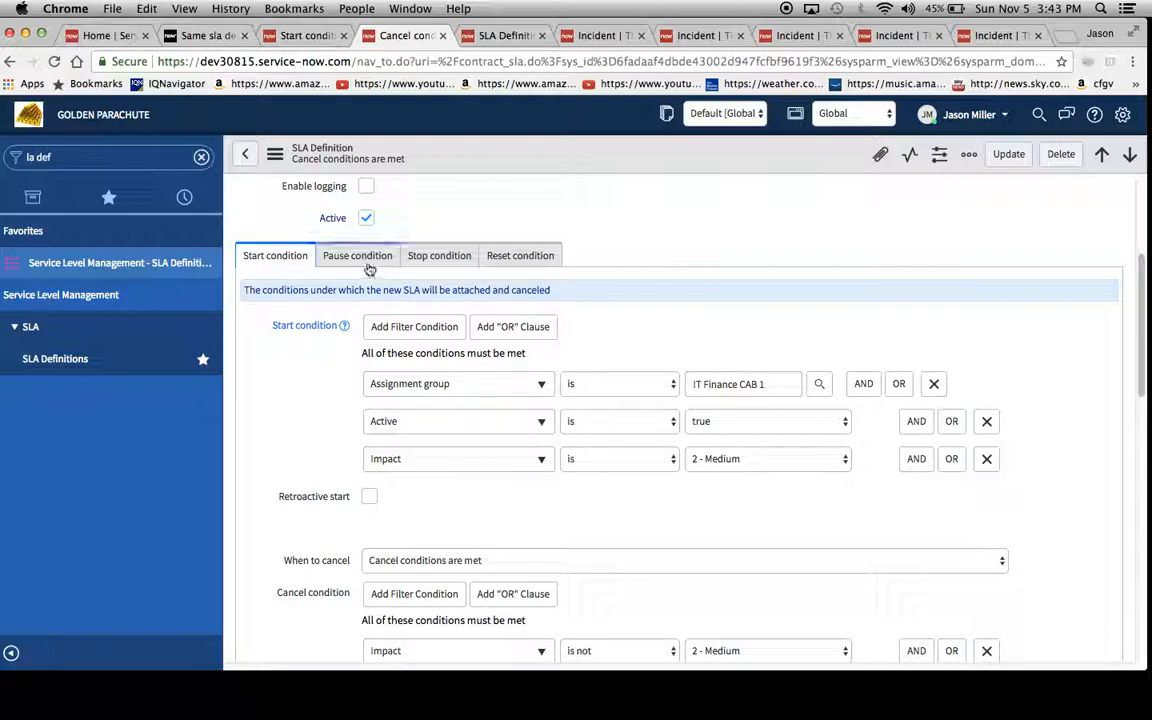
left_click(439, 255)
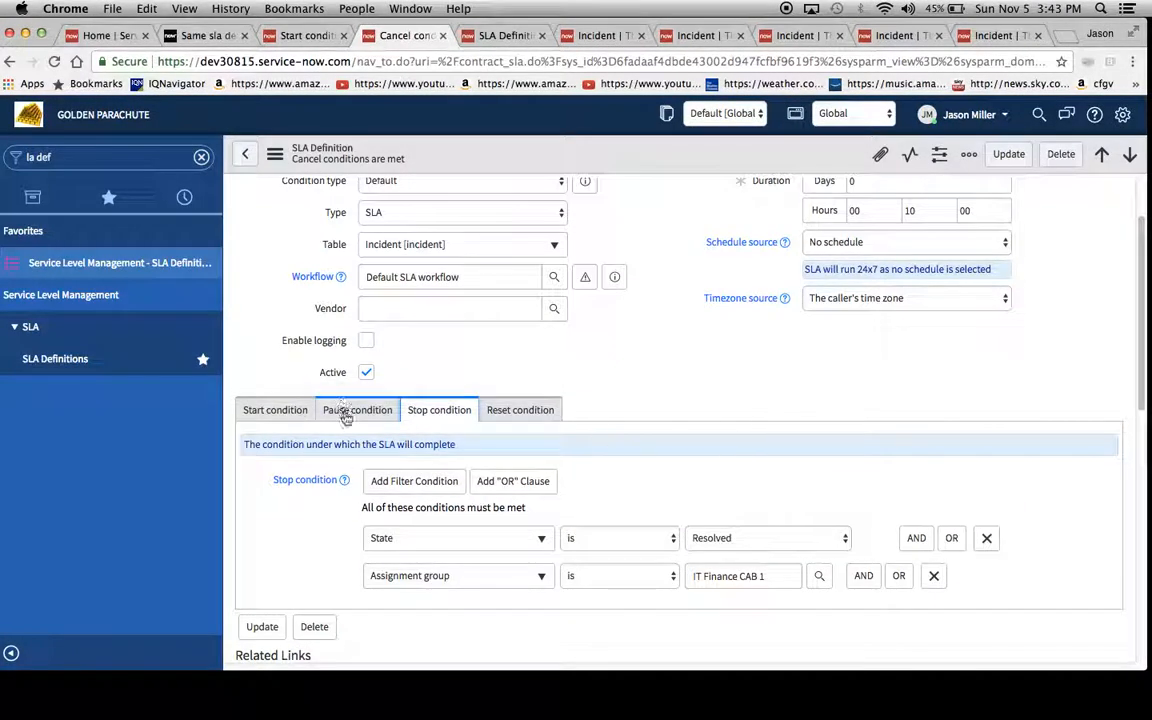
left_click(357, 410)
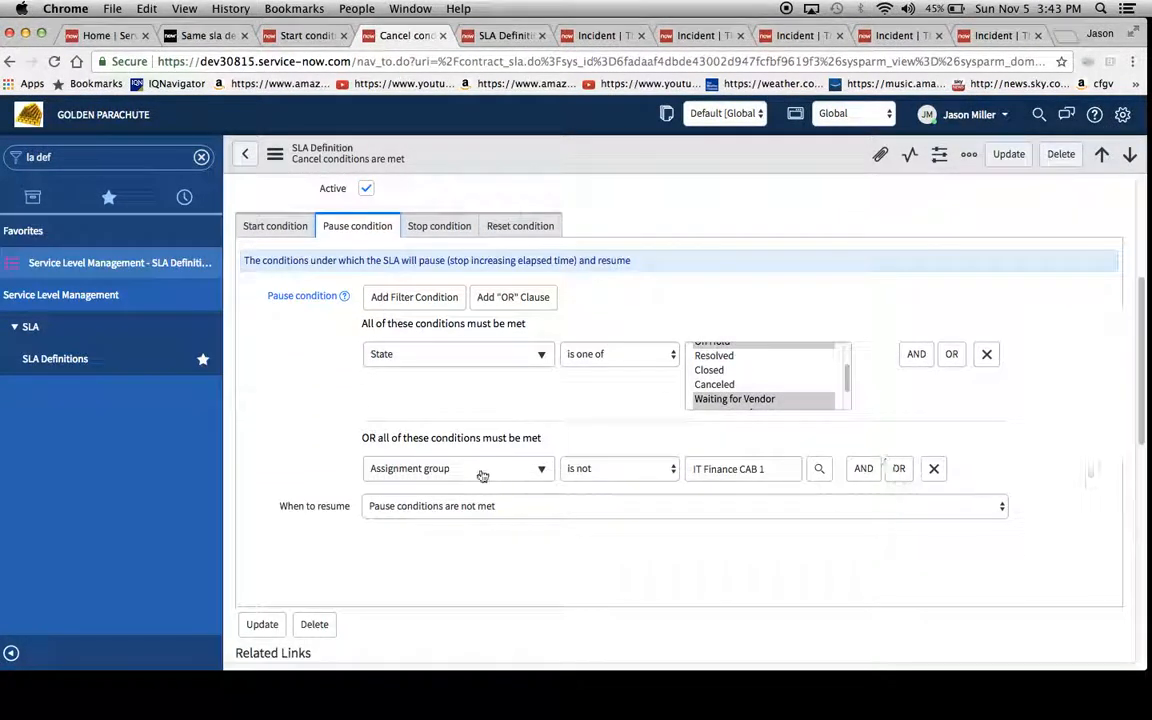
mouse_move(850, 488)
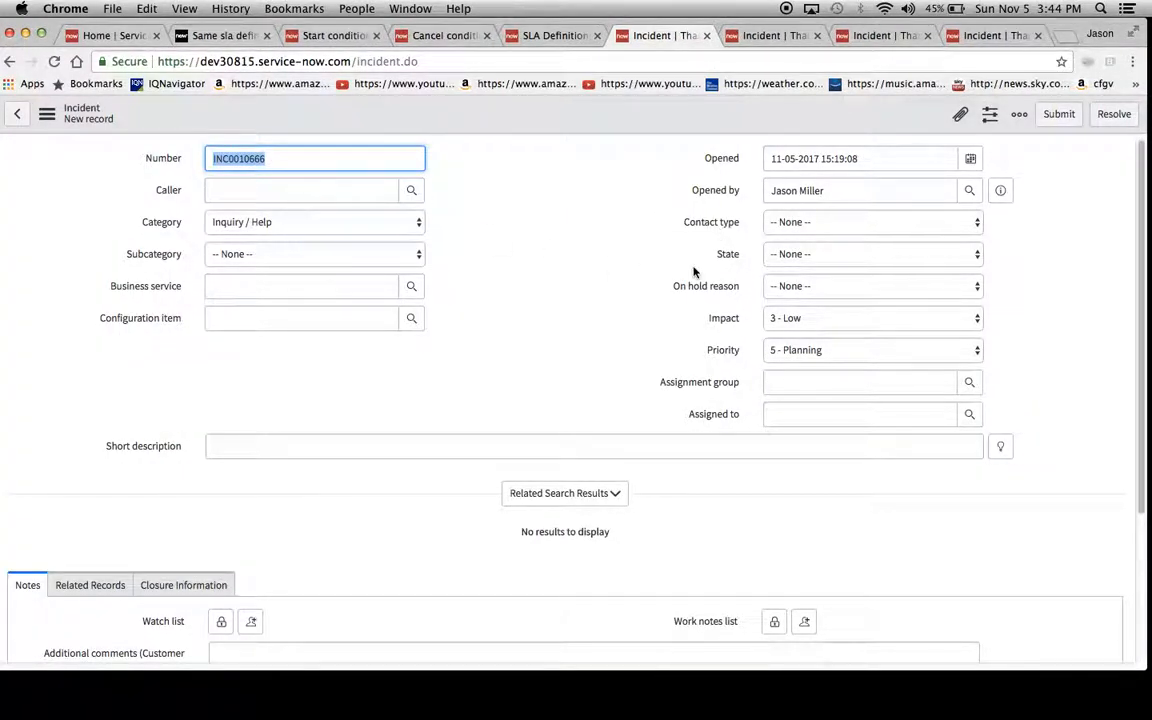
- Assign the incident to IT Finance CAB 1 with an assignee and 2 - Medium impact, then submit
left_click(860, 382)
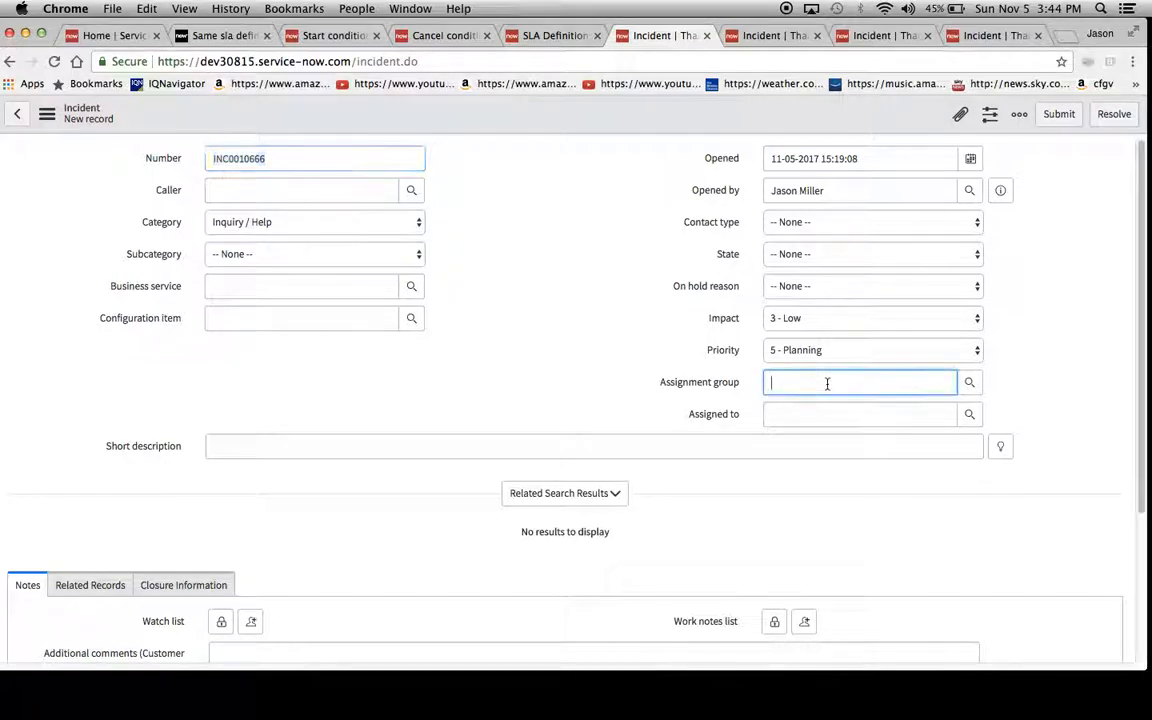
left_click(858, 382)
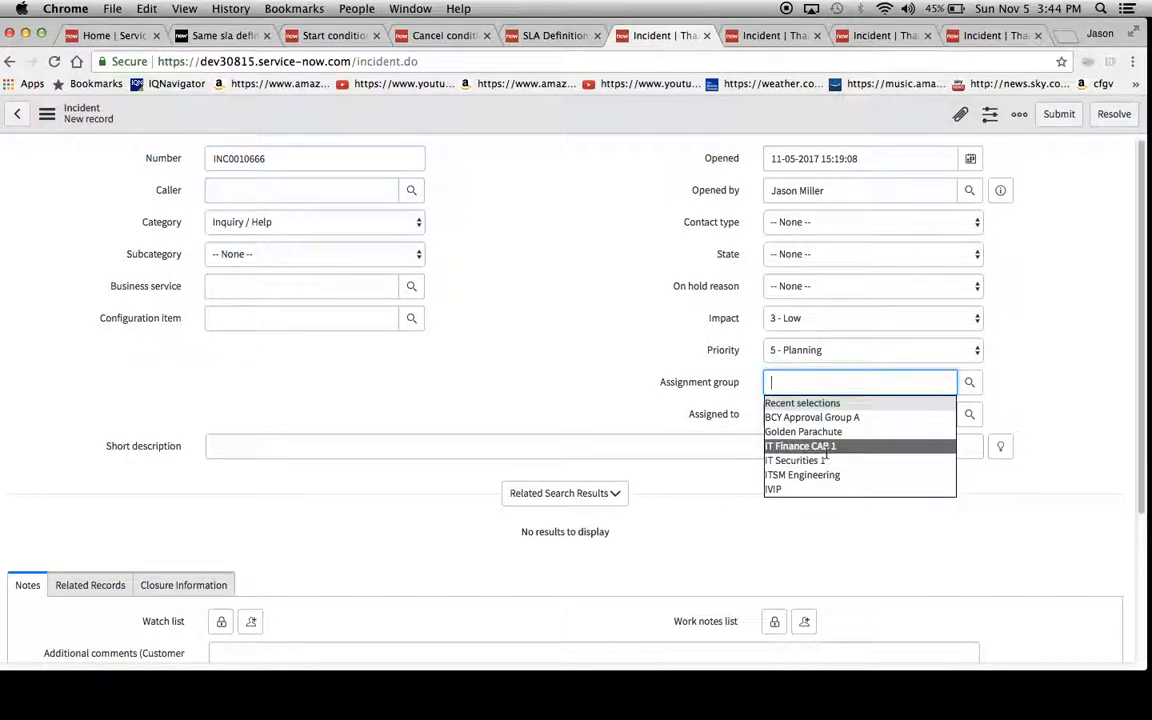
left_click(800, 446)
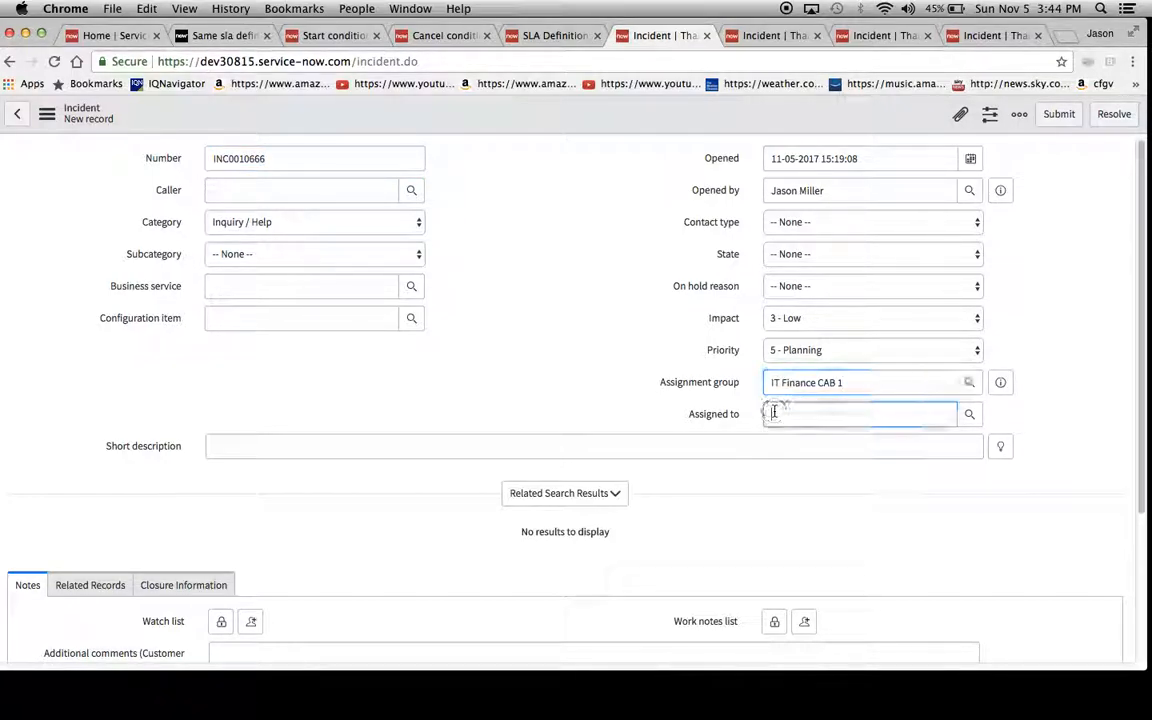
left_click(858, 413)
type("Abraham Lincoln")
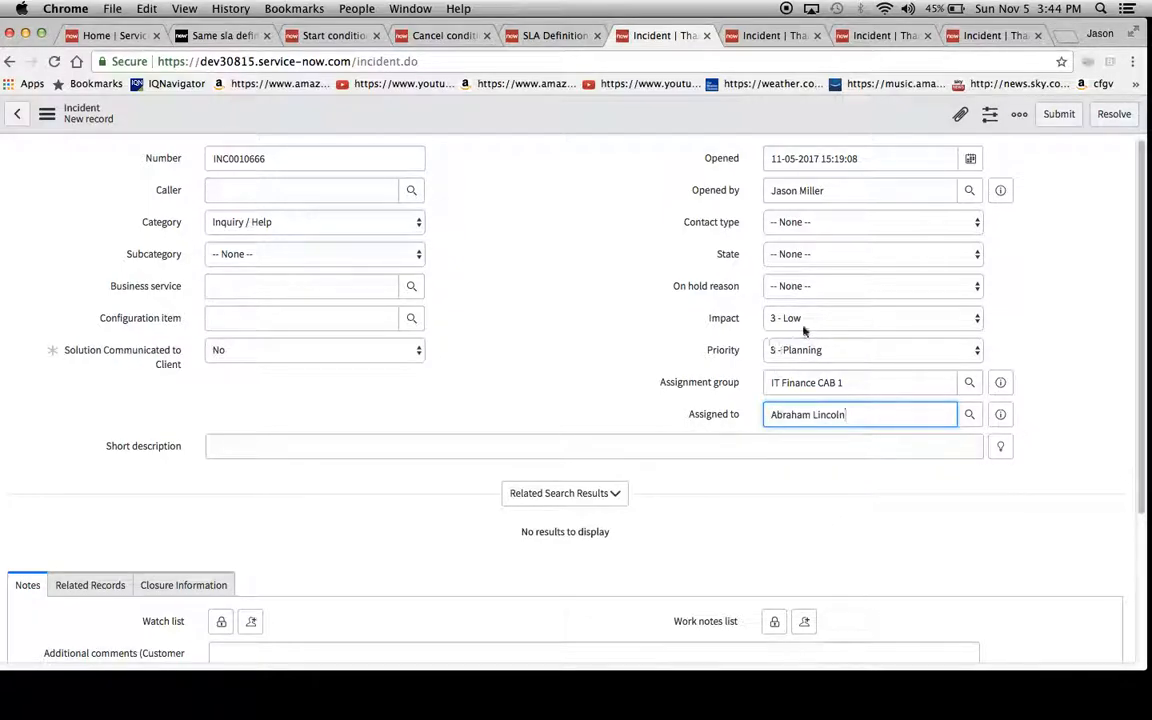
left_click(870, 318)
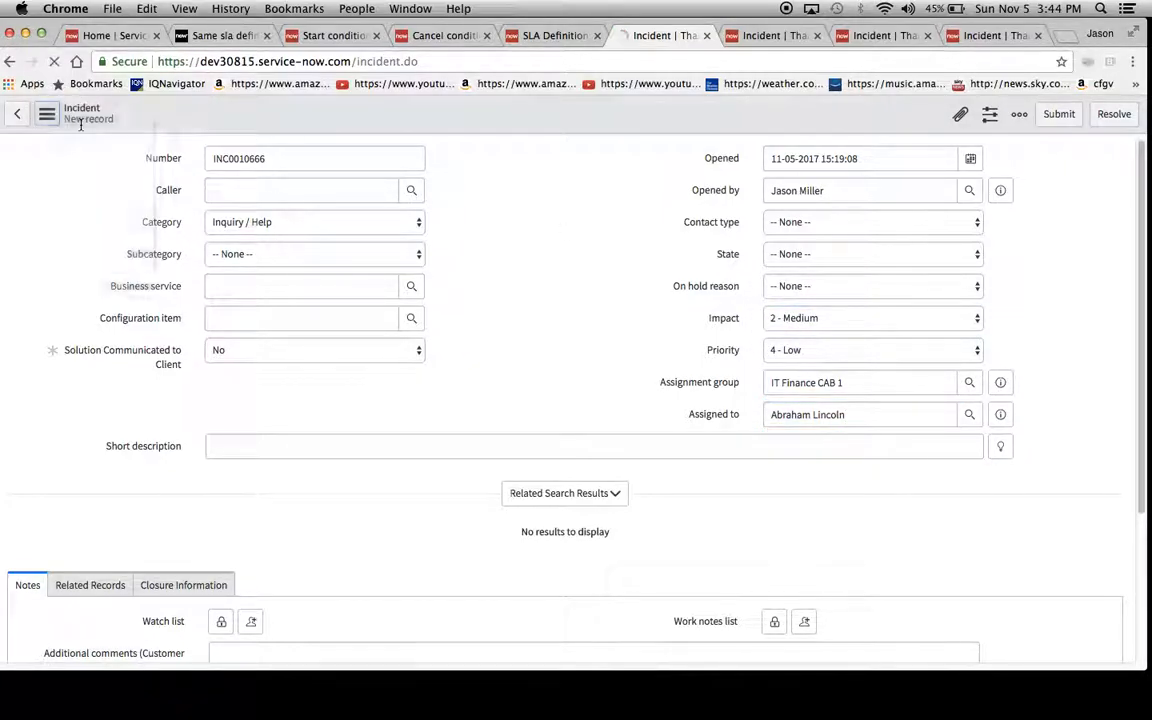
left_click(1059, 113)
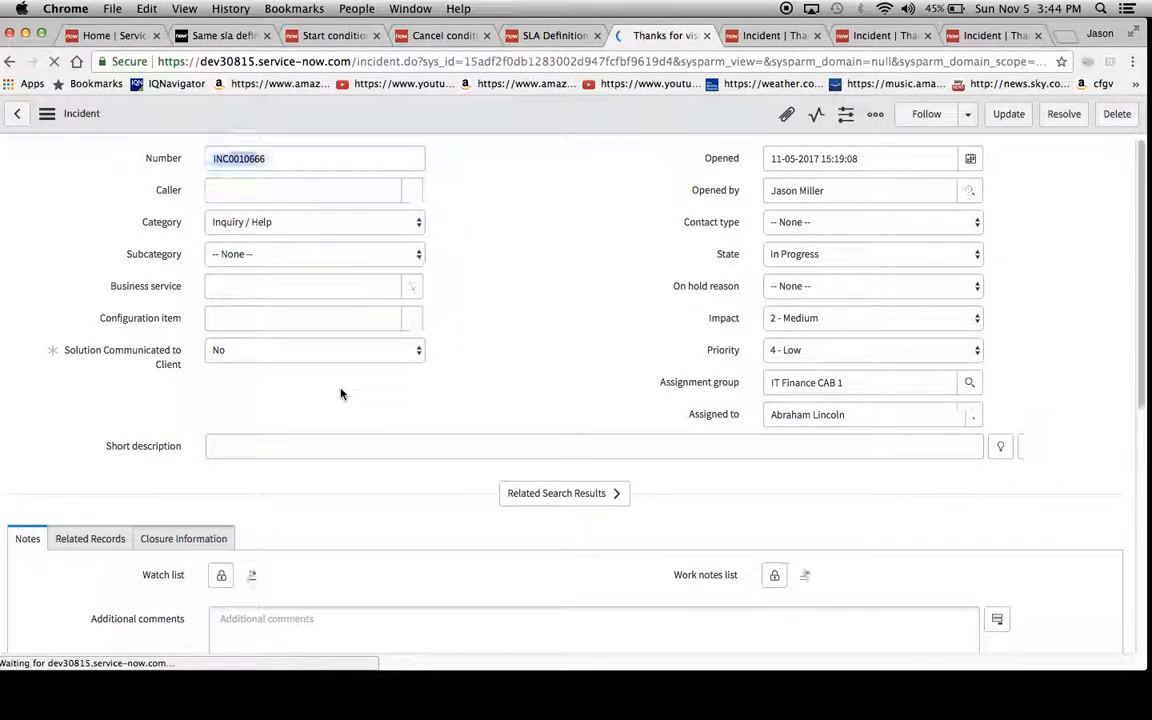
scroll("down", 3)
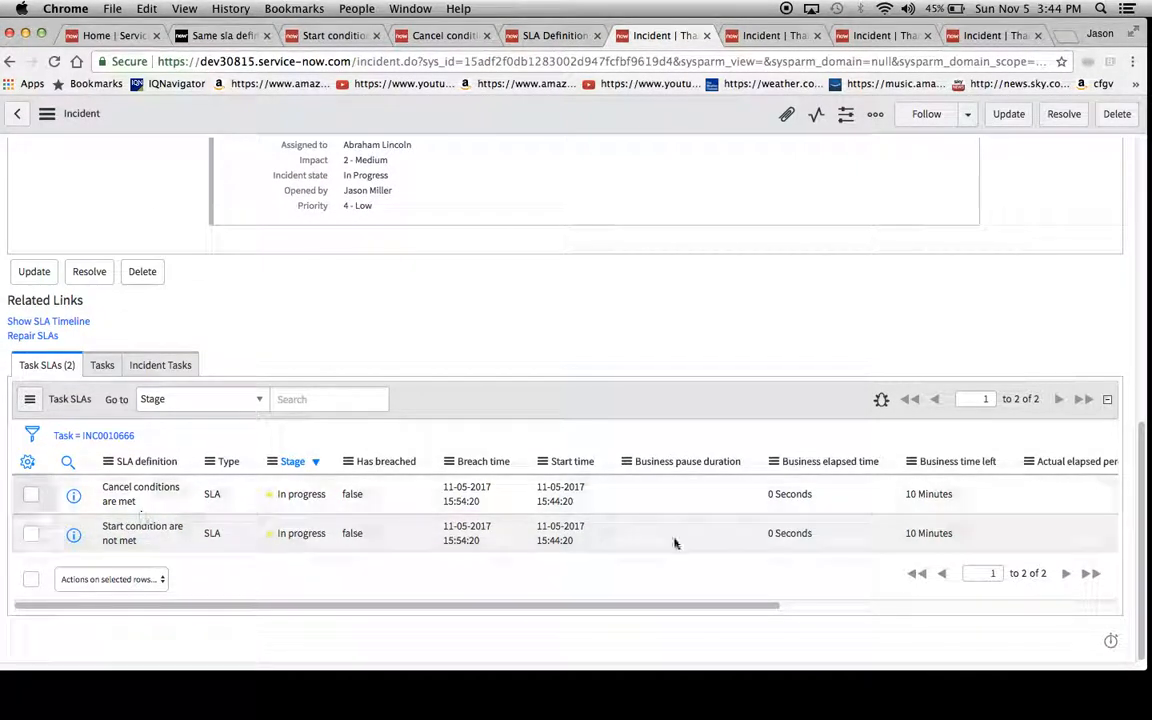
scroll("up", 3)
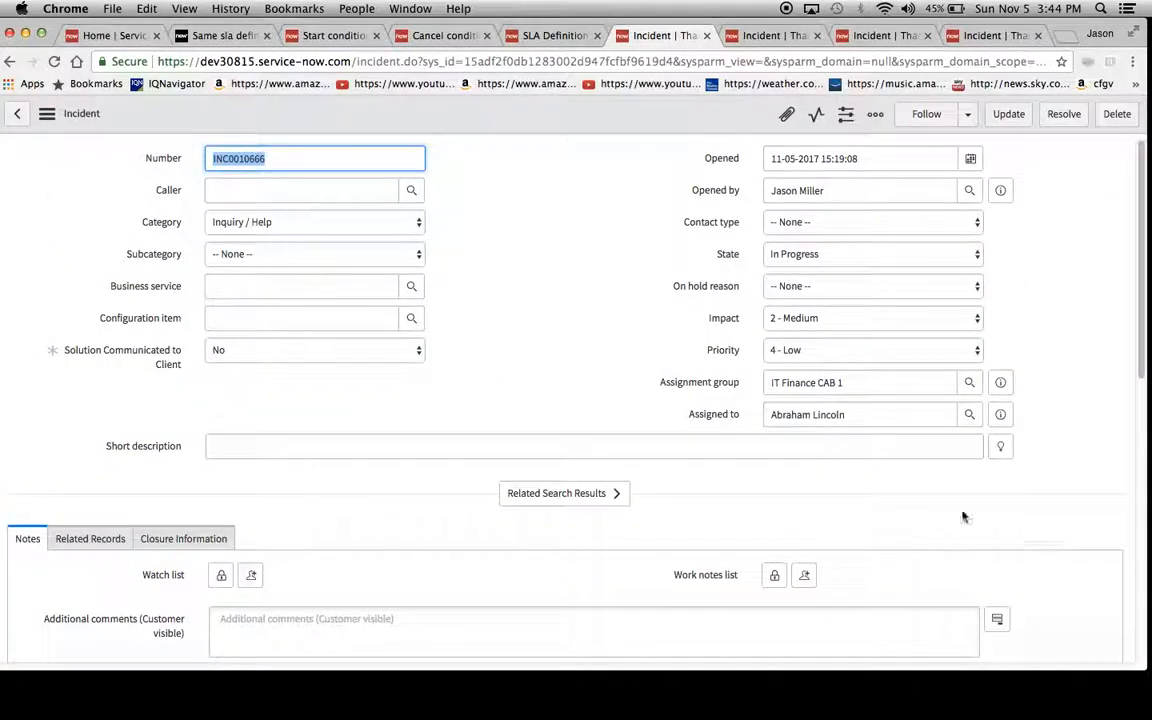
- Briefly change INC0010666's assignment group to IVIP, restore IT Finance CAB 1, and save
left_click(860, 382)
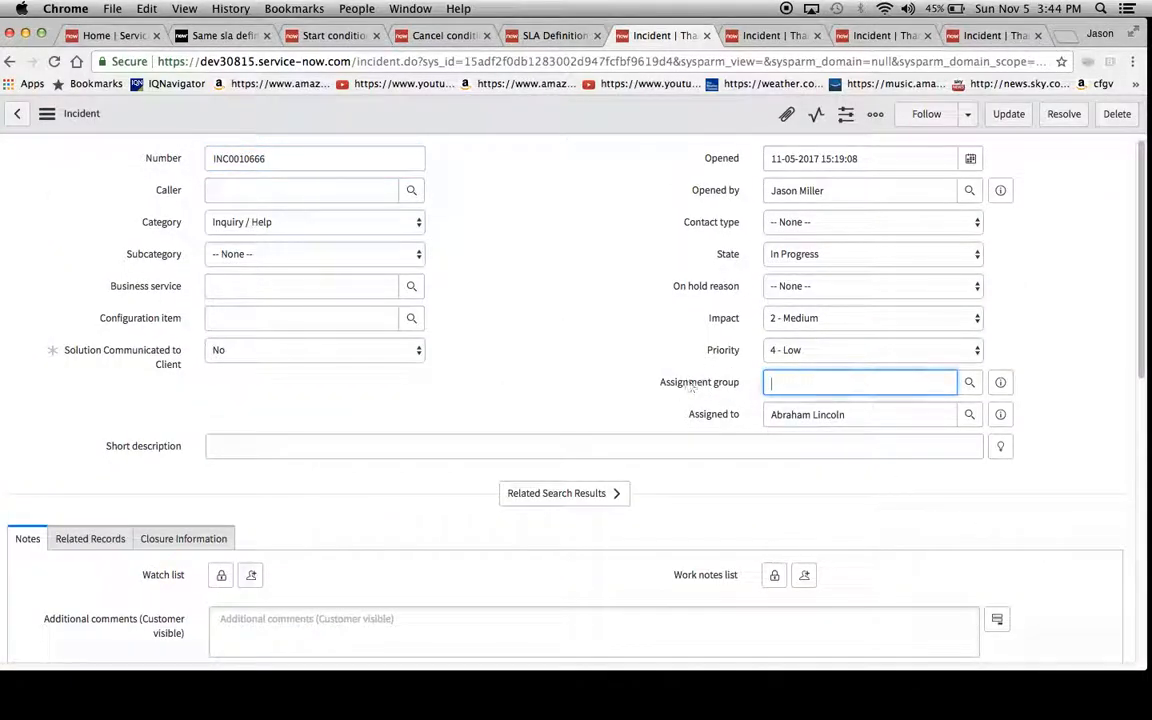
type("IVIP")
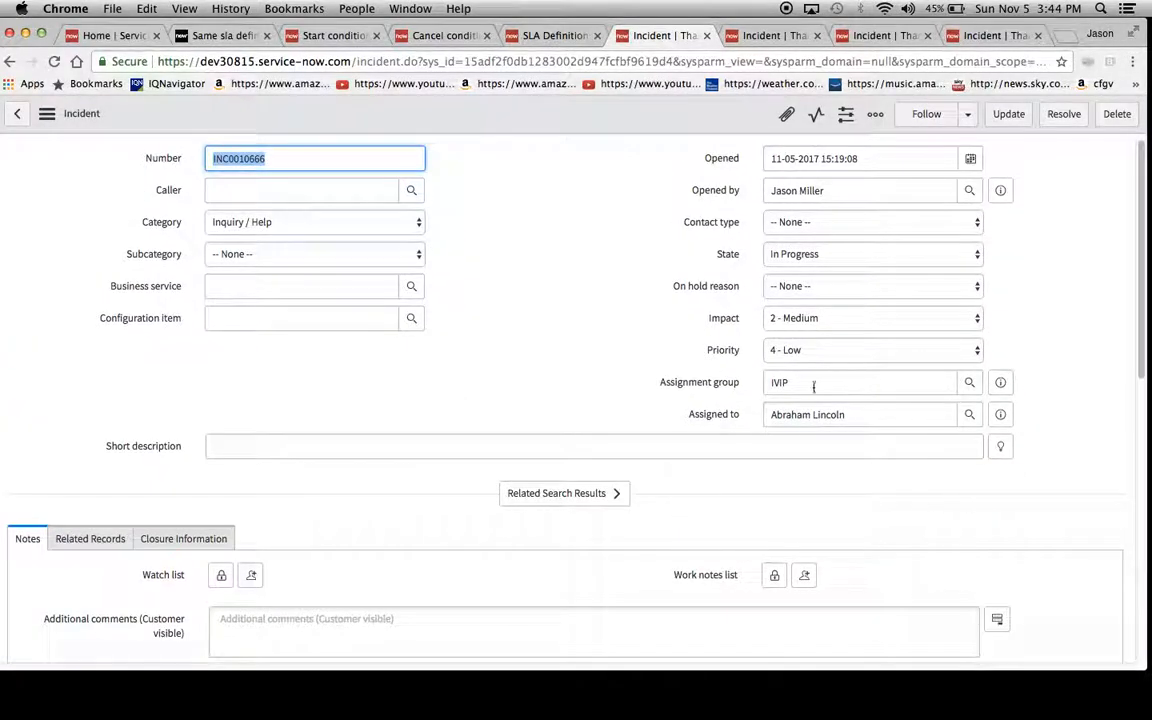
type("IT Finance CAB 1")
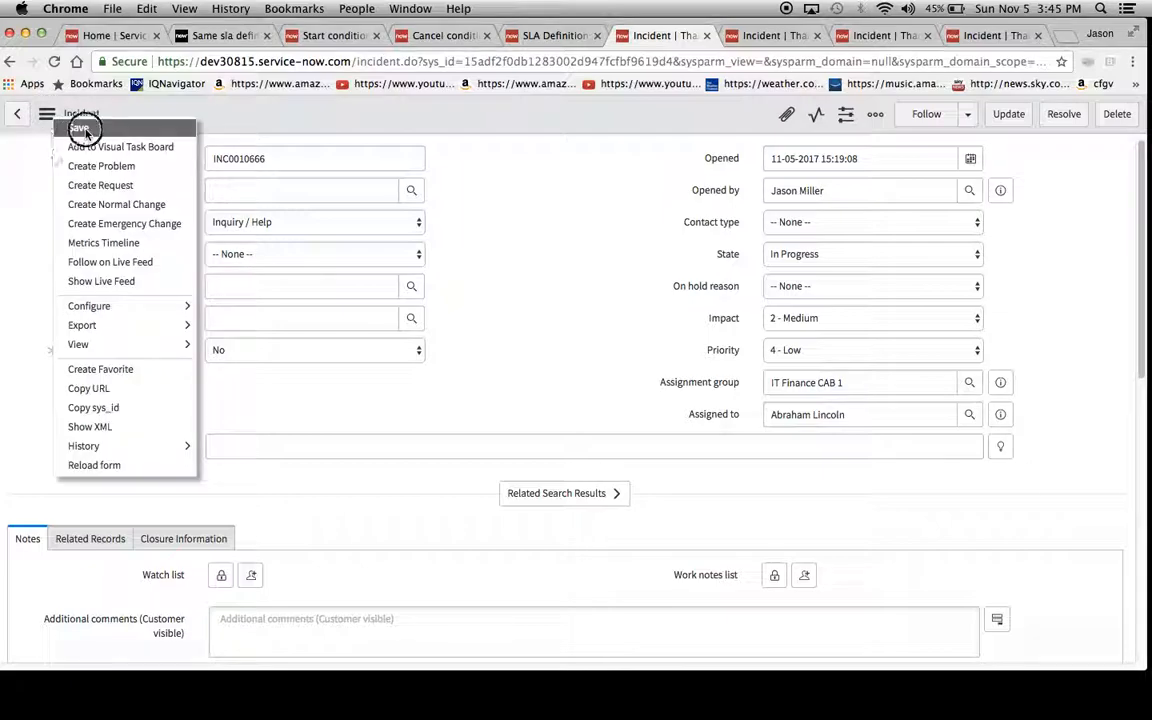
left_click(79, 128)
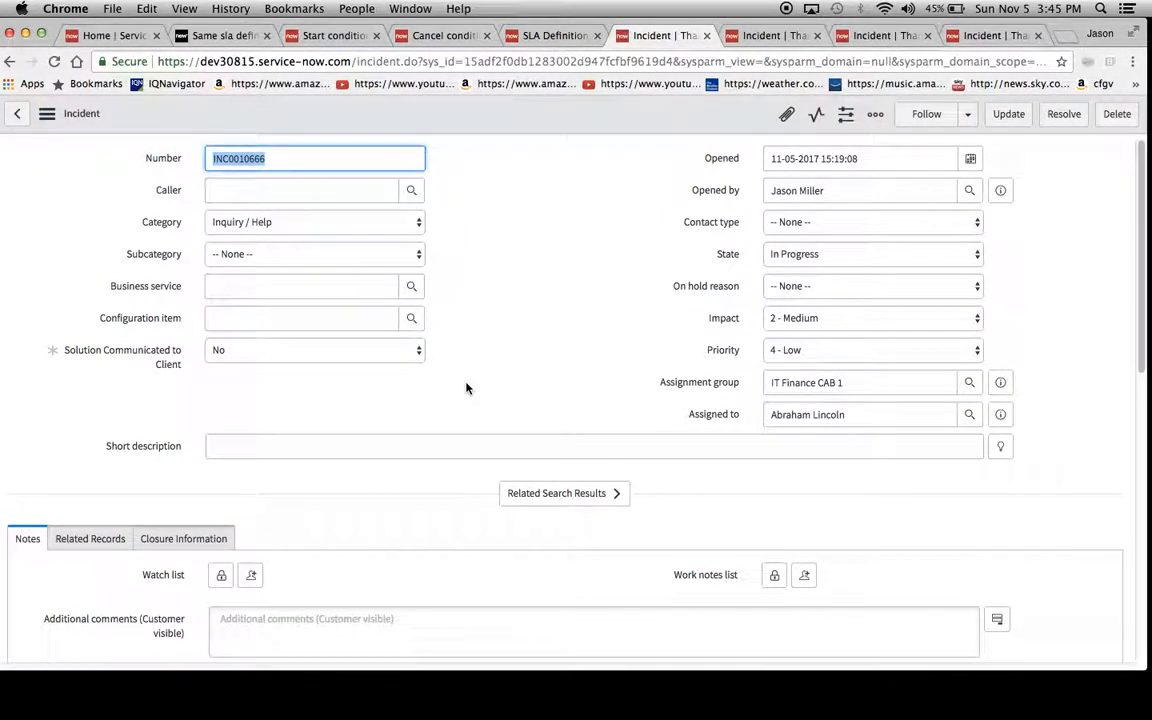
scroll("down", 3)
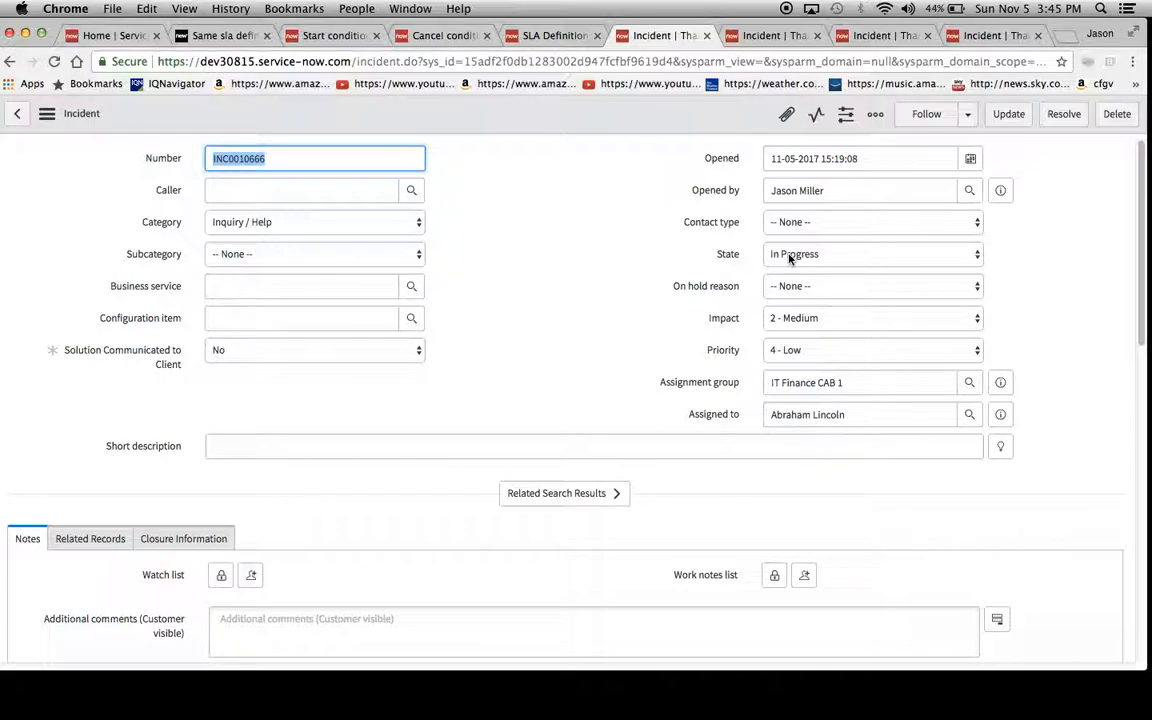
- Set INC0010666's State to On Hold
left_click(870, 253)
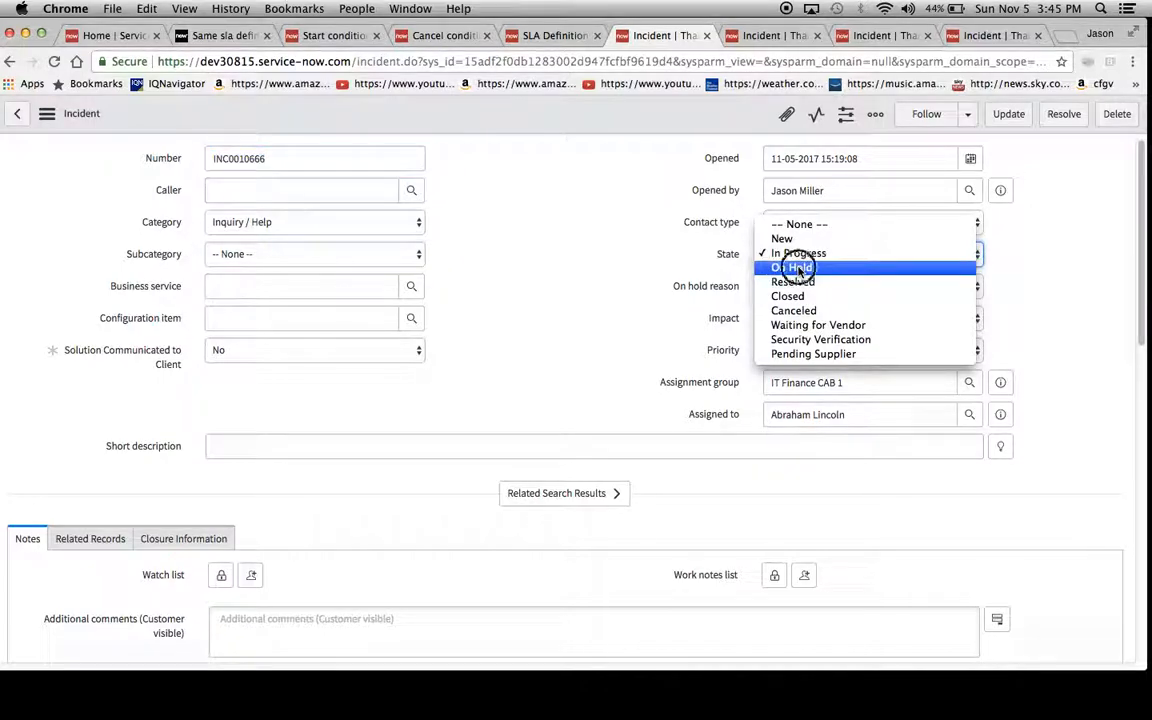
left_click(790, 267)
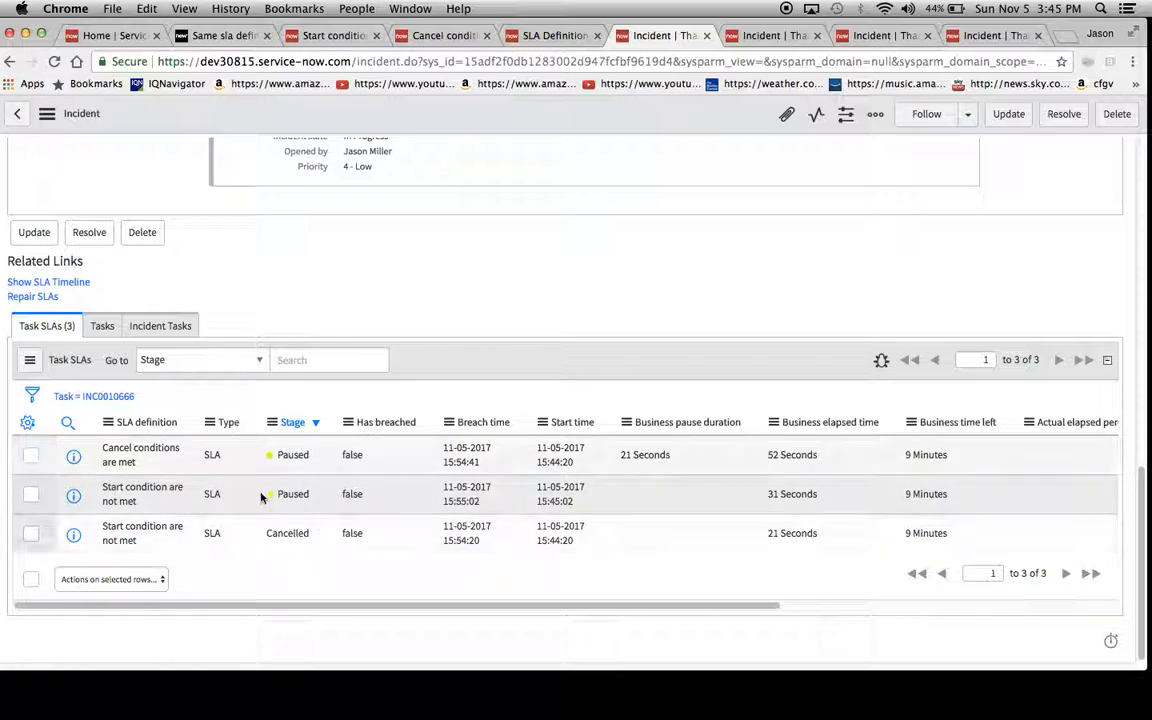
mouse_move(793, 497)
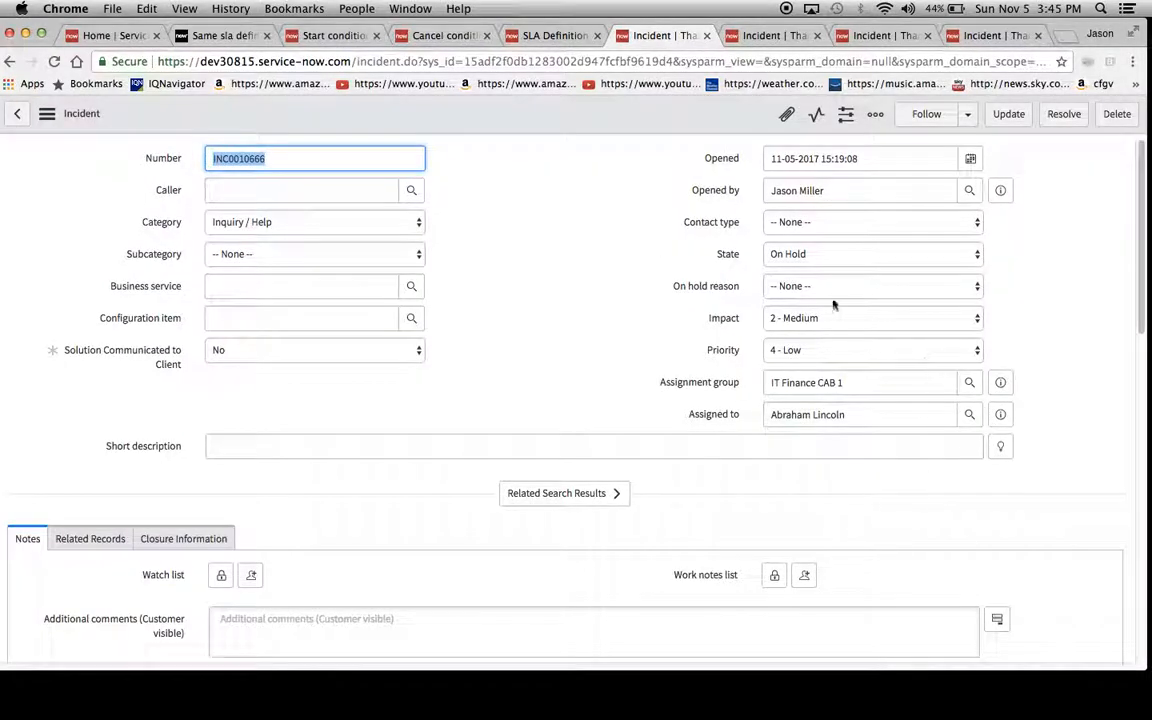
- Save INC0010666 as In Progress and check its resumed Task SLAs
left_click(870, 253)
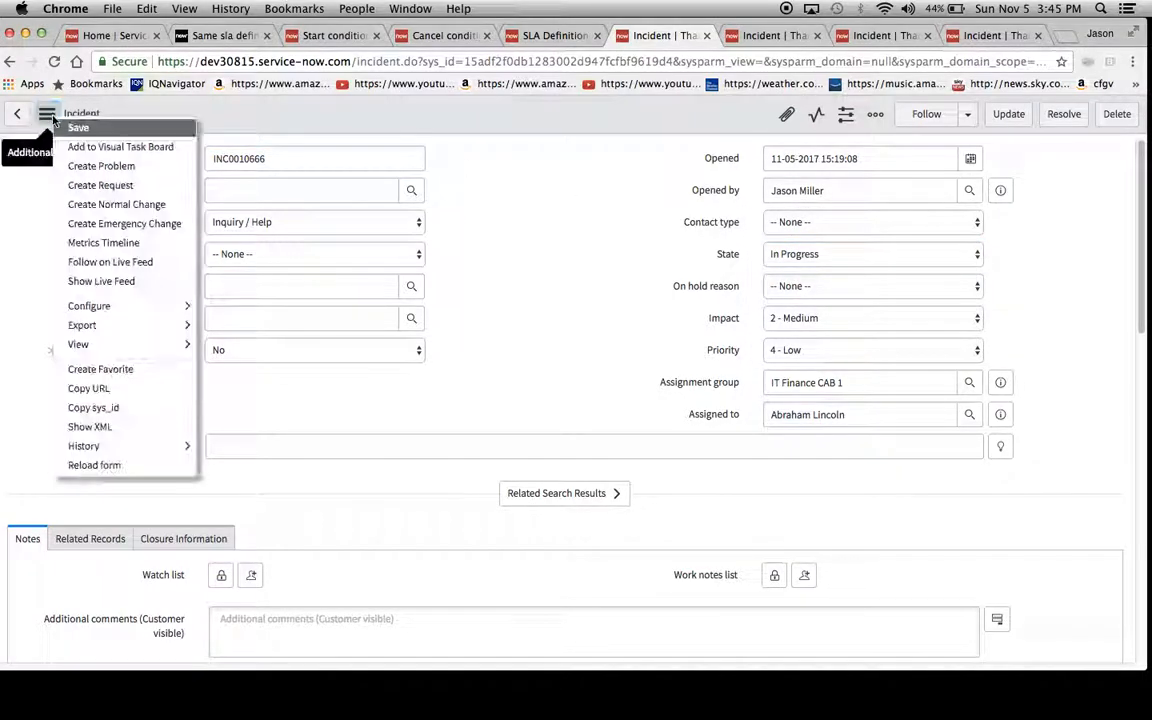
left_click(78, 127)
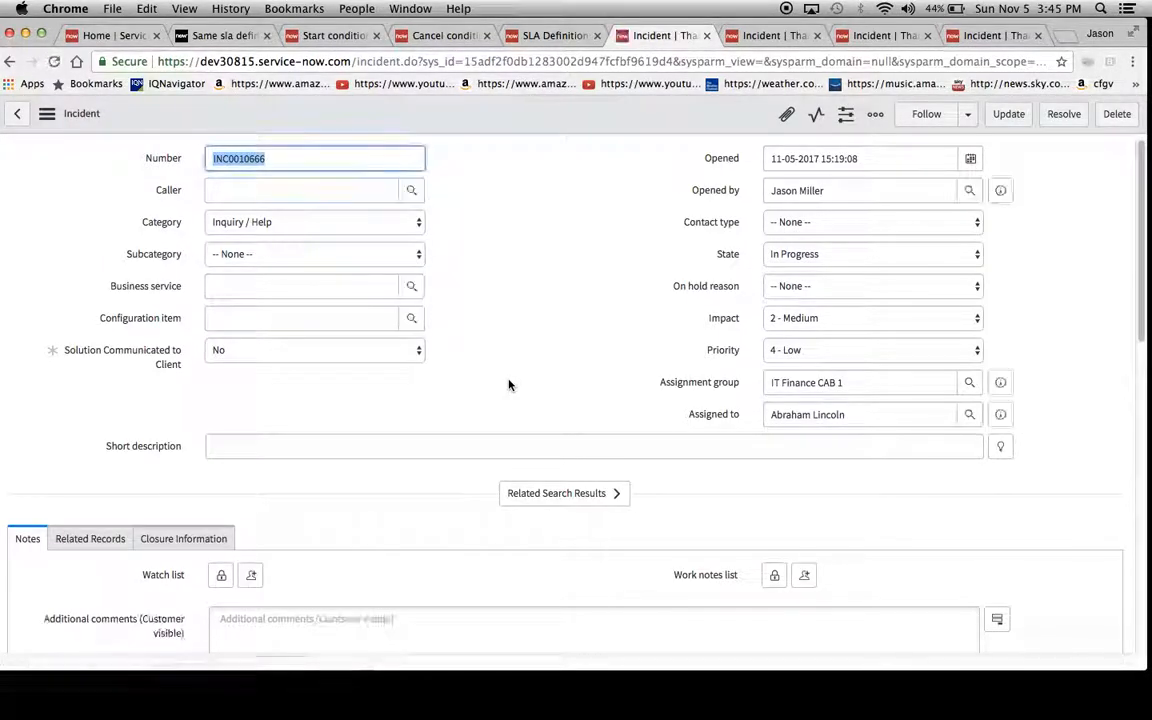
scroll("down", 3)
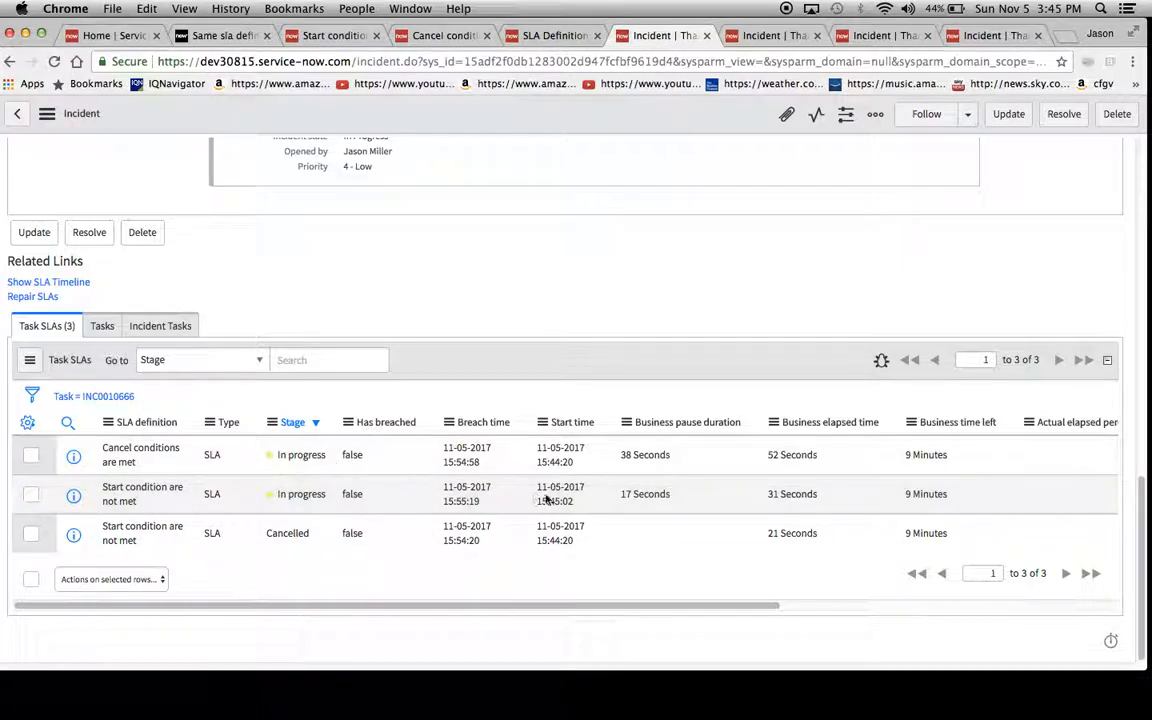
mouse_move(618, 514)
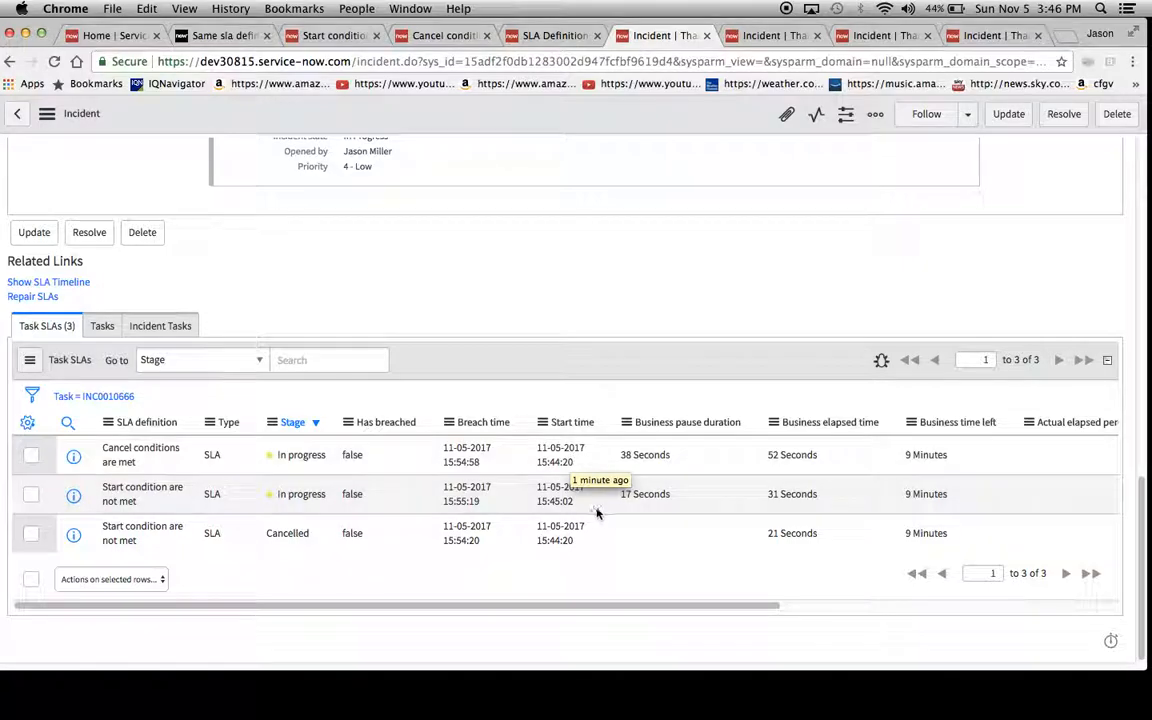
mouse_move(684, 483)
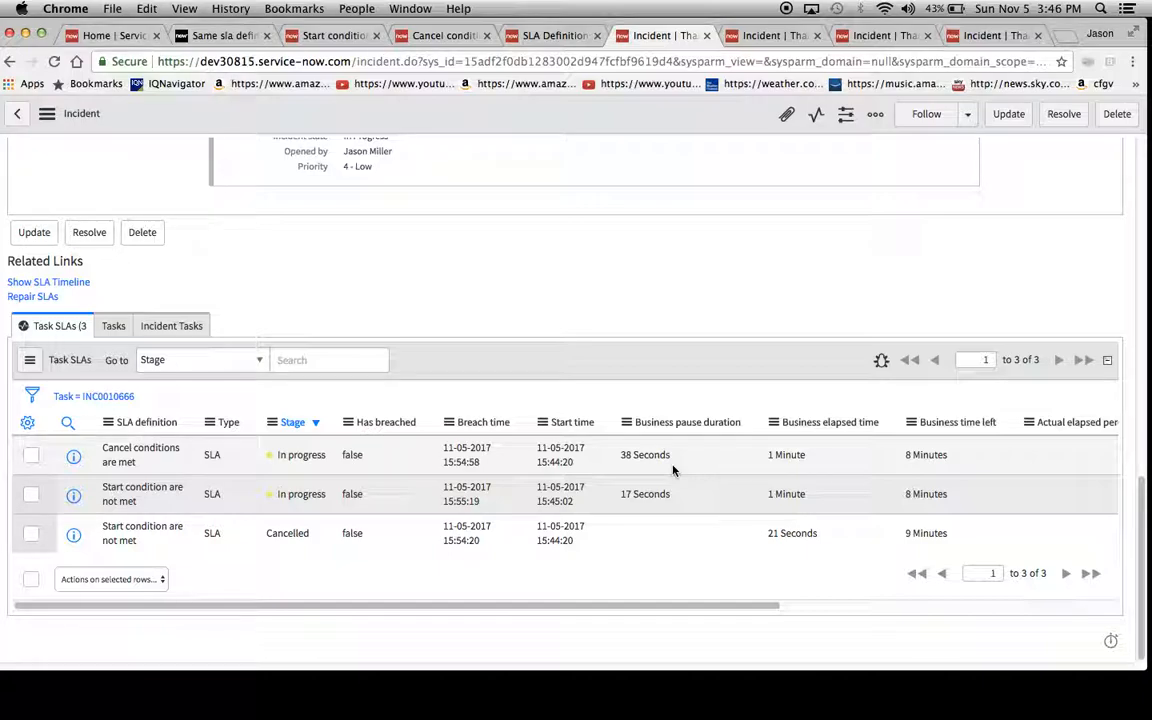
mouse_move(268, 447)
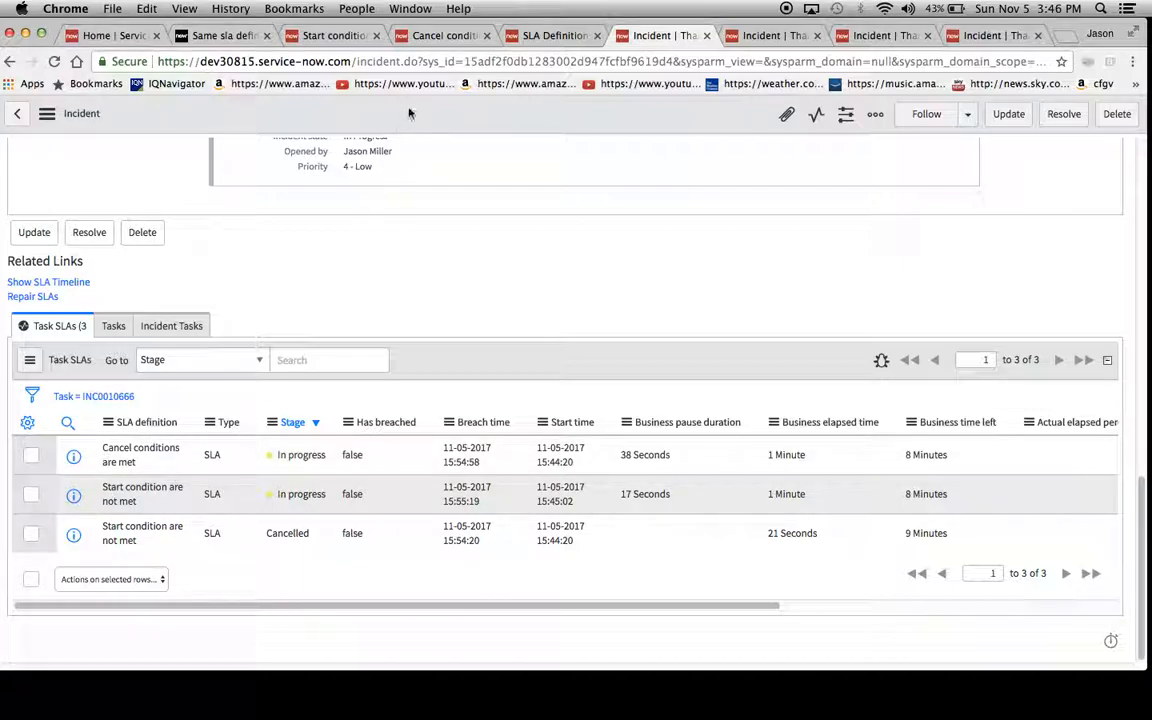
- Scroll through the definition's conditions, add an OR cancel group, and validate: breach after 10 minutes
left_click(140, 454)
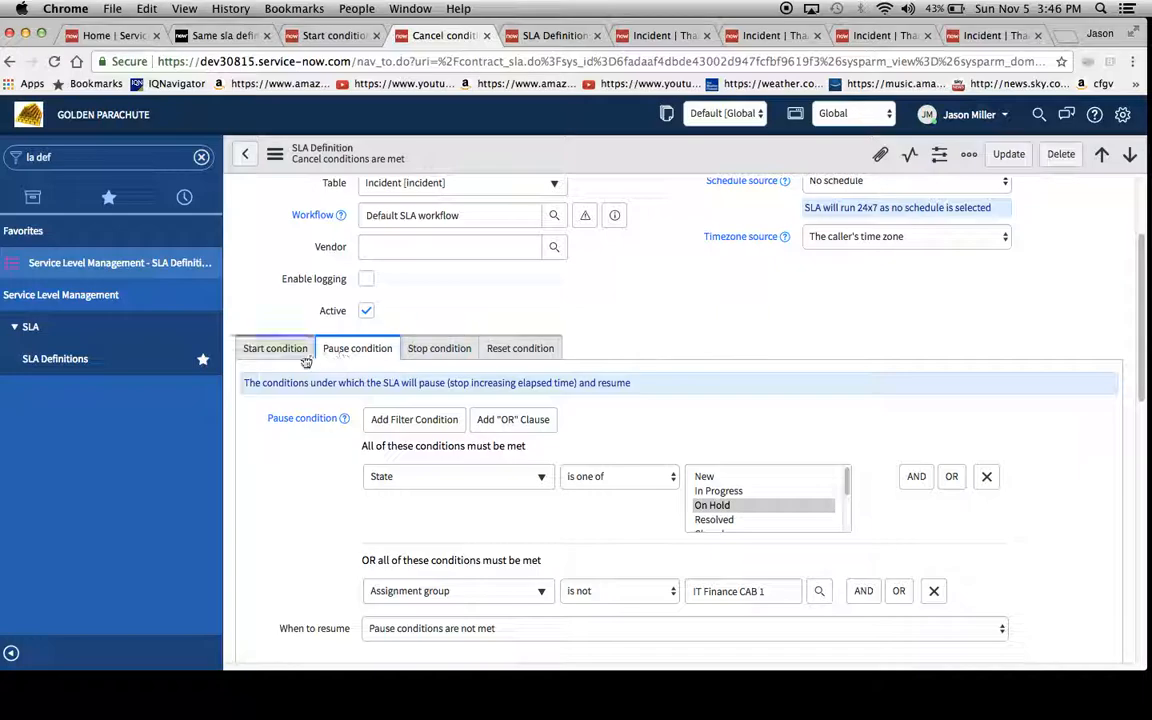
left_click(274, 348)
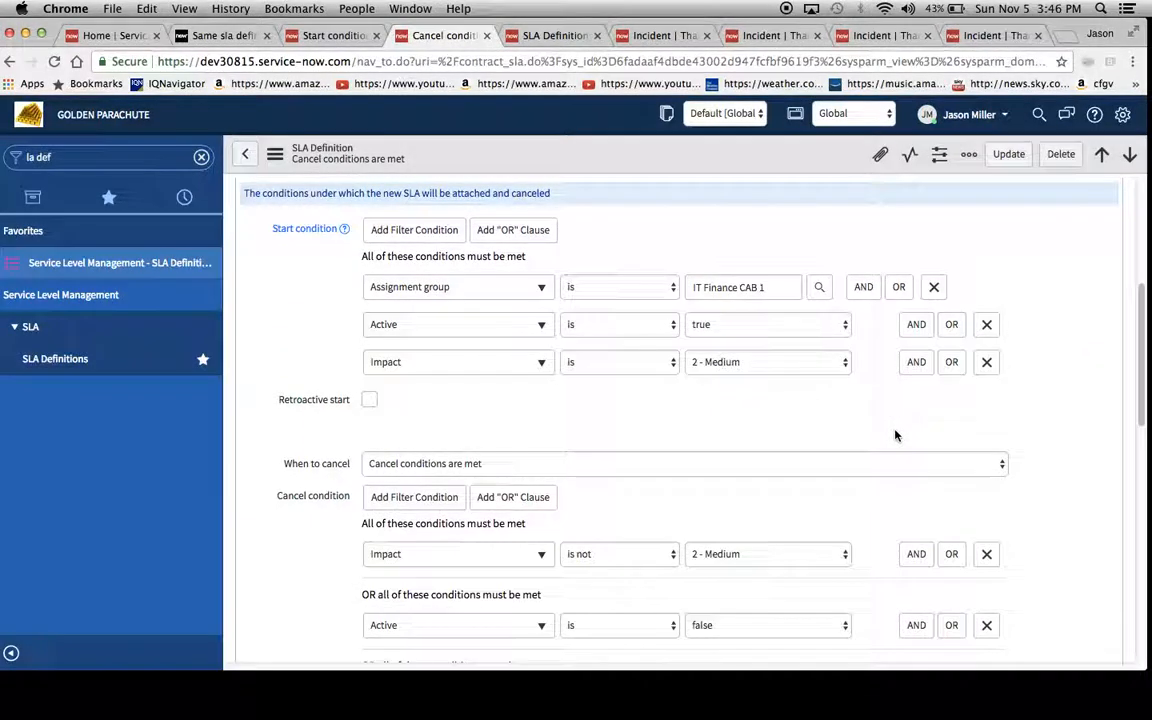
mouse_move(414, 229)
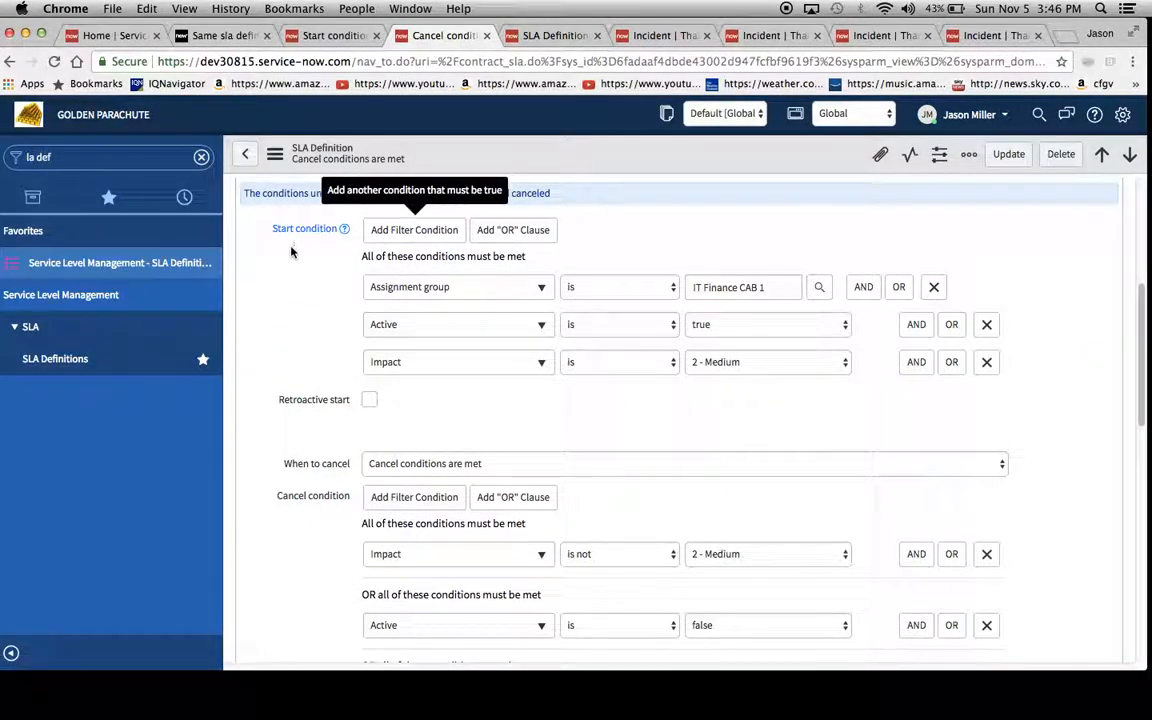
scroll("down", 3)
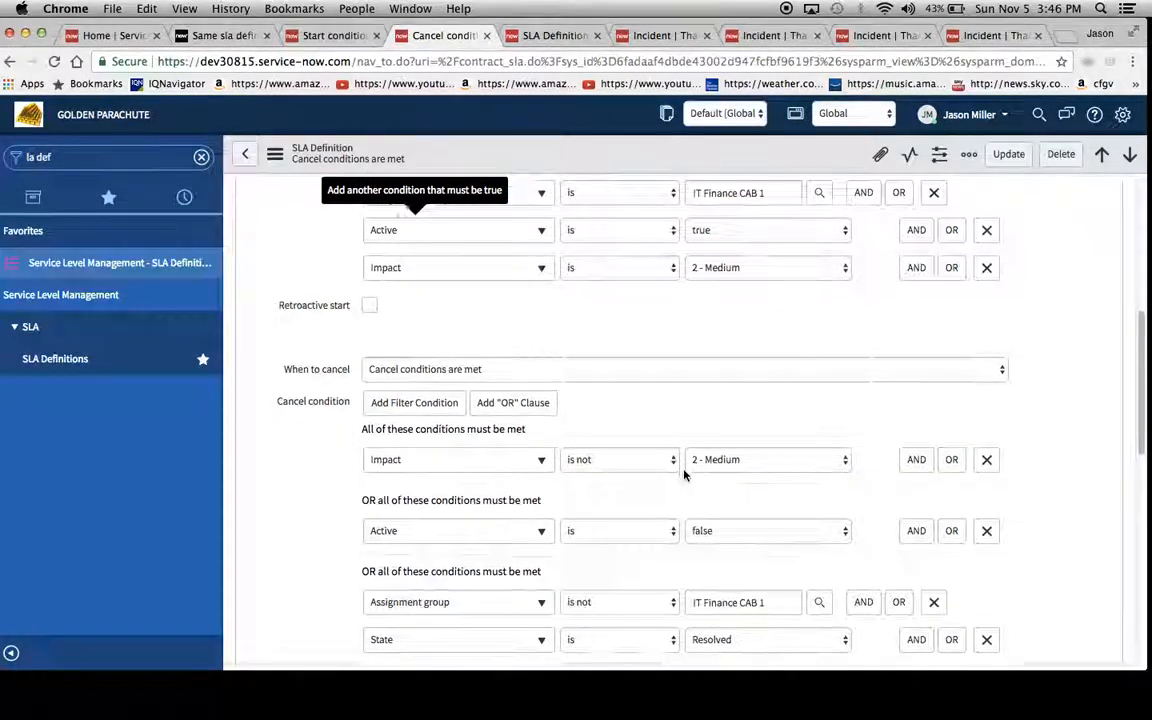
scroll("down", 3)
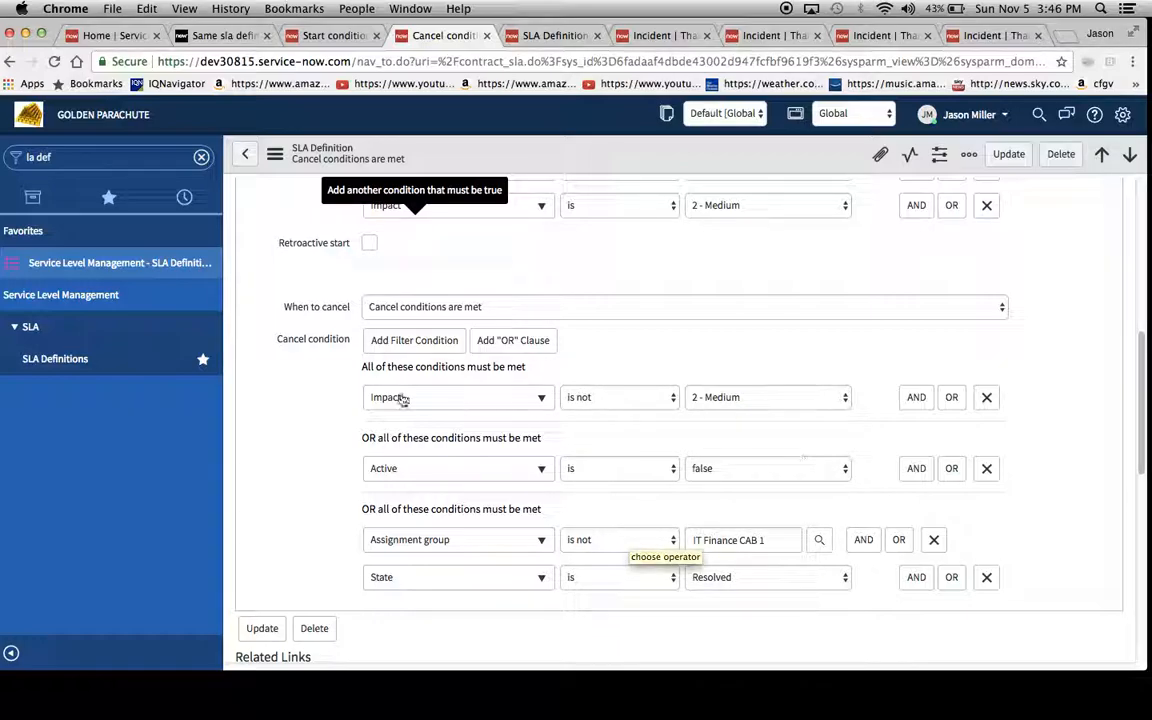
scroll("down", 3)
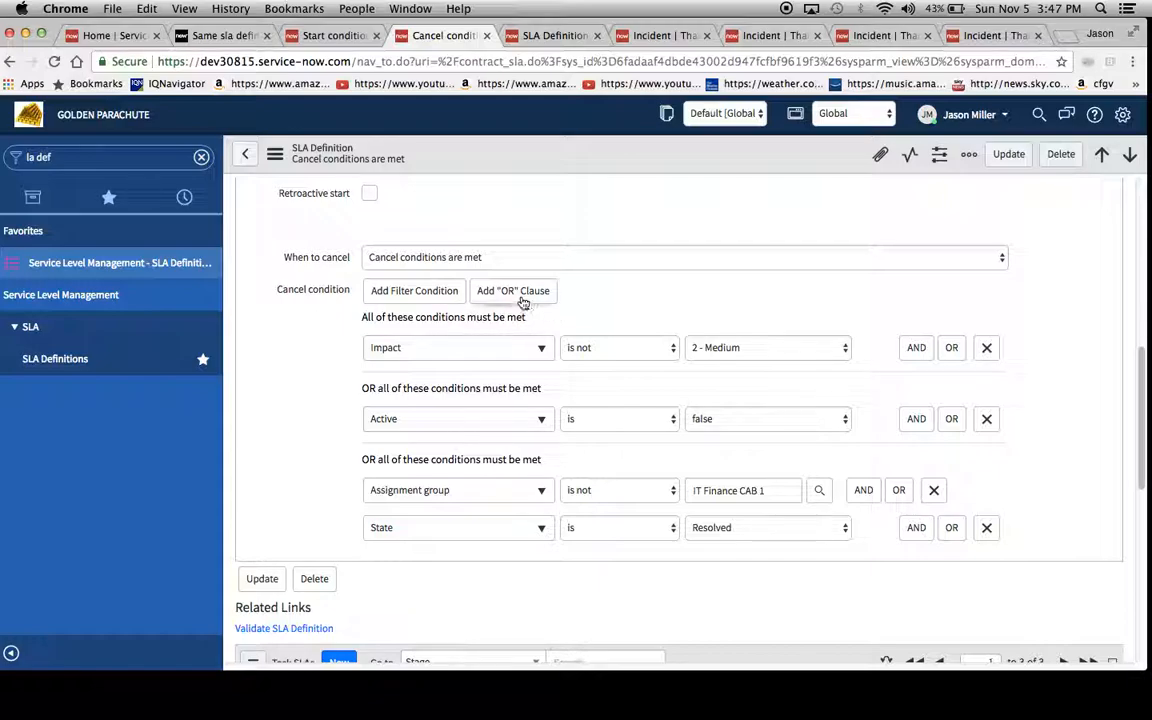
mouse_move(540, 302)
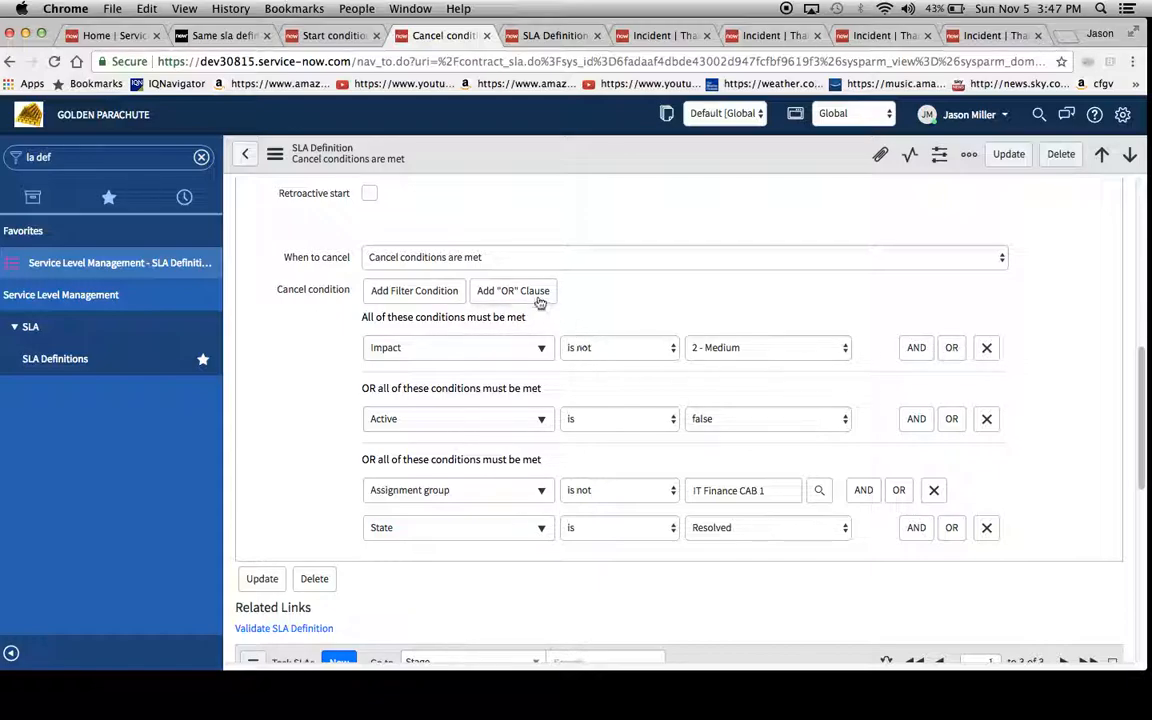
mouse_move(328, 343)
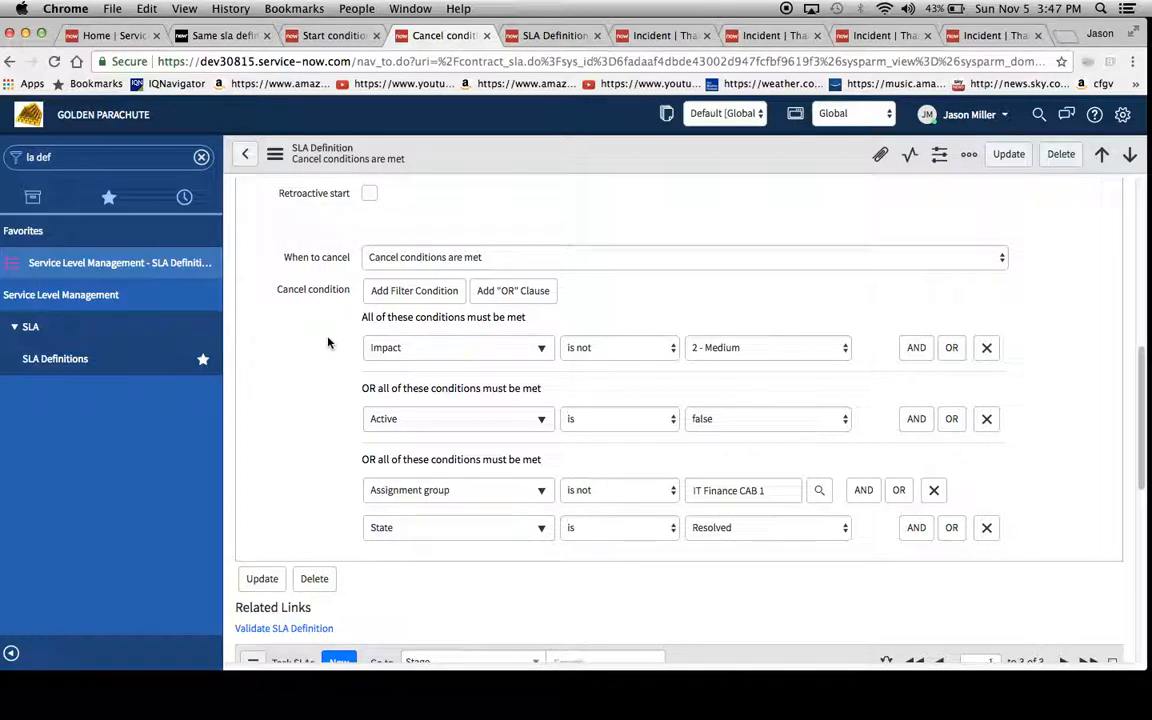
mouse_move(353, 376)
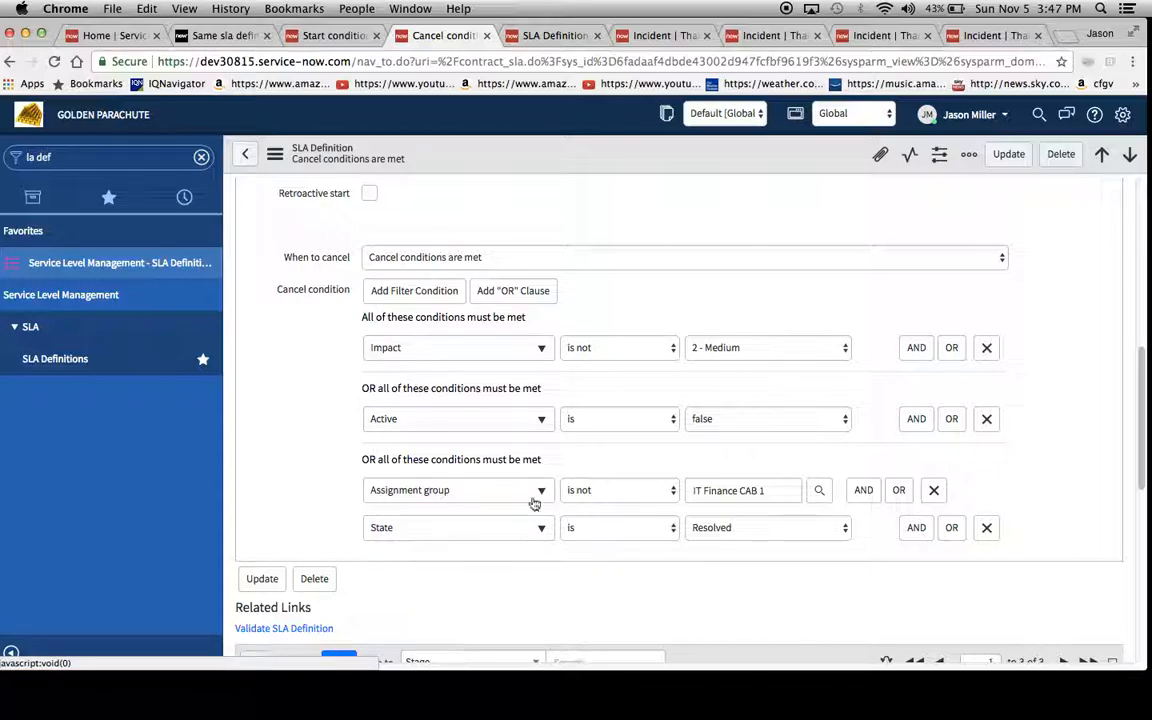
left_click(513, 290)
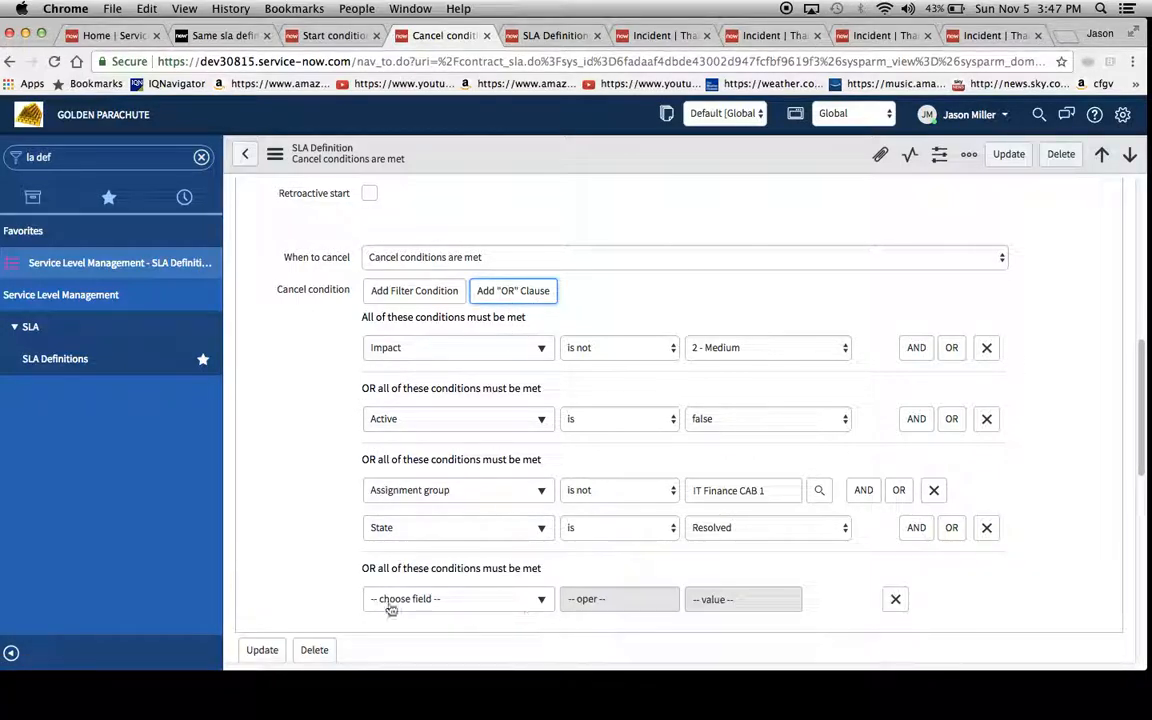
left_click(895, 599)
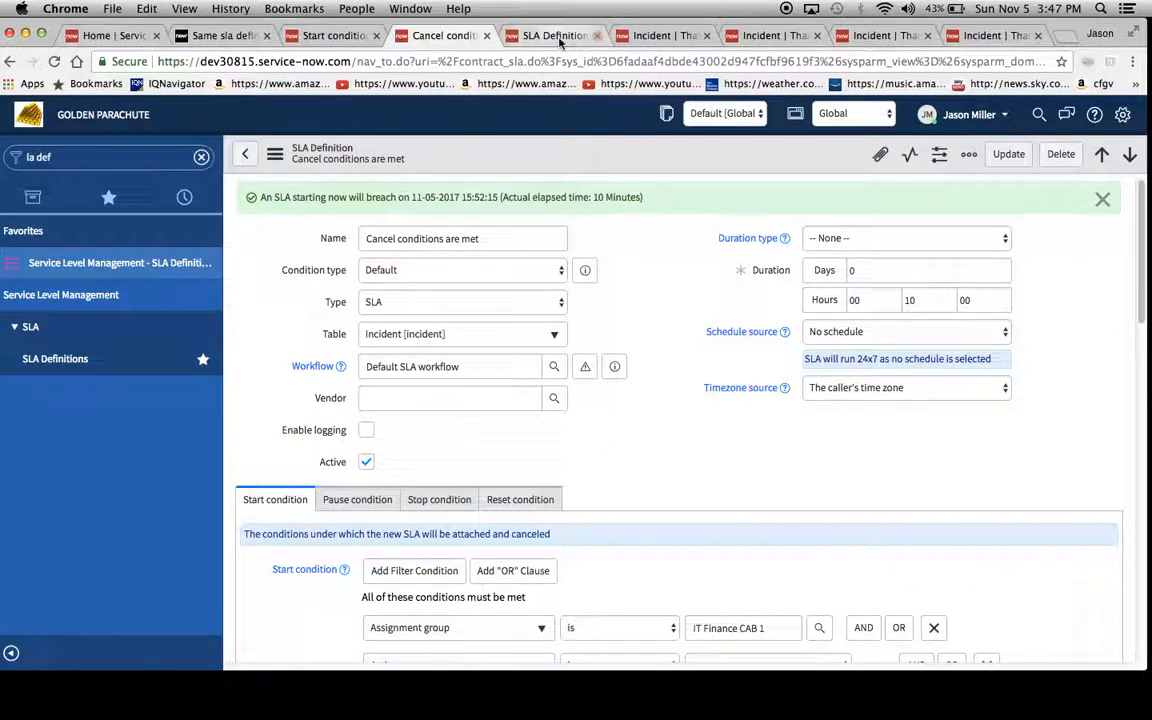
- Set INC0010666 to Resolved and check its Task SLAs: two Completed, one Cancelled
left_click(660, 35)
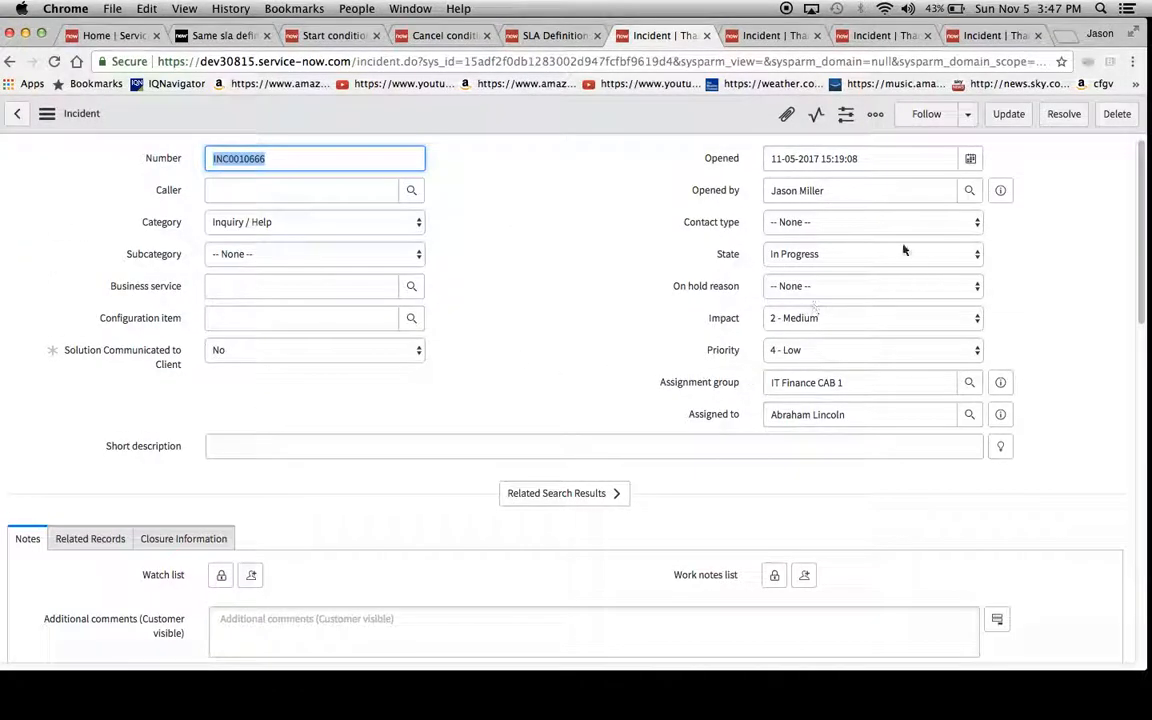
left_click(870, 253)
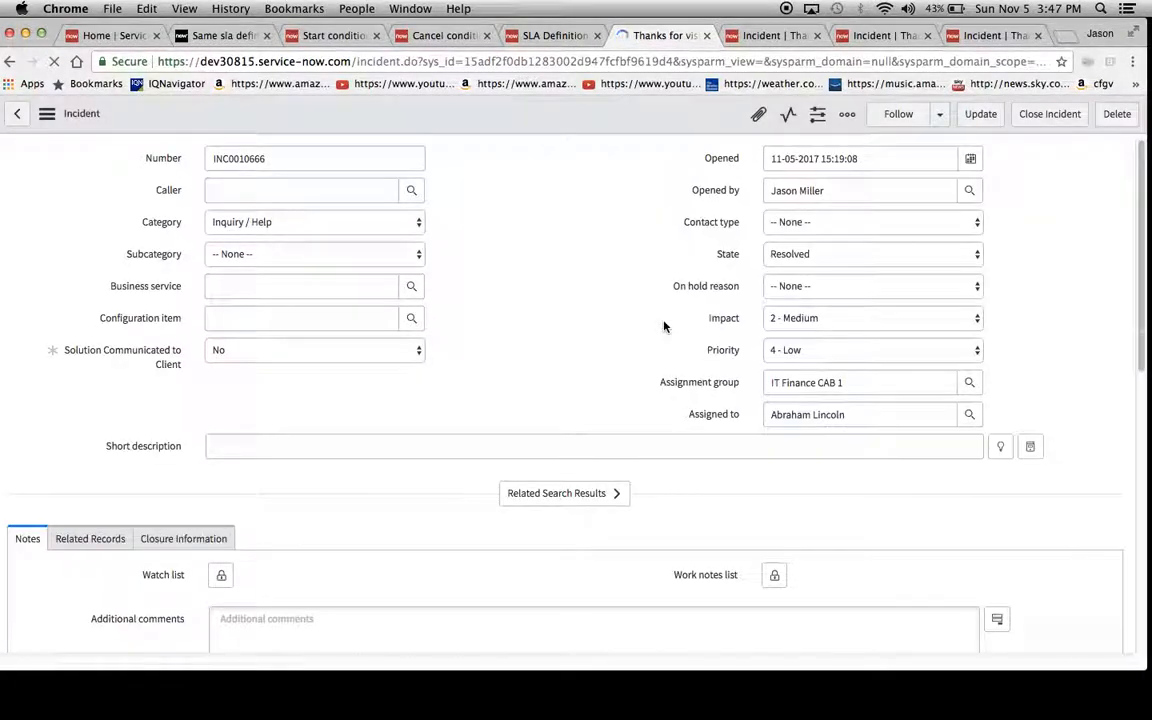
scroll("down", 3)
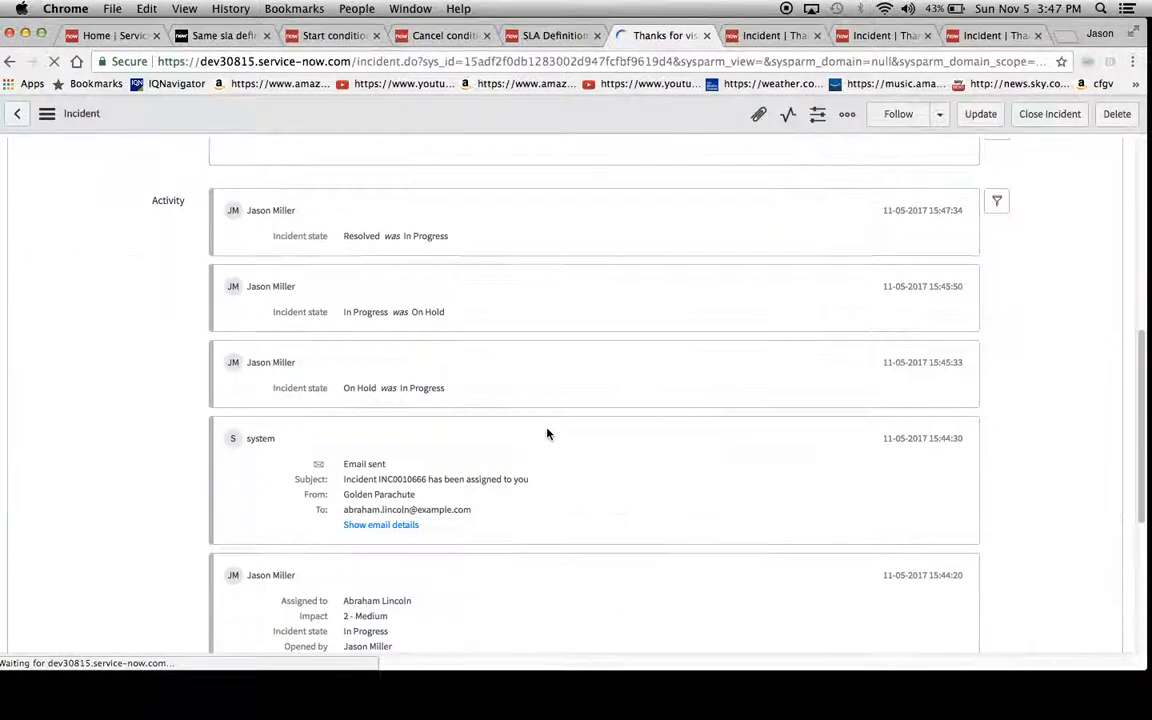
scroll("down", 3)
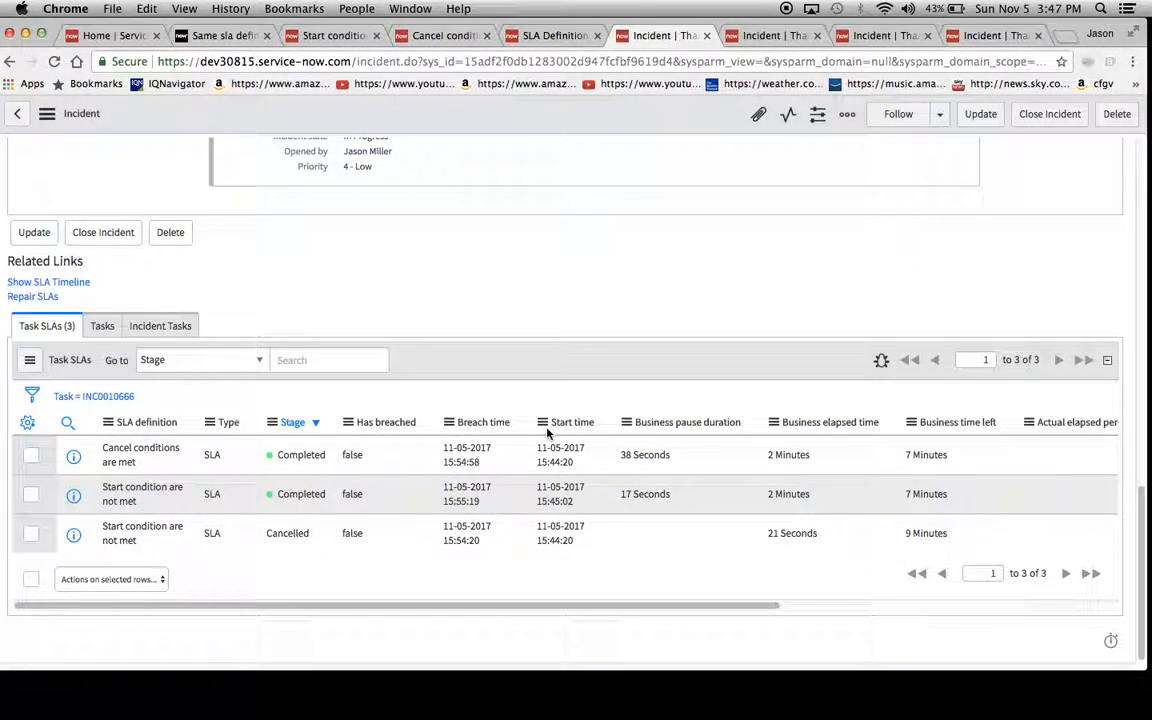
mouse_move(660, 486)
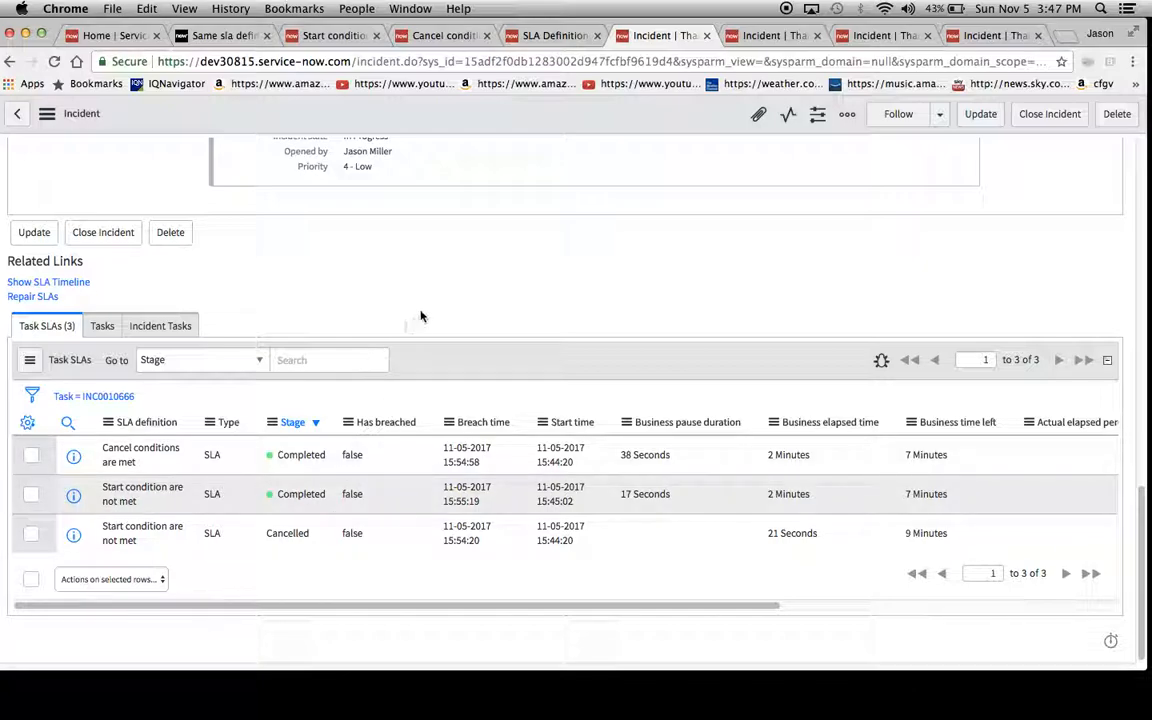
mouse_move(335, 382)
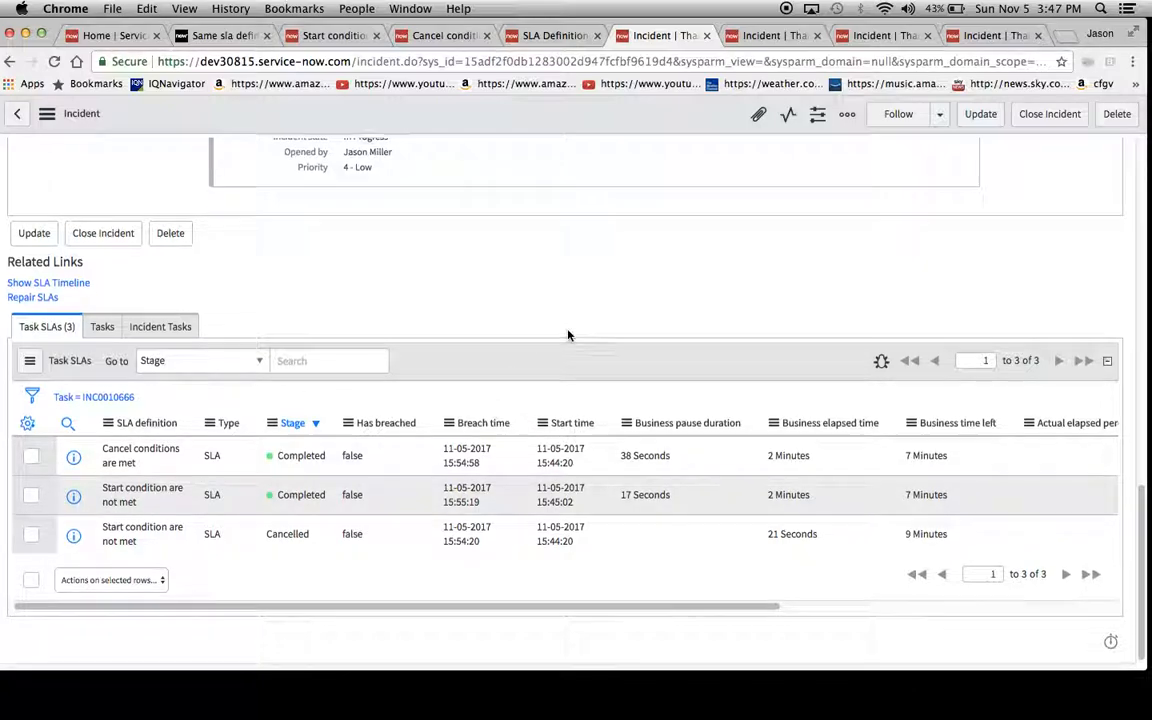
scroll("up", 3)
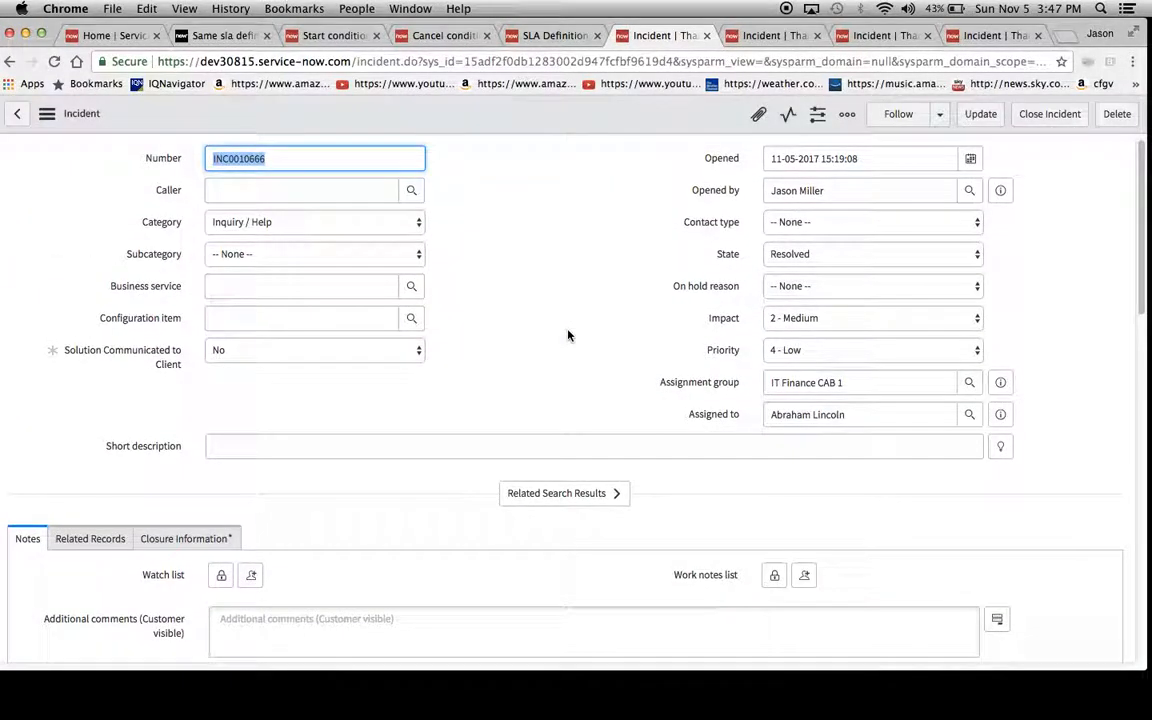